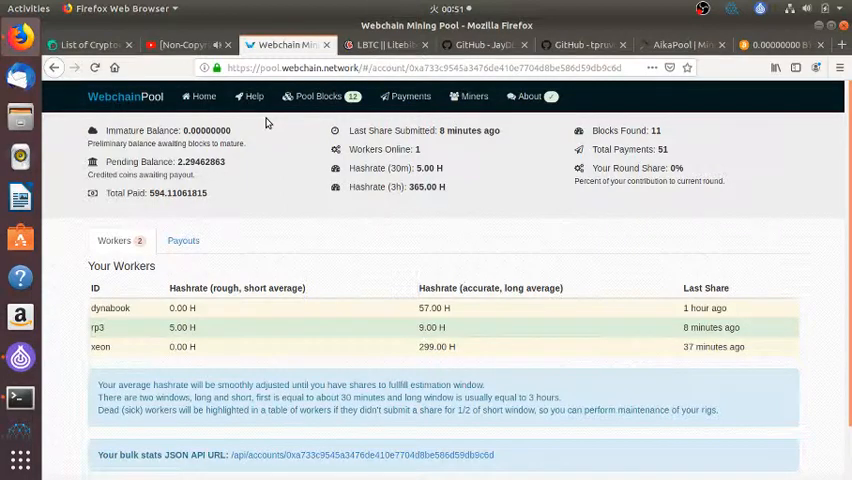
mouse_move(172, 288)
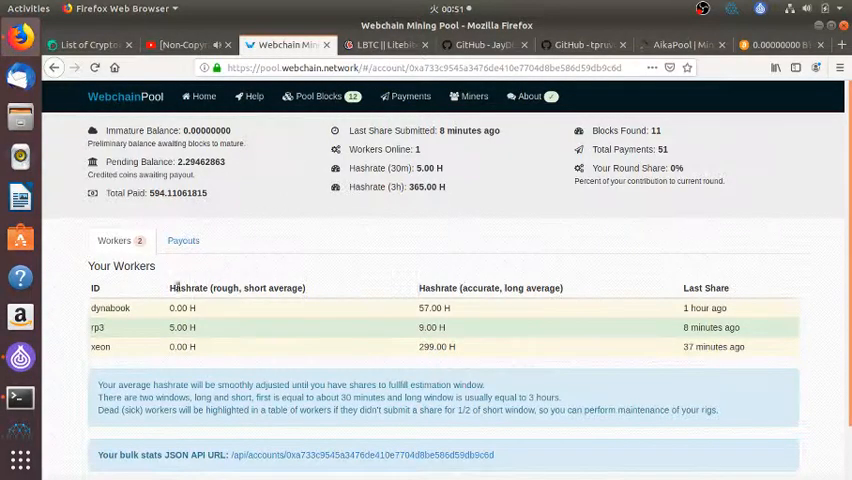
mouse_move(224, 308)
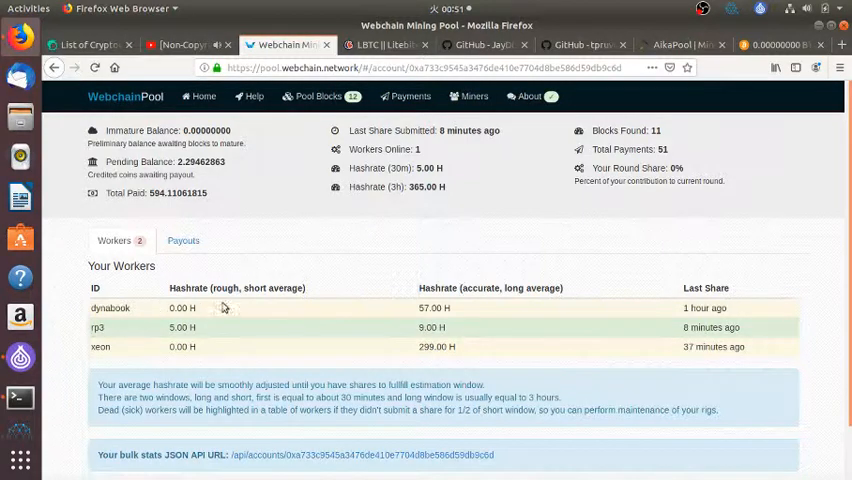
mouse_move(420, 308)
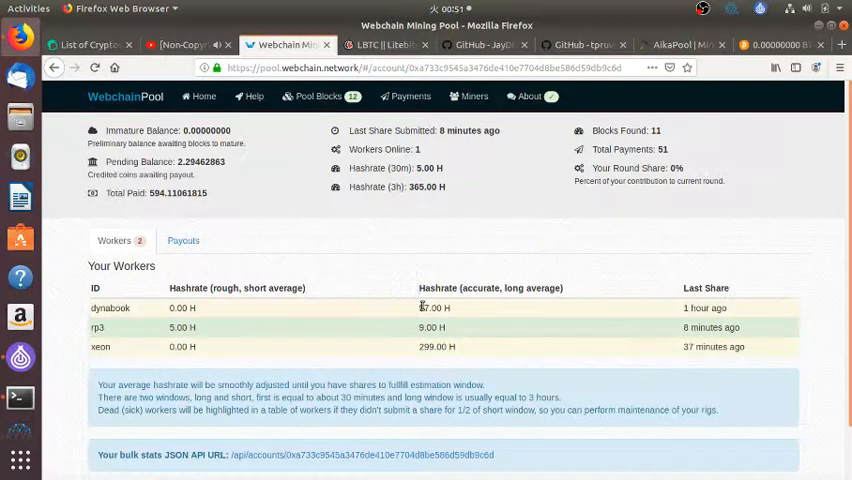
mouse_move(402, 236)
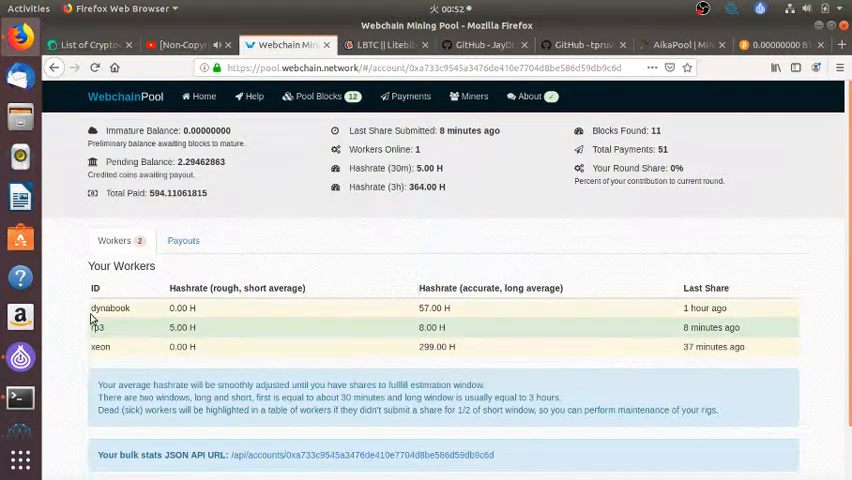
mouse_move(164, 222)
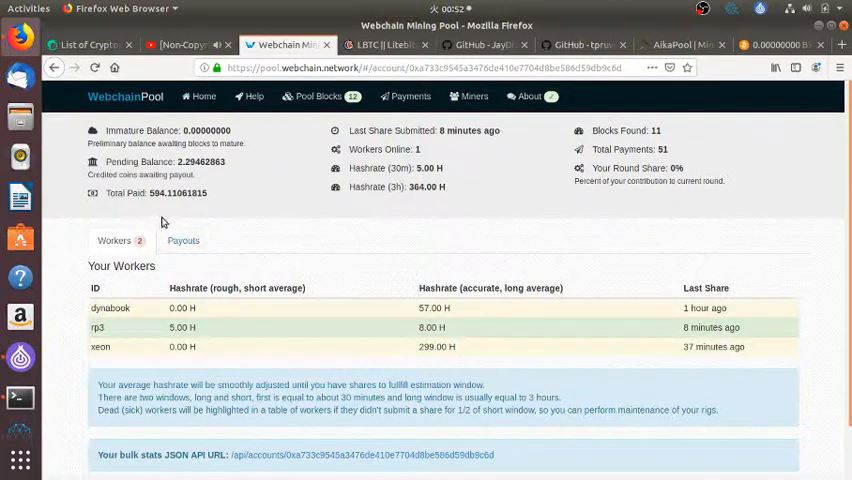
mouse_move(96, 326)
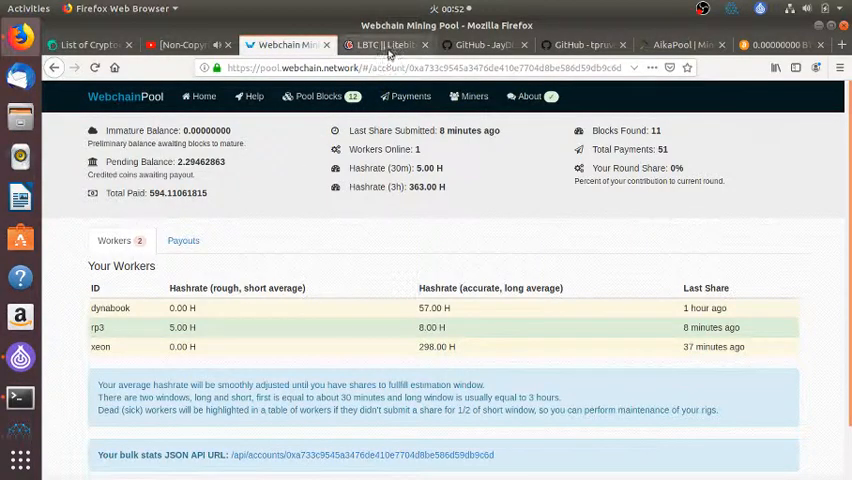
- On the LitBitcoin site, reach the download section and open the 'How to mine LBTC?' page
click(384, 44)
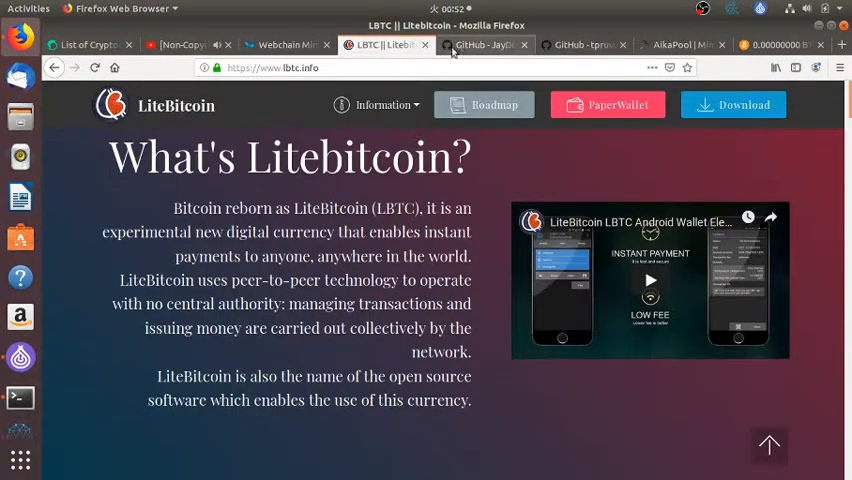
mouse_move(548, 144)
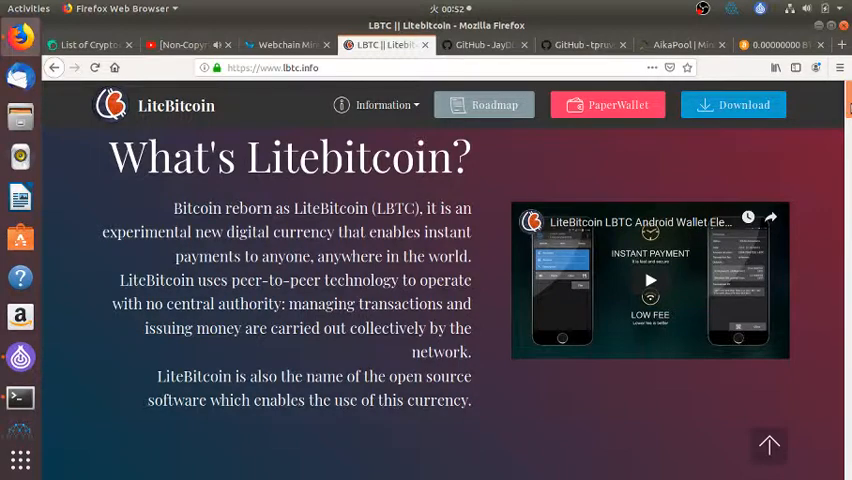
scroll(down, 3)
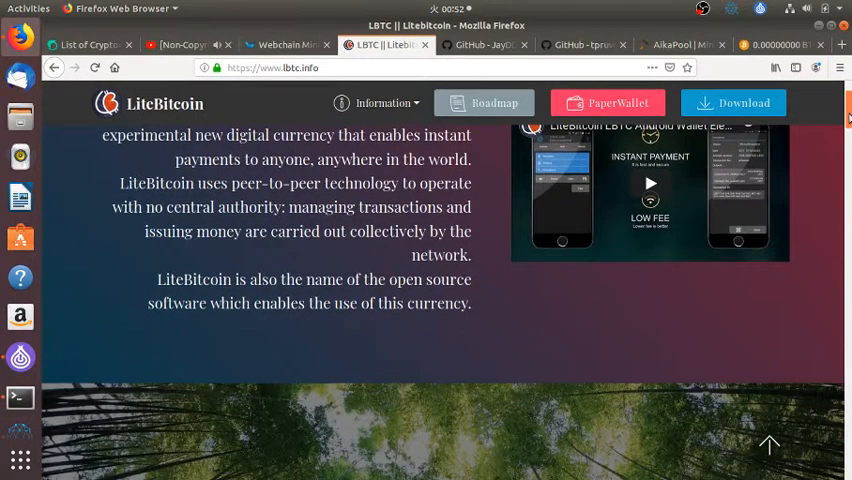
scroll(up, 3)
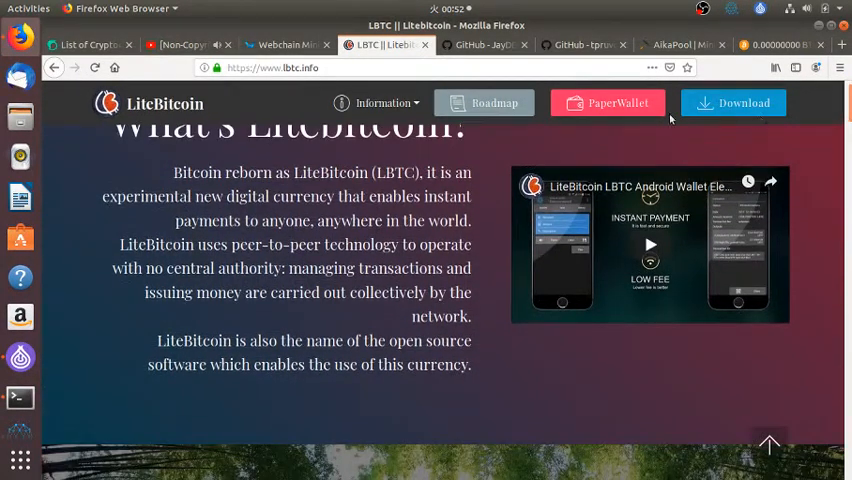
scroll(down, 3)
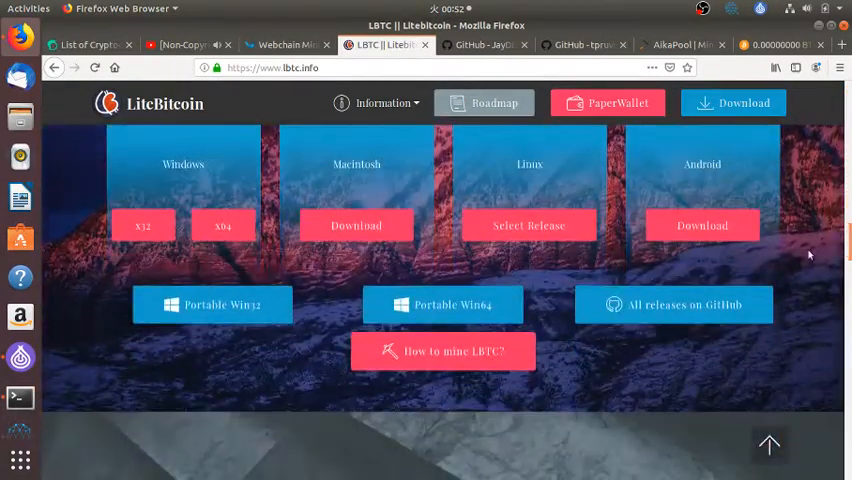
mouse_move(444, 352)
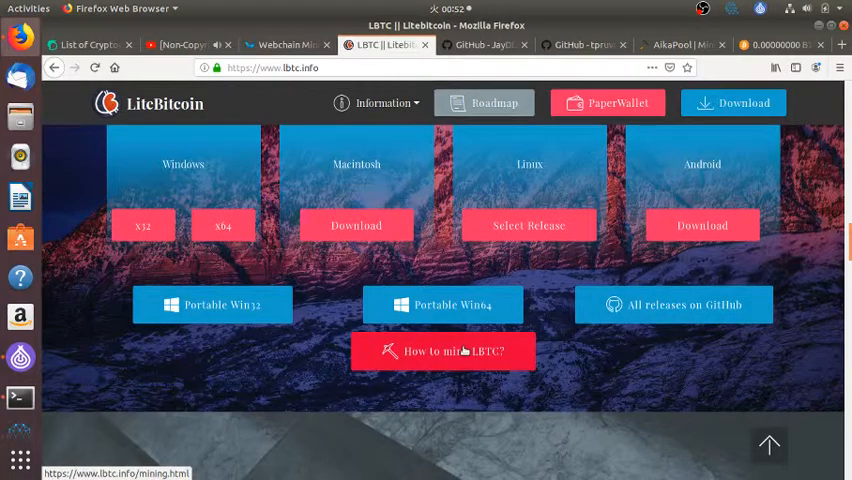
click(444, 352)
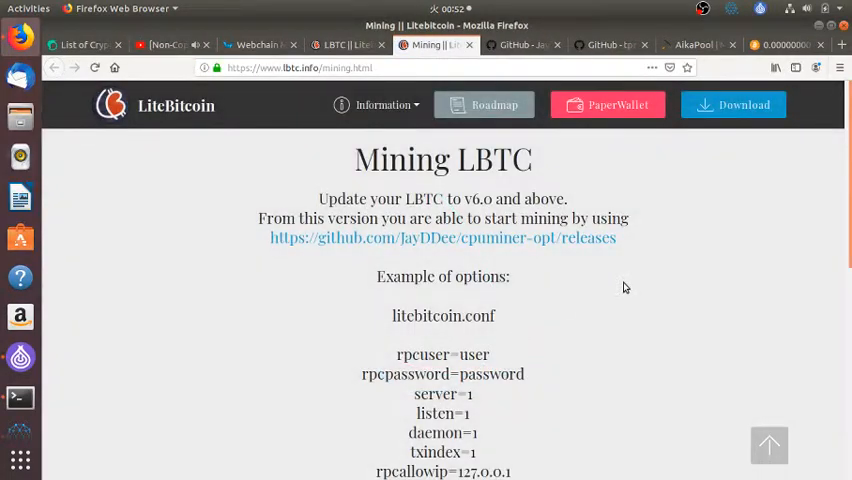
mouse_move(556, 244)
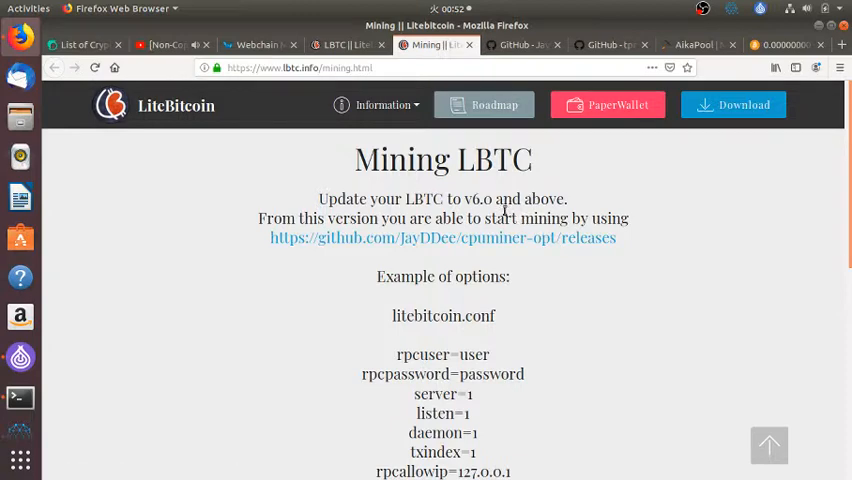
mouse_move(552, 242)
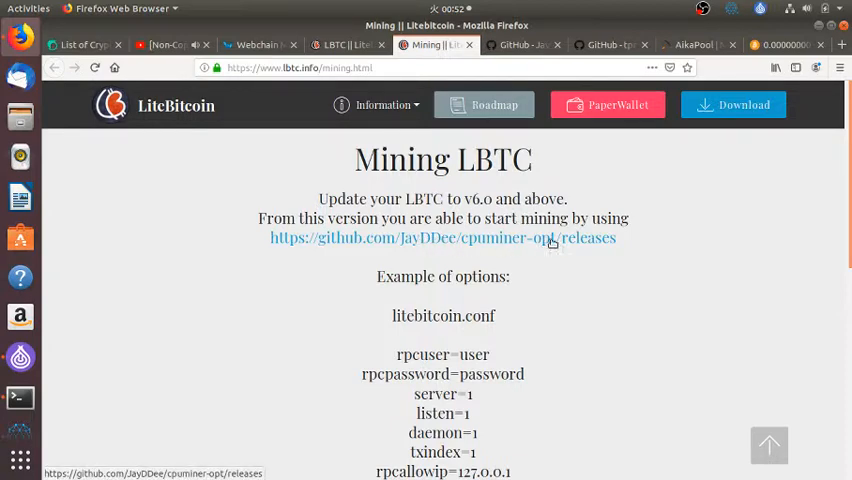
- Open the cpuminer-opt GitHub repo, show its clone address, and start cd into Downloads in the terminal
click(442, 238)
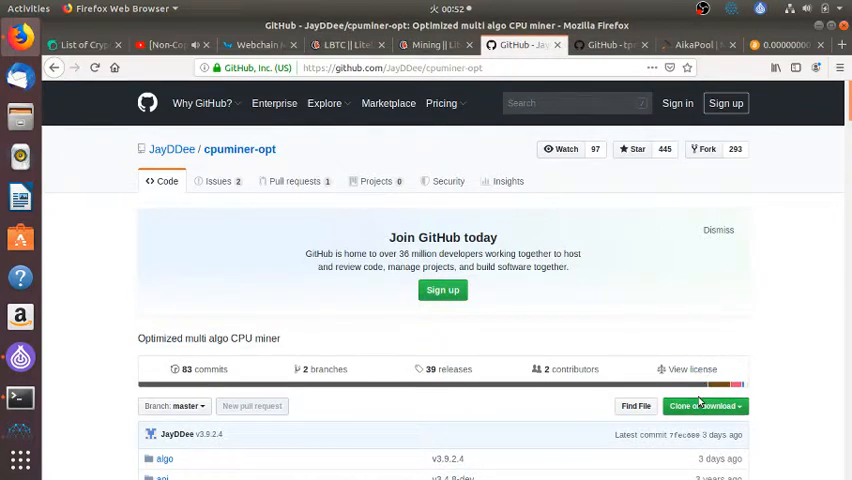
click(702, 404)
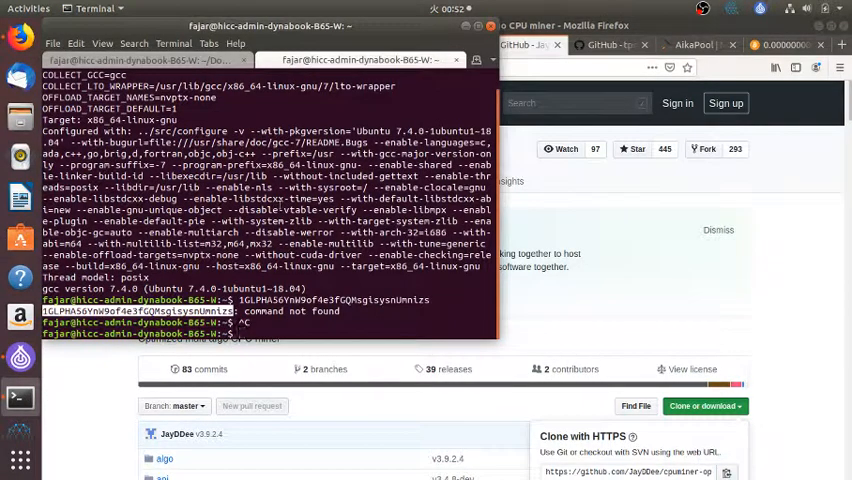
text(cd Downloads/)
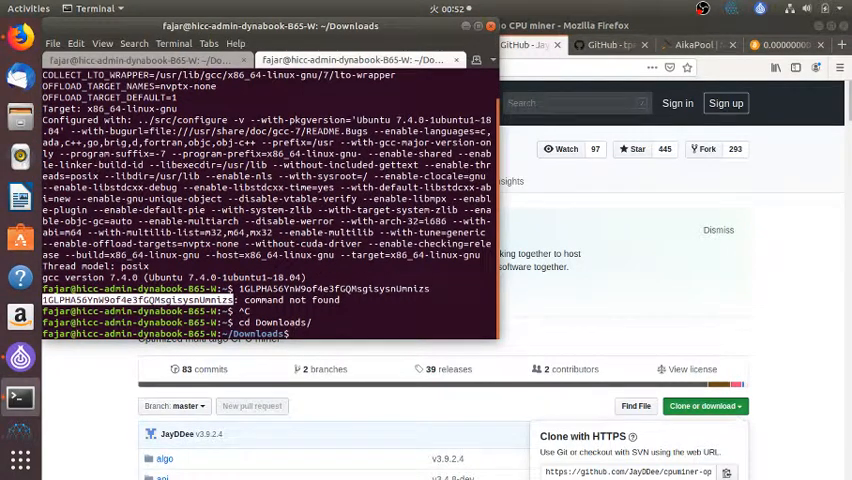
text(gi)
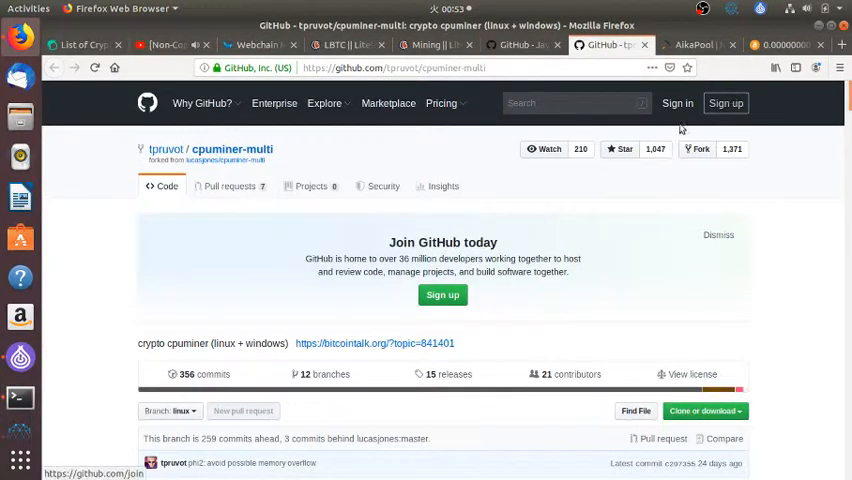
mouse_move(324, 166)
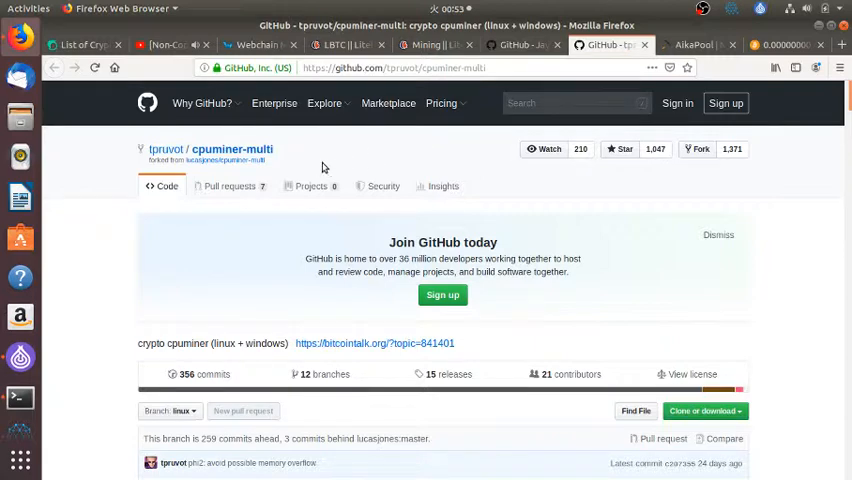
- In the cpuminer-multi GitHub README, scroll down to the Debian/Ubuntu build instructions
click(410, 68)
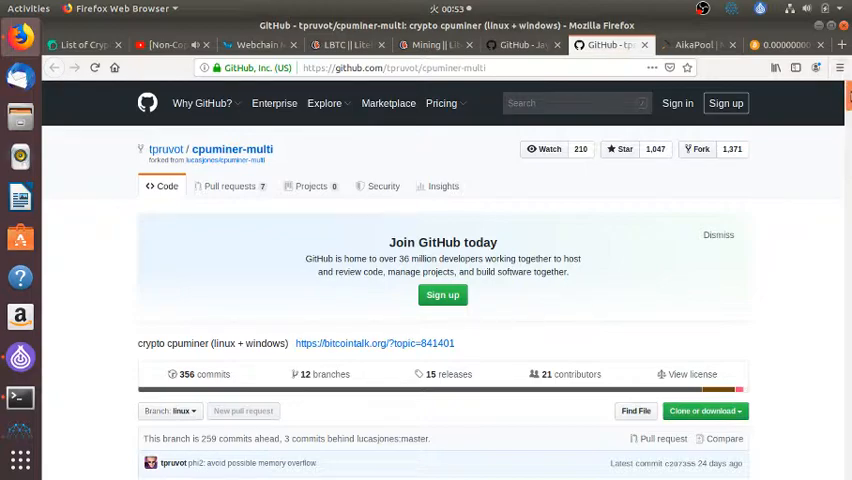
scroll(down, 3)
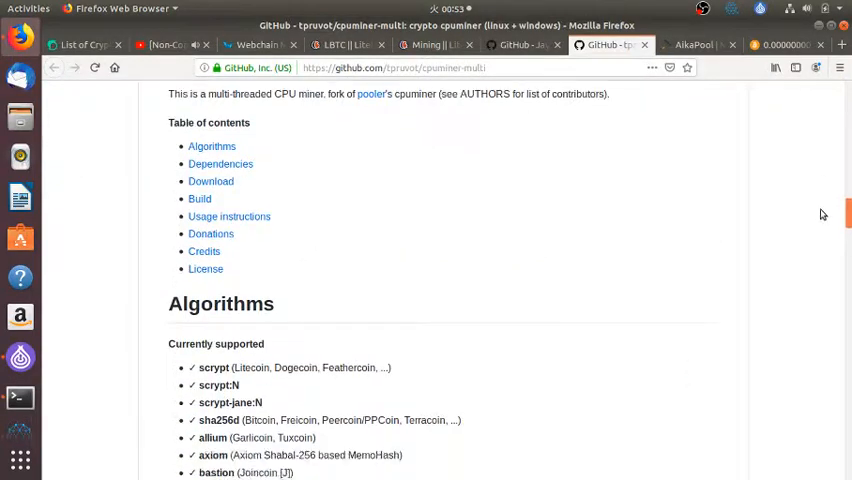
scroll(down, 3)
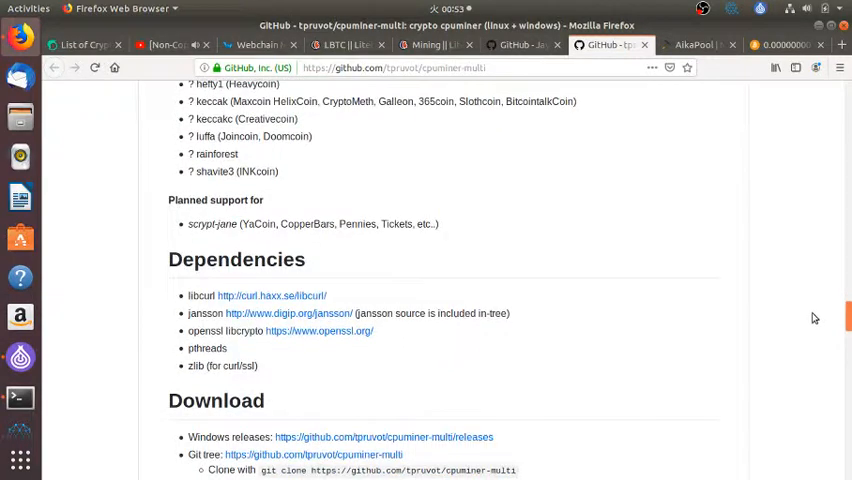
scroll(down, 3)
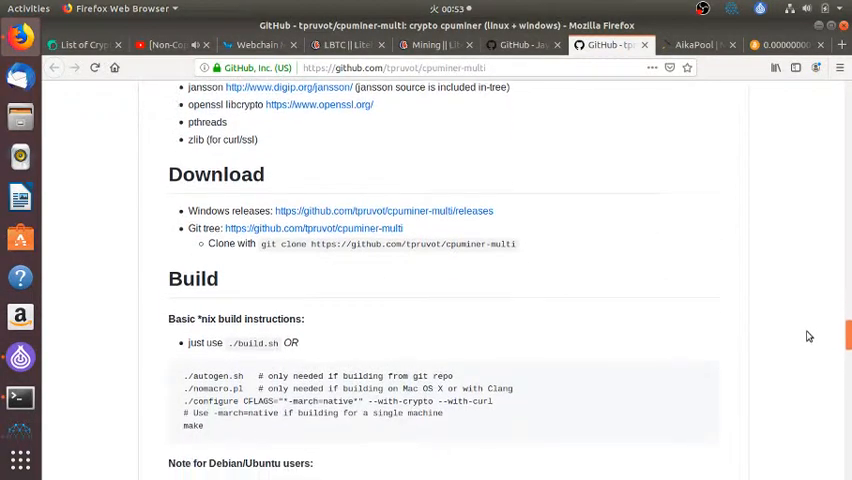
scroll(down, 3)
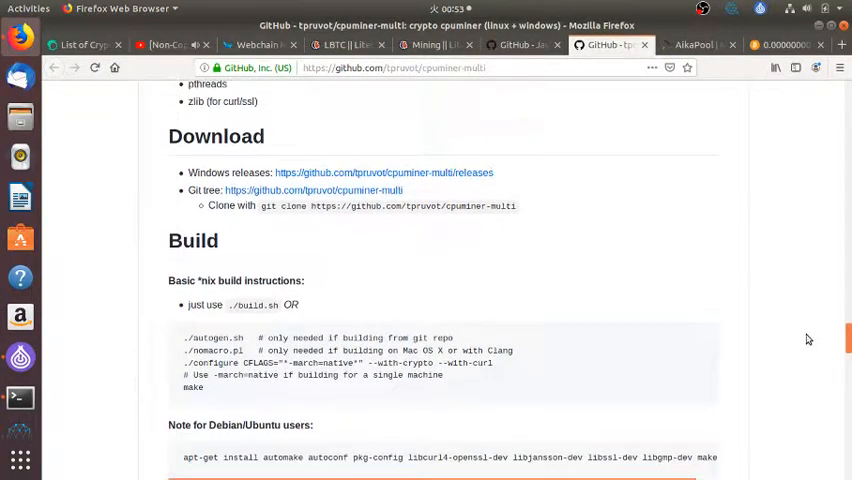
scroll(down, 3)
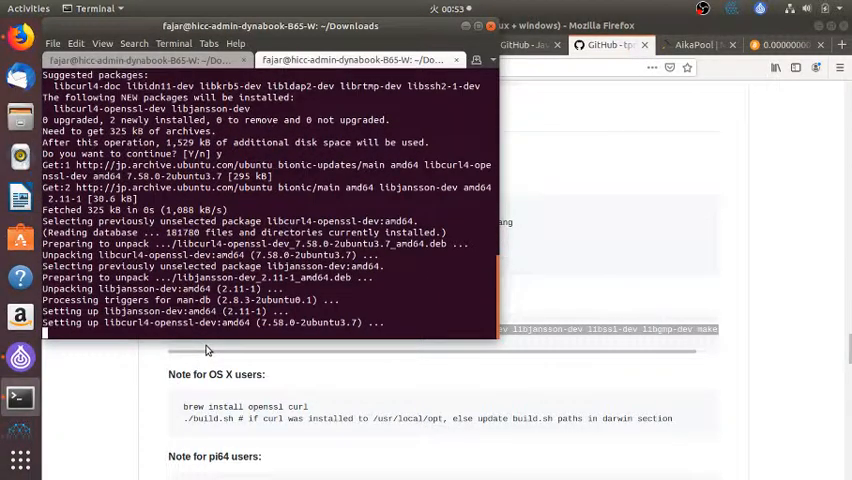
mouse_move(544, 364)
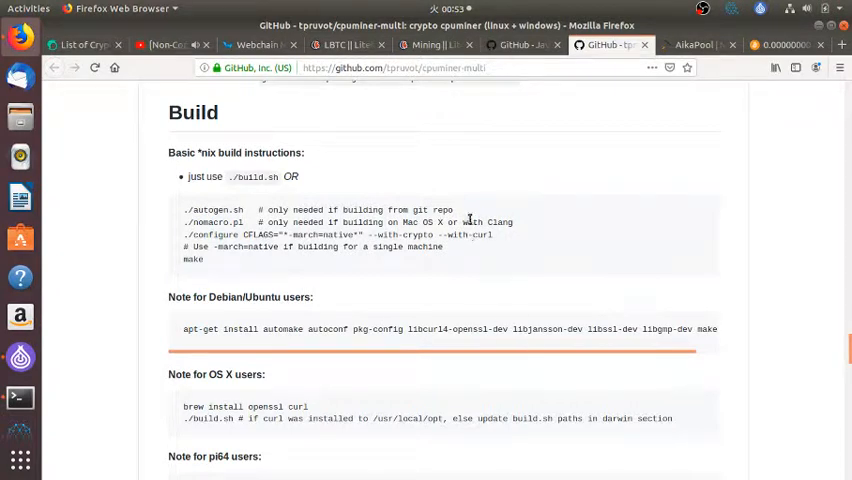
mouse_move(68, 320)
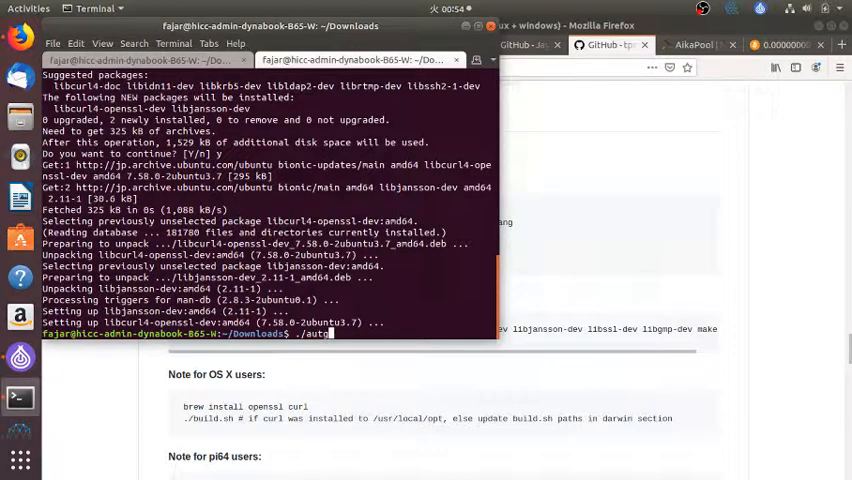
- In the terminal, cd into the cpuminer directory using name completion
text(cd cp)
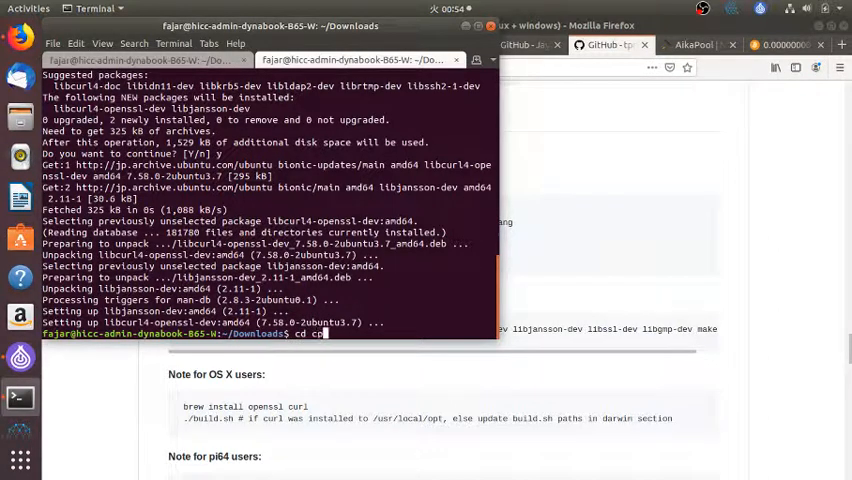
key(Return)
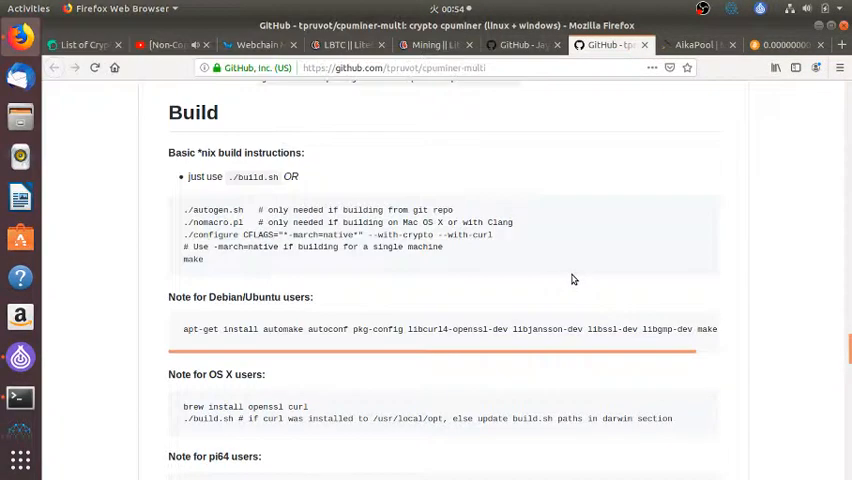
mouse_move(498, 240)
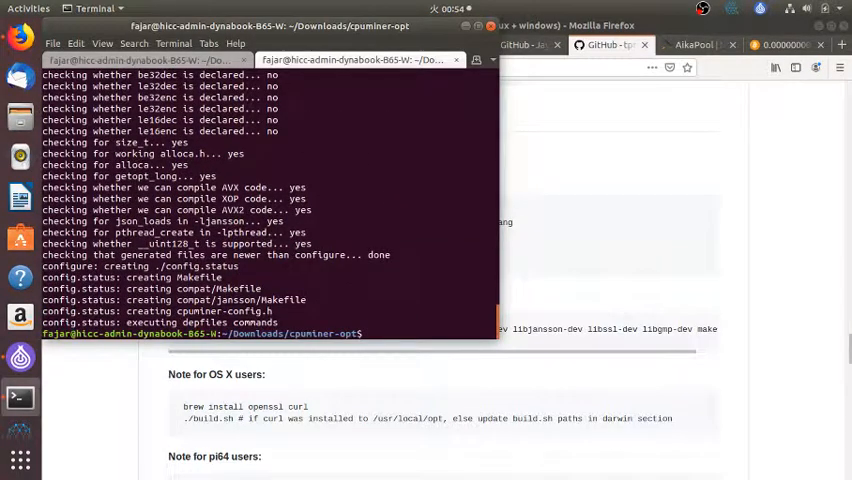
- Run ./configure CFLAGS="-march=native" --with-crypto --with-curl in the cpuminer-opt folder
text(./configure CFLAGS="-march=native" --with-crypto --with-curl)
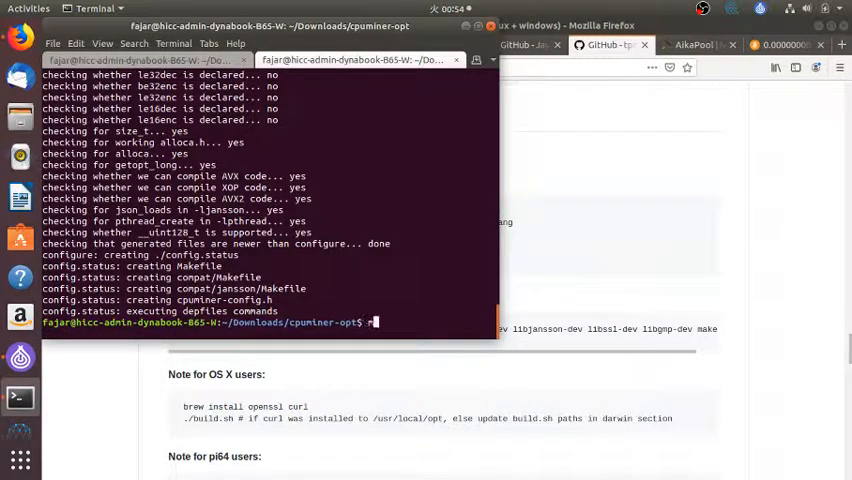
key(Return)
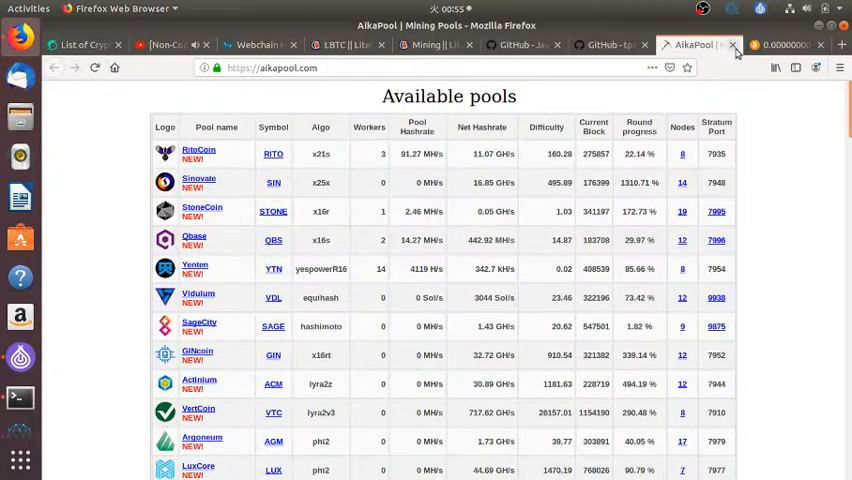
- Switch to the AikaPool tab to view the Available pools table
click(732, 44)
text(li)
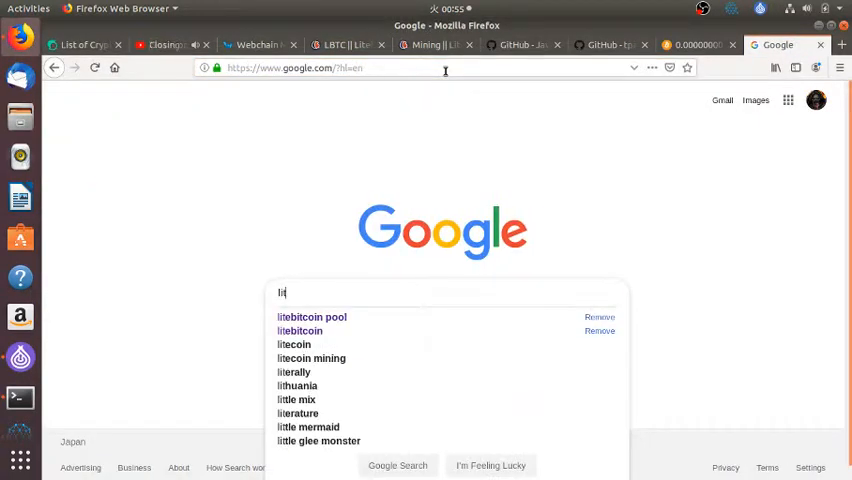
- Search Google for 'litebitcoin pool' and open Pool Explorer's details for pool.rplant.xyz
click(312, 316)
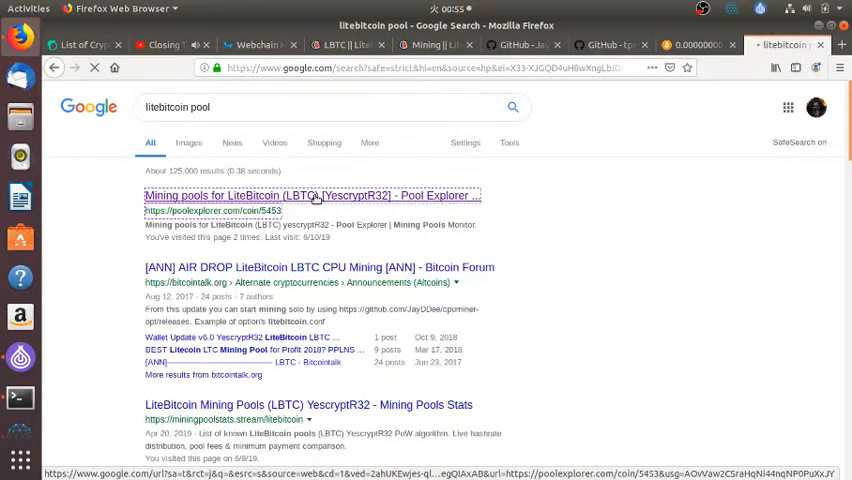
click(312, 196)
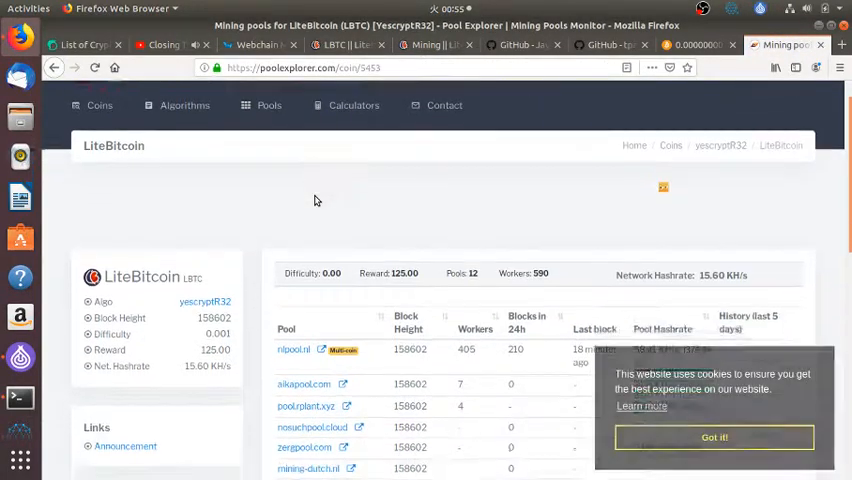
scroll(down, 3)
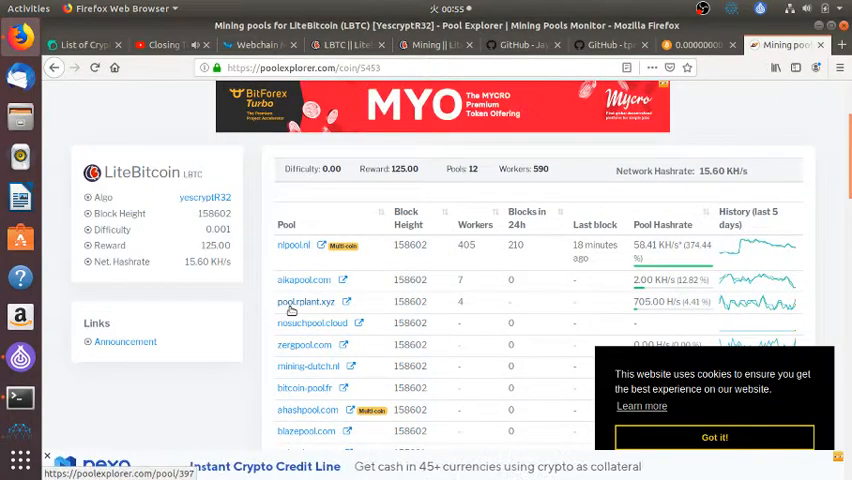
click(300, 300)
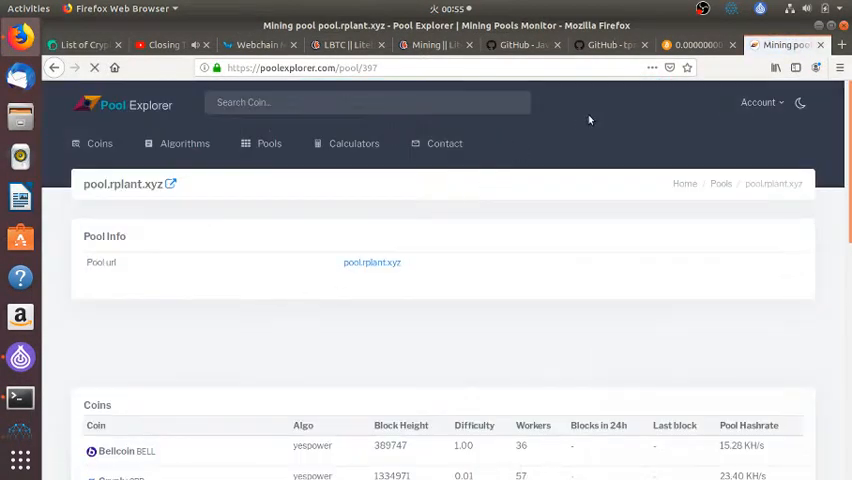
- Check the NLPool wallet page, return to the rplant.xyz details and open the pool website
click(692, 44)
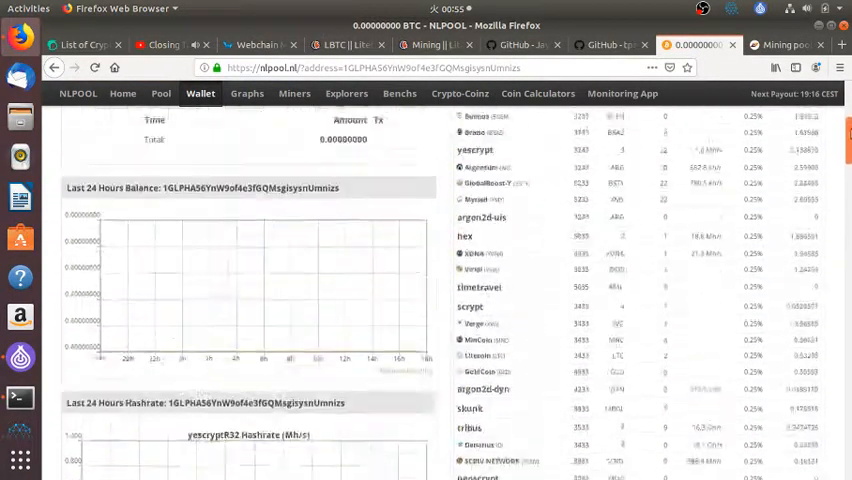
scroll(down, 3)
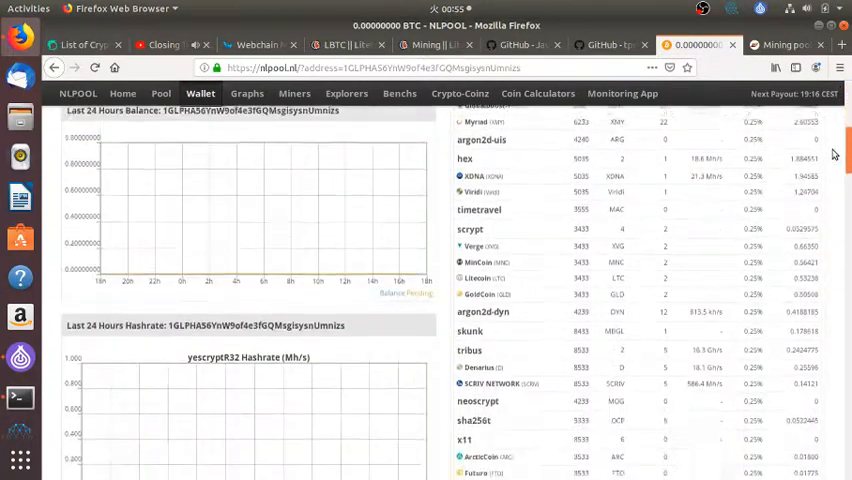
scroll(down, 3)
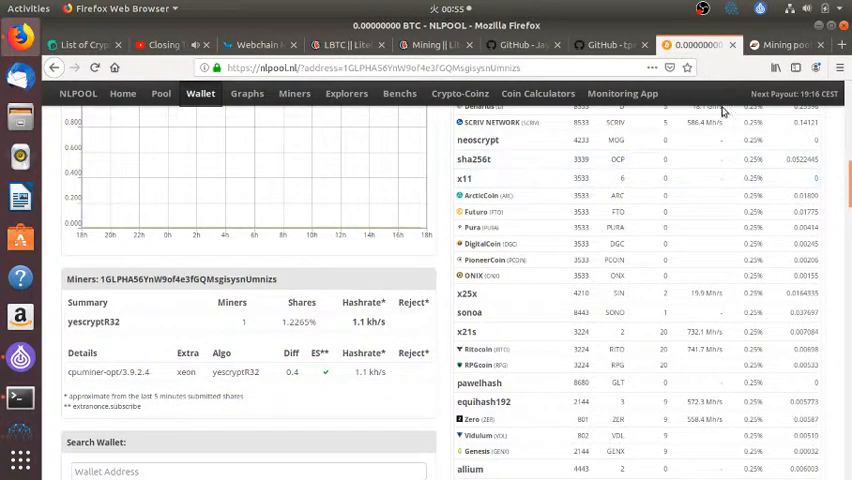
click(784, 44)
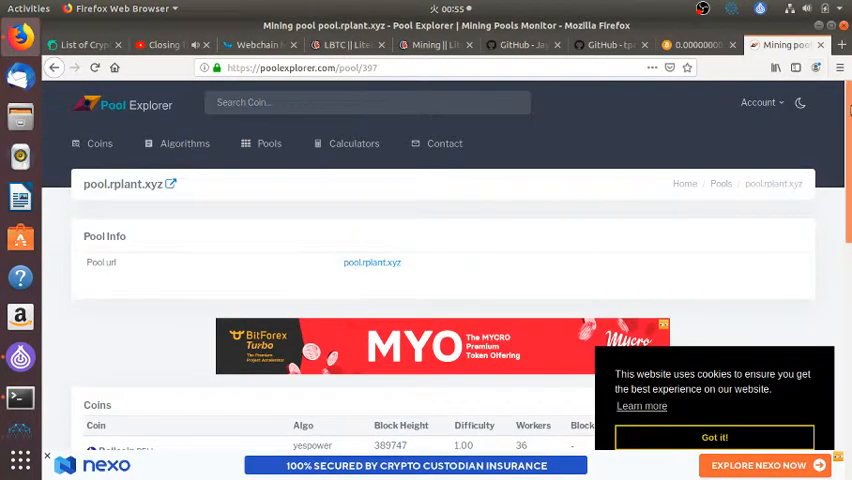
scroll(down, 3)
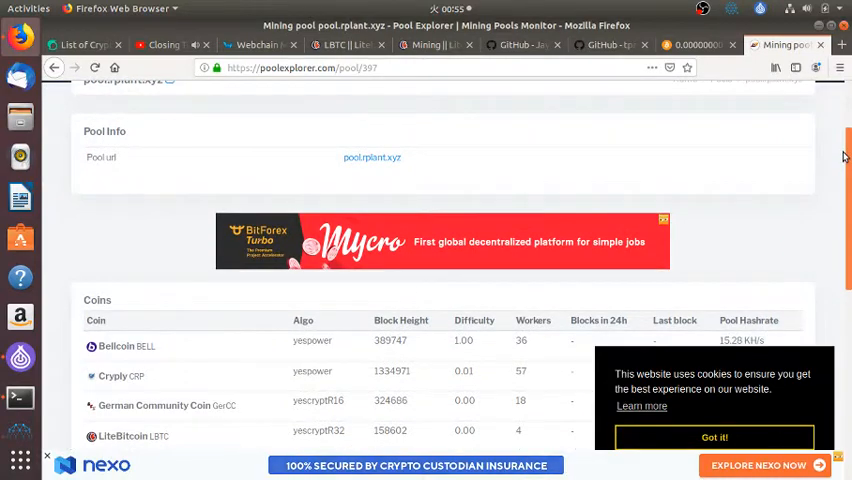
scroll(up, 3)
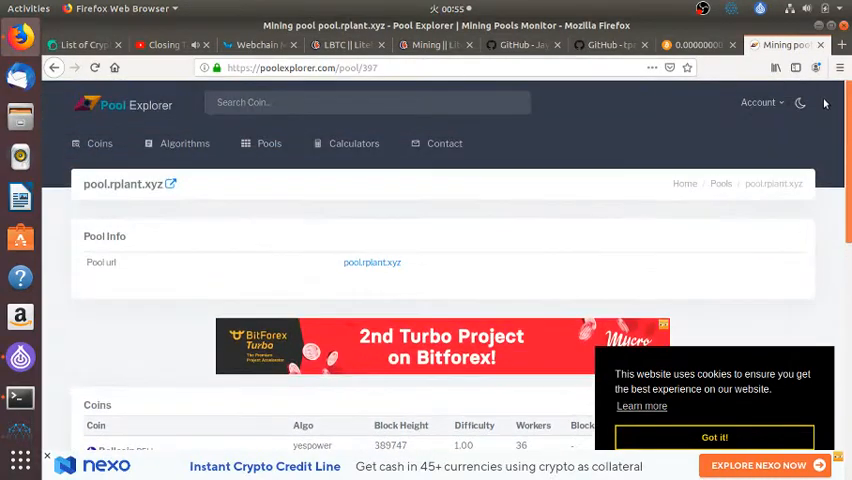
mouse_move(170, 184)
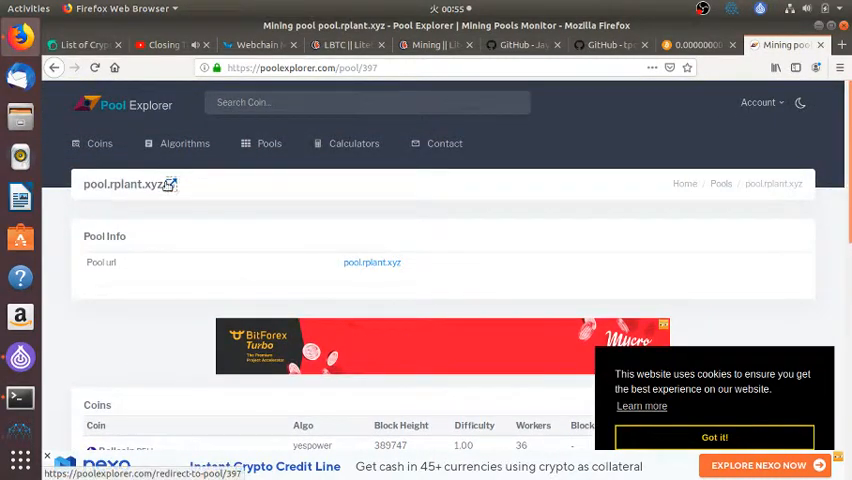
click(372, 262)
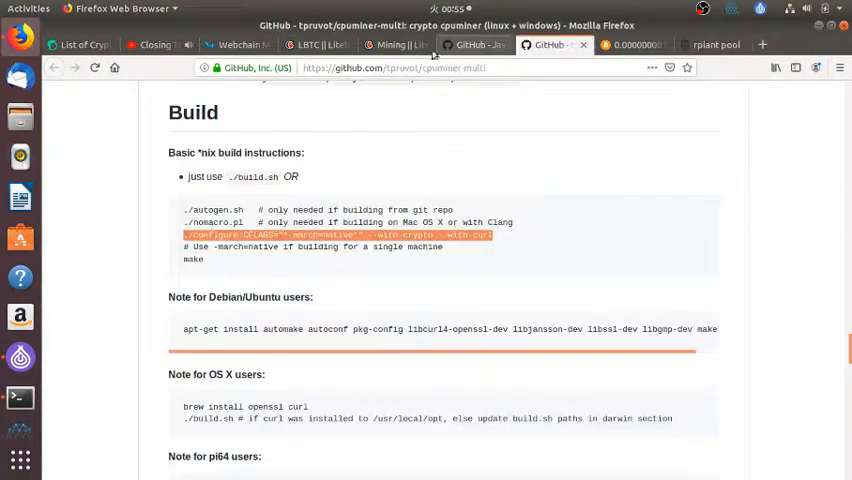
- Review the LiteBitcoin mining page's cpuminer-avx yescryptr32 example command and close the inspector
click(430, 44)
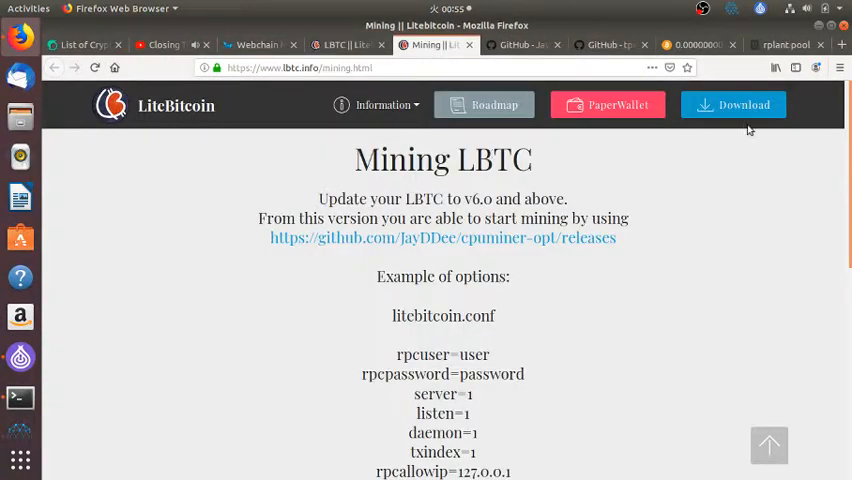
scroll(down, 3)
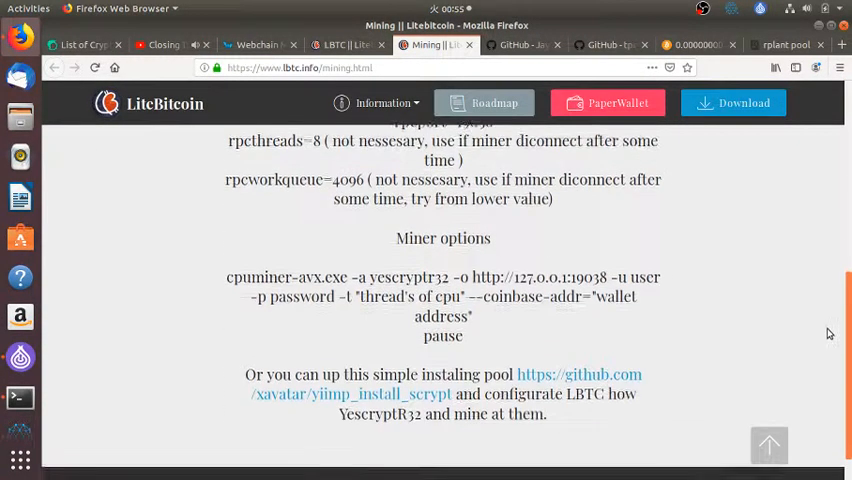
scroll(up, 3)
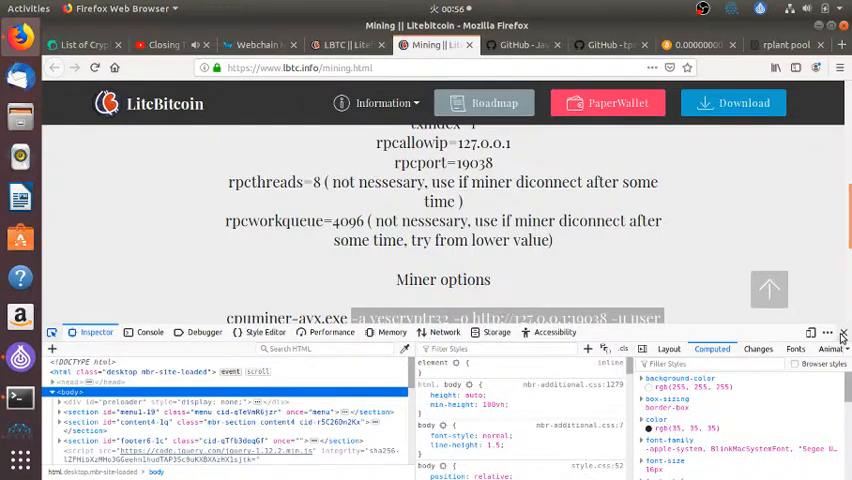
click(844, 332)
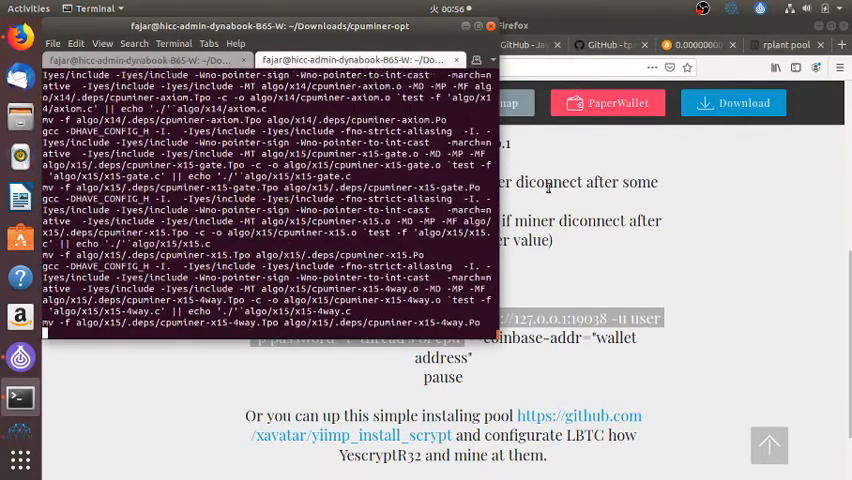
- On the rplant pool site, open Getting Started and show the LiteBitcoin mining configuration
click(784, 44)
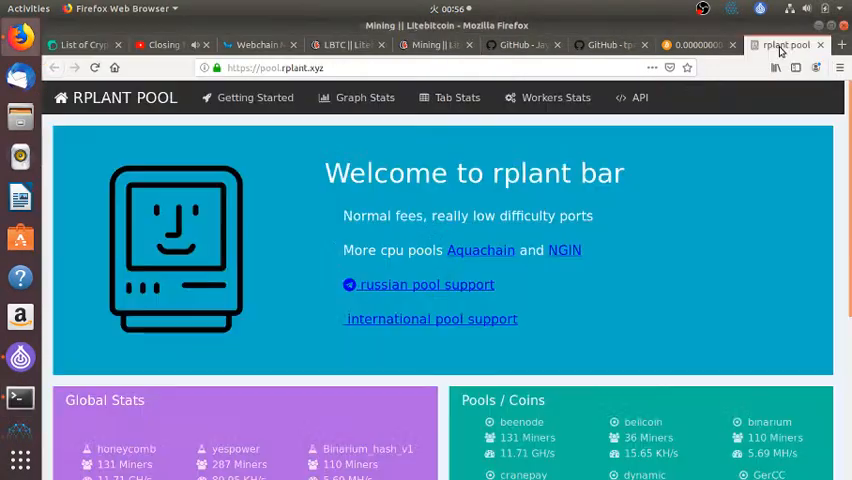
scroll(down, 3)
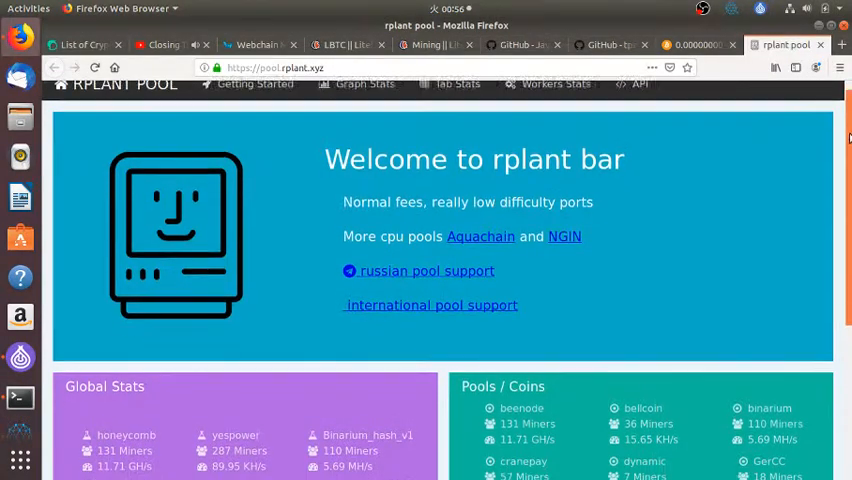
scroll(down, 3)
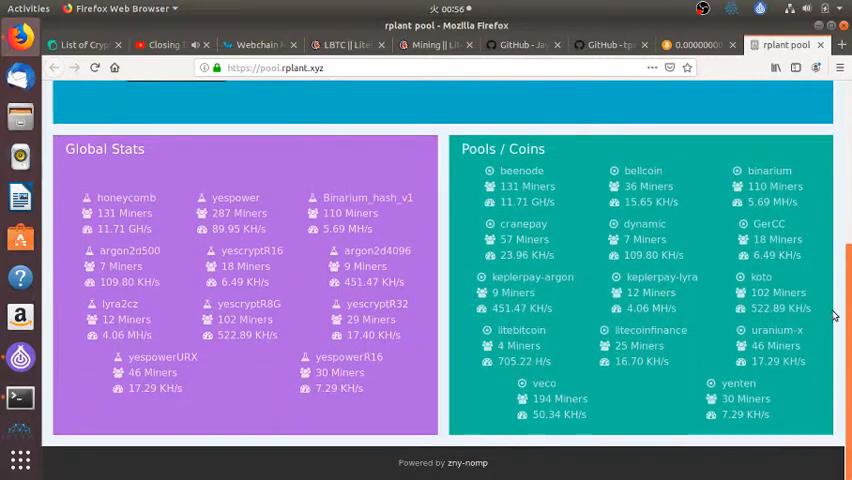
scroll(up, 3)
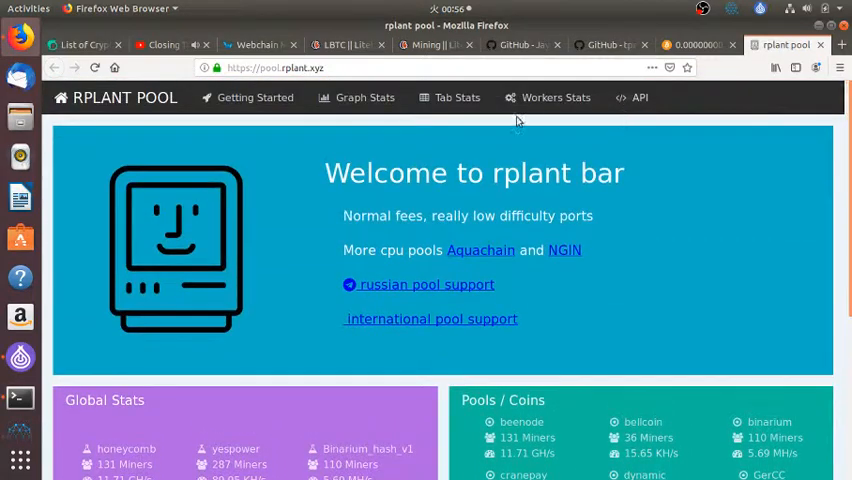
mouse_move(256, 96)
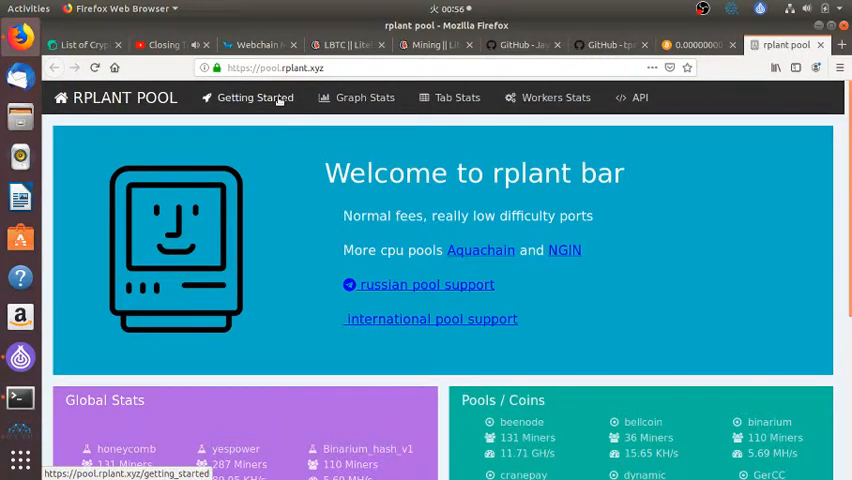
click(254, 96)
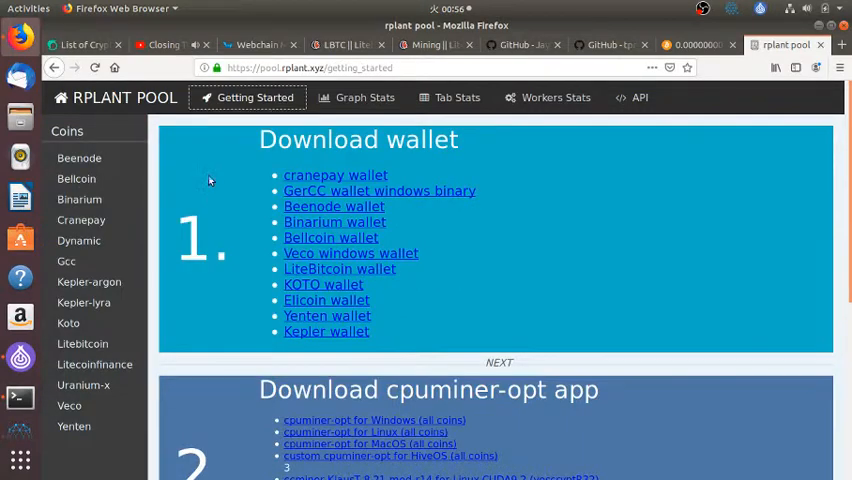
mouse_move(82, 344)
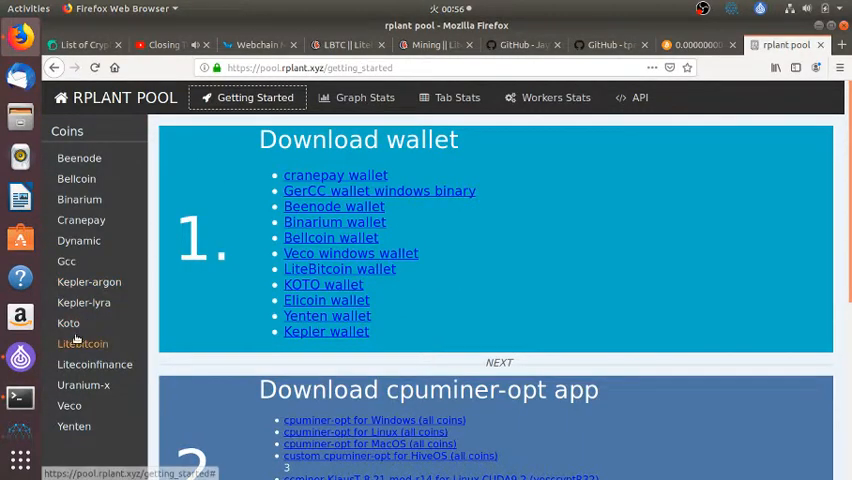
click(84, 344)
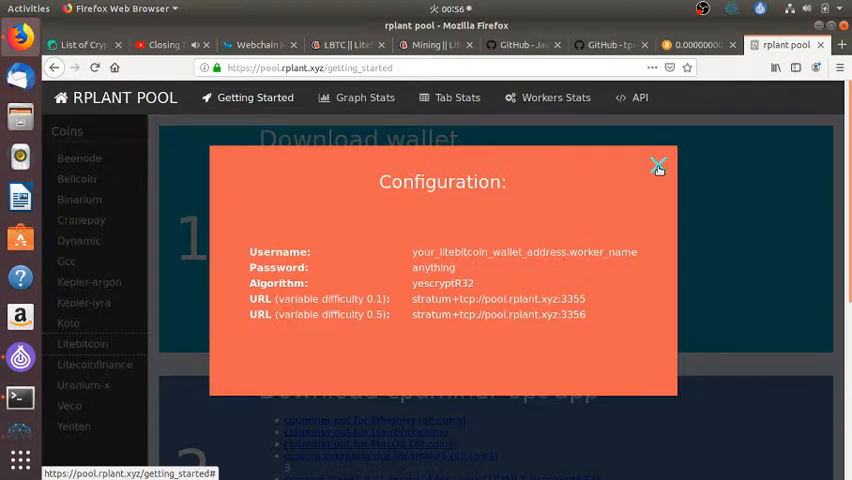
- Browse rplant pool's worker and statistics tables, then return to Getting Started and the LiteBitcoin entry
click(658, 164)
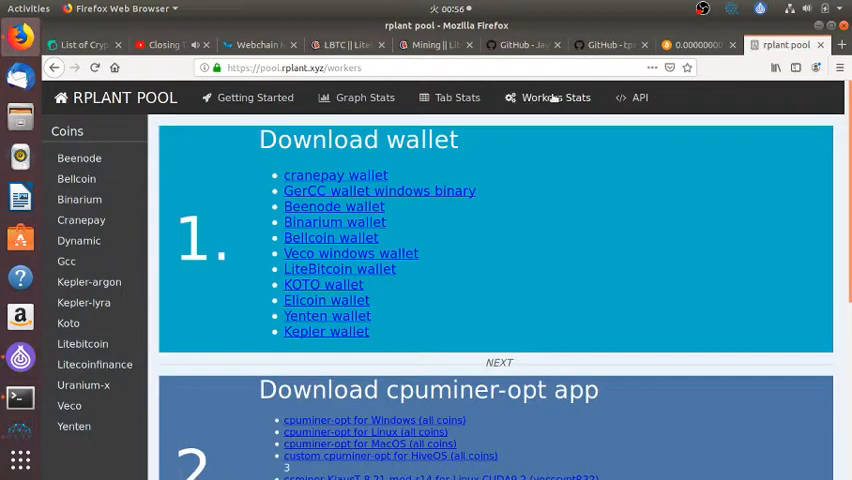
click(556, 96)
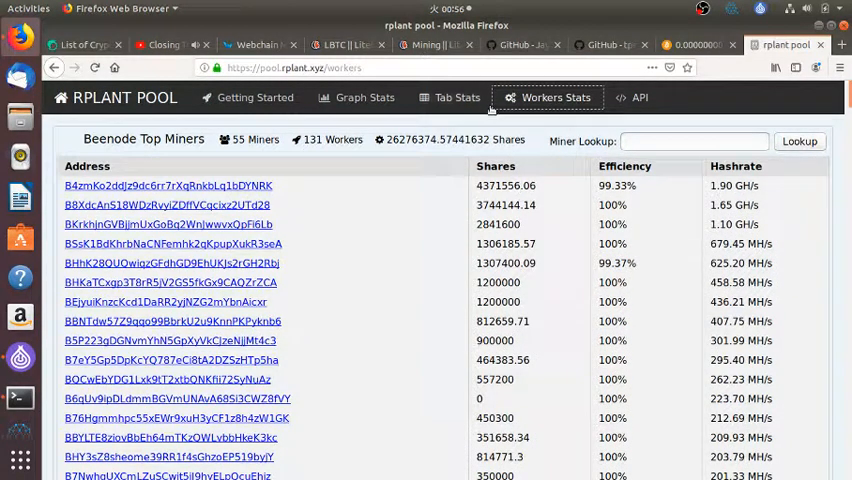
click(456, 96)
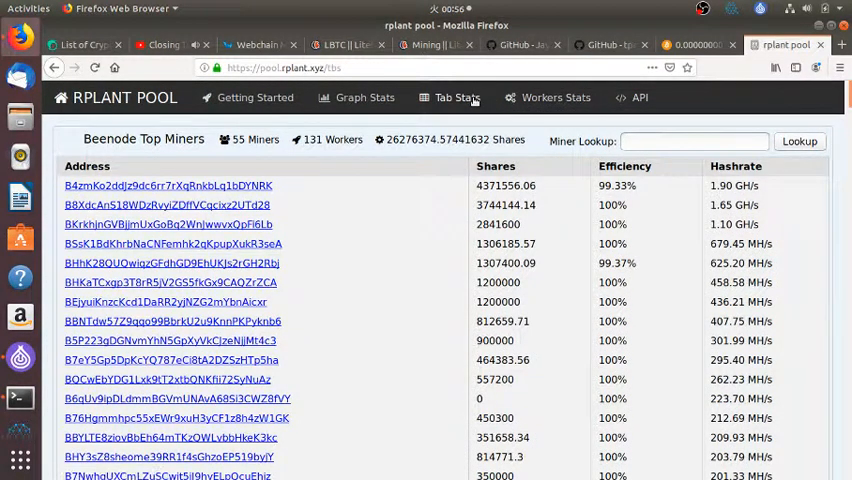
click(456, 96)
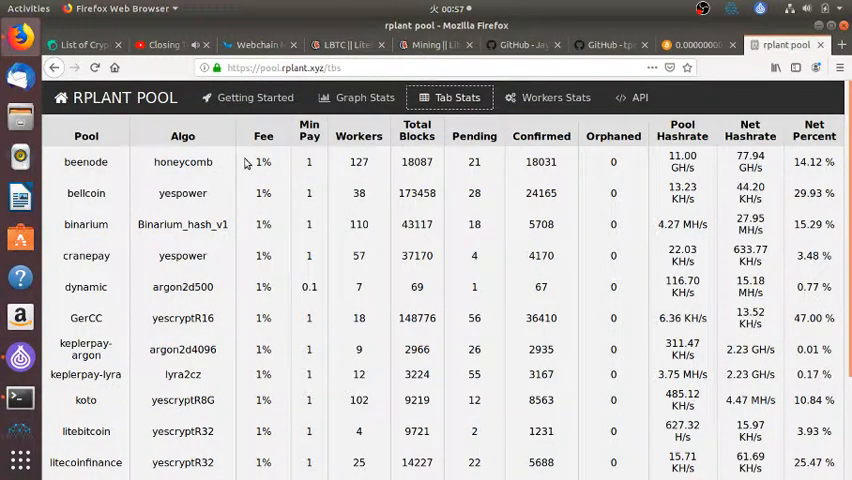
mouse_move(836, 176)
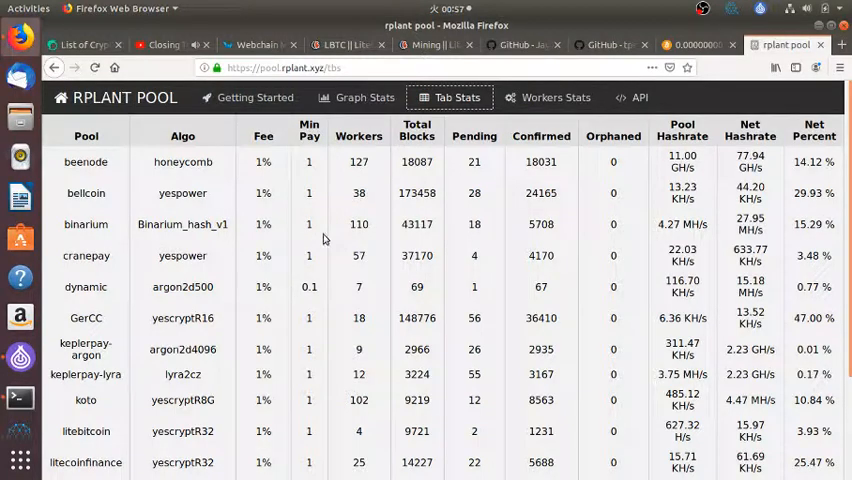
mouse_move(256, 96)
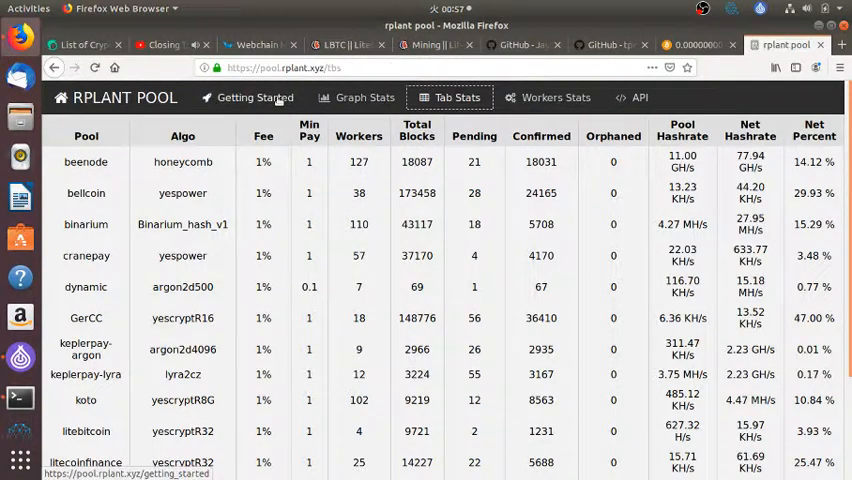
click(256, 96)
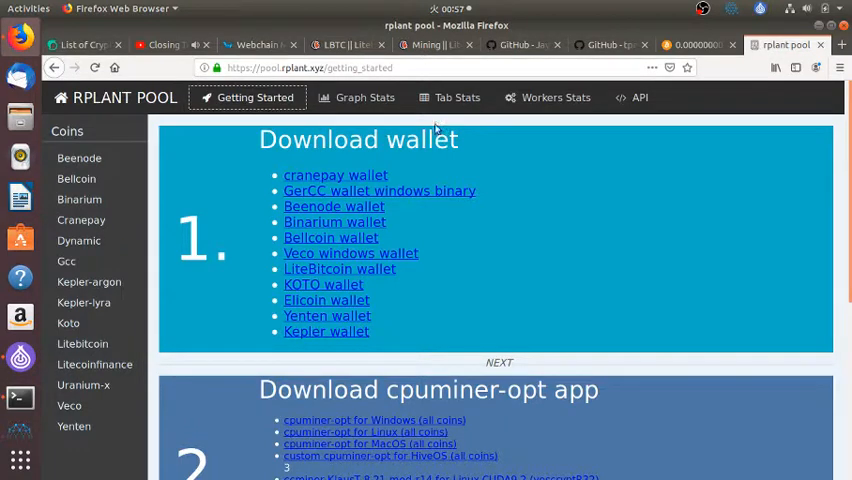
click(696, 44)
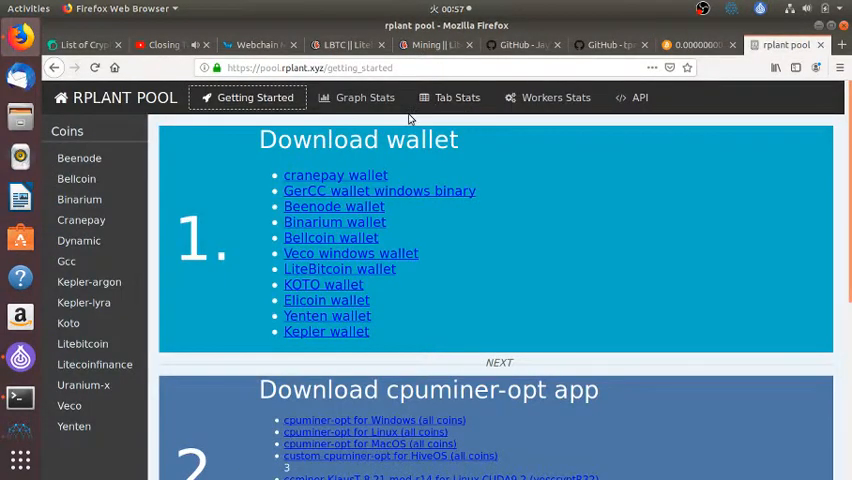
click(82, 344)
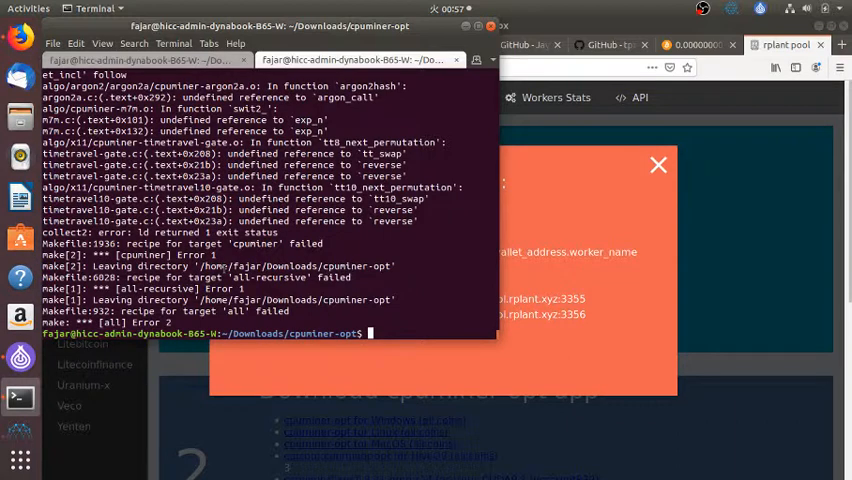
text(make)
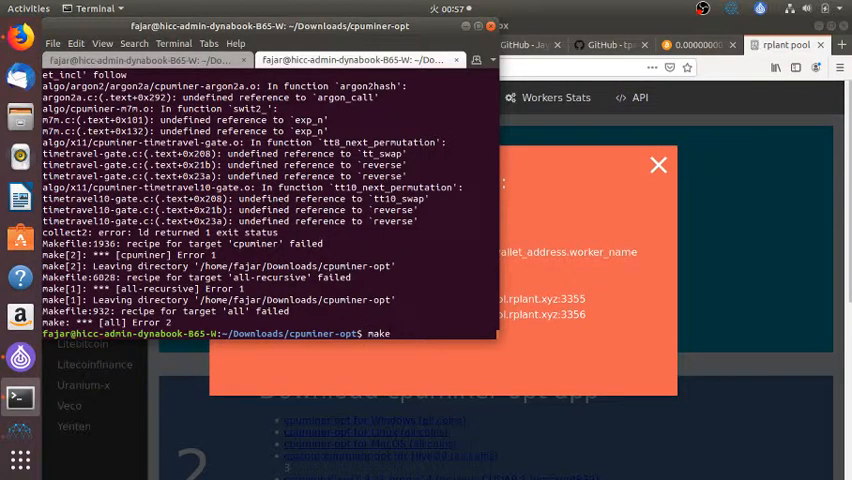
text(./configure CFLAGS="-march=native" --with-crypto --with-curl)
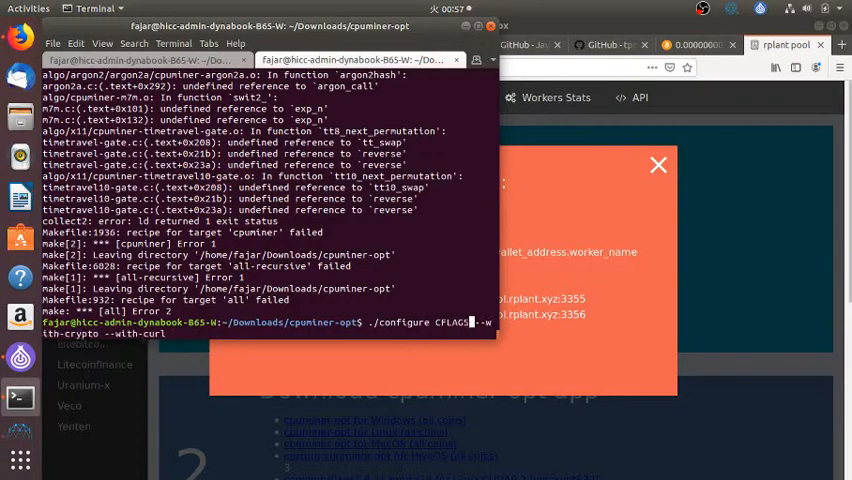
key(Return)
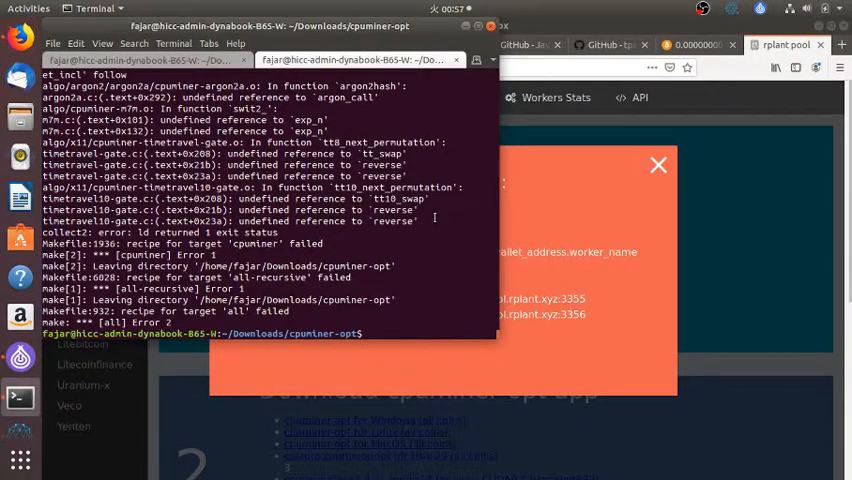
double_click(390, 220)
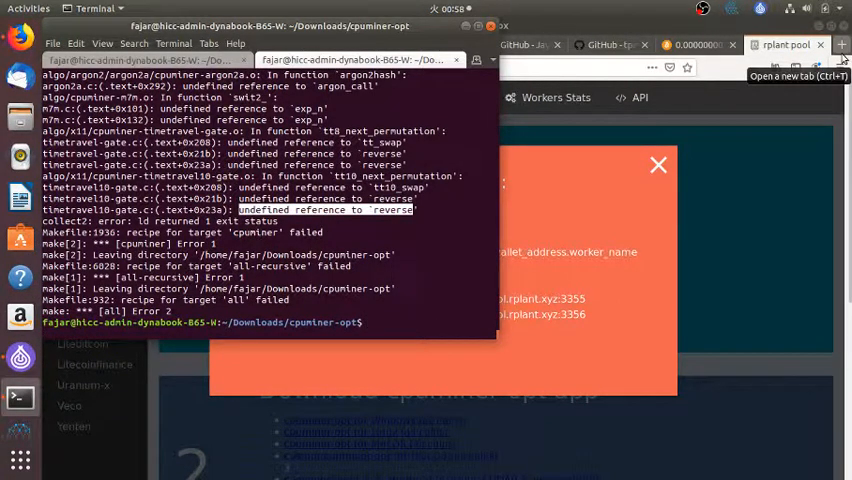
click(840, 44)
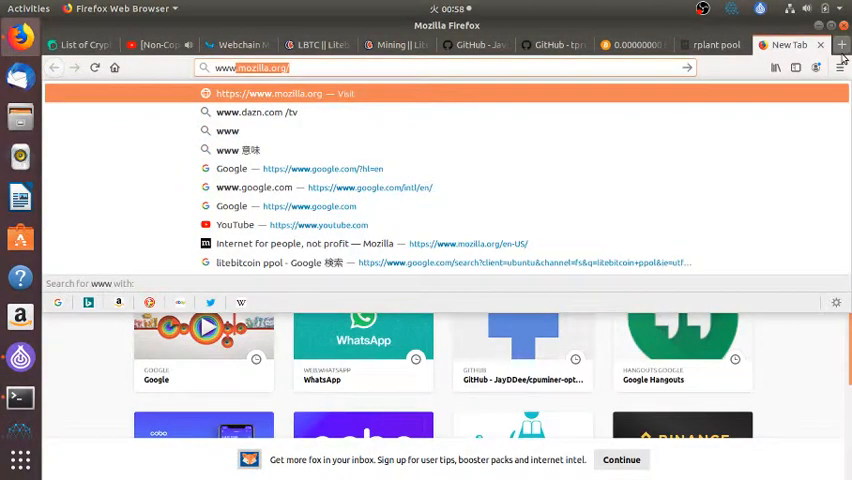
- Google the 'undefined reference to reverse' error and open the Stack Overflow result
text(www.google.com/search?safe=strict&hl=en&source=hp&ei=Gn7-XP2ONYuC8gWZk7r4)
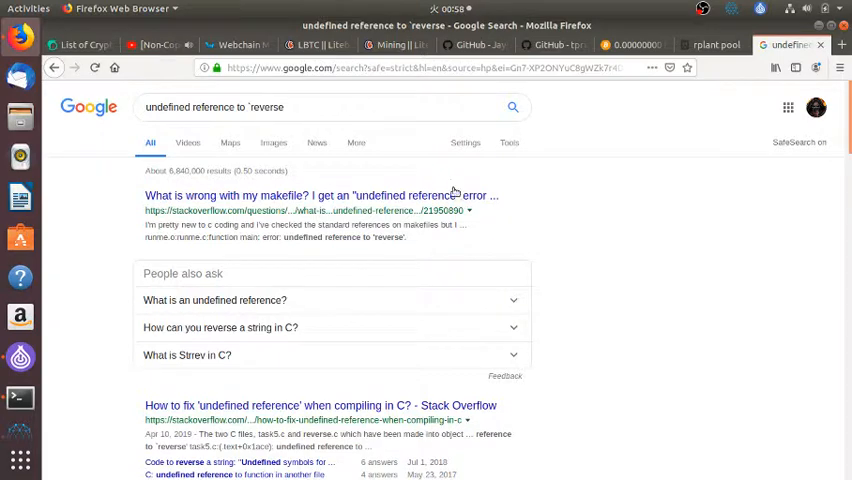
mouse_move(322, 196)
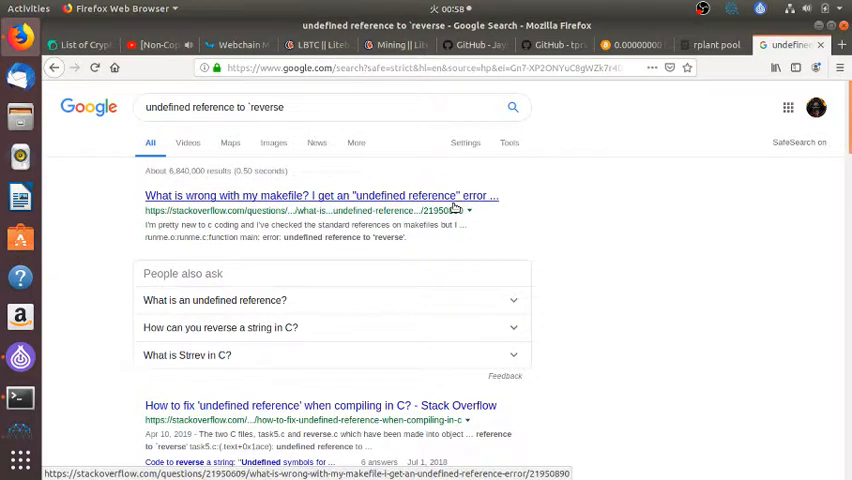
click(318, 404)
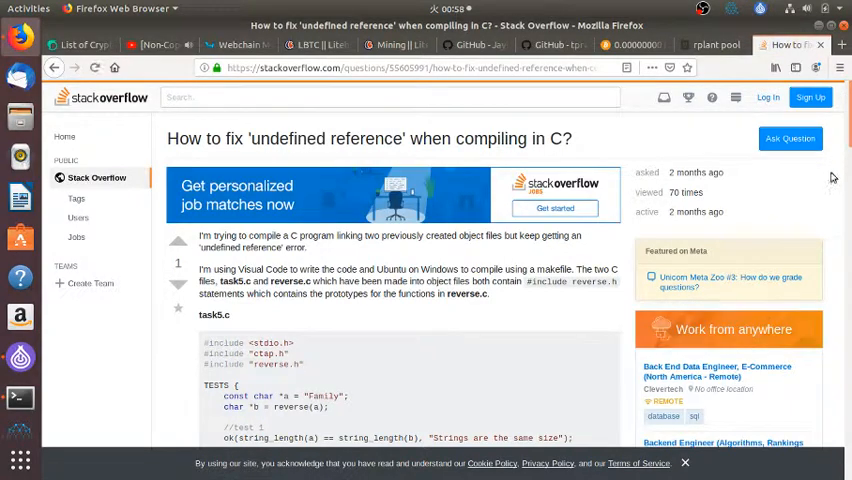
scroll(down, 3)
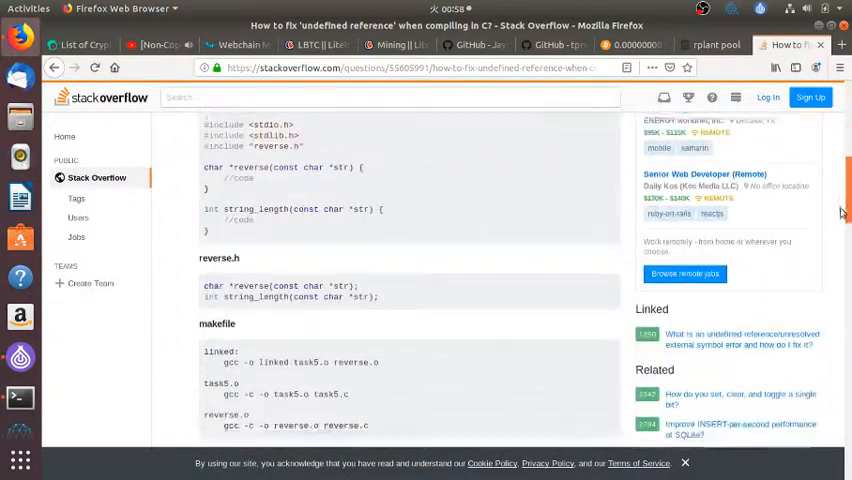
scroll(down, 3)
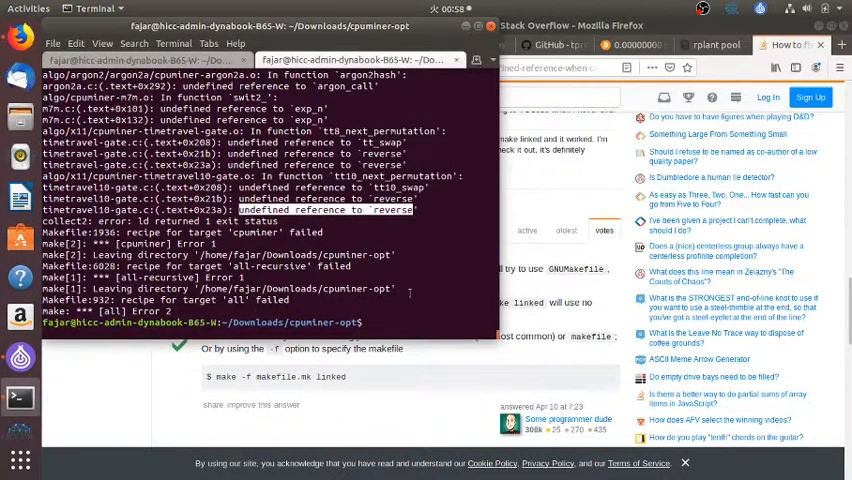
mouse_move(500, 336)
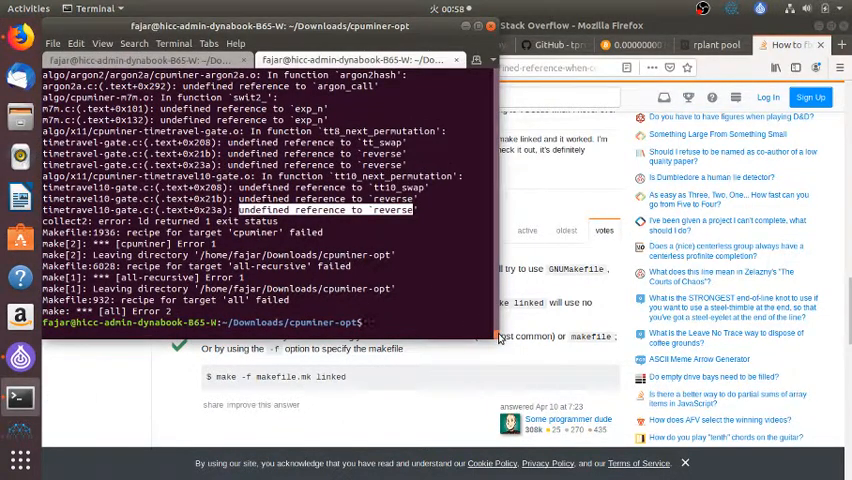
- Run ./autogen.sh in the cpuminer-opt folder to regenerate the build files
text(./autogen.sh)
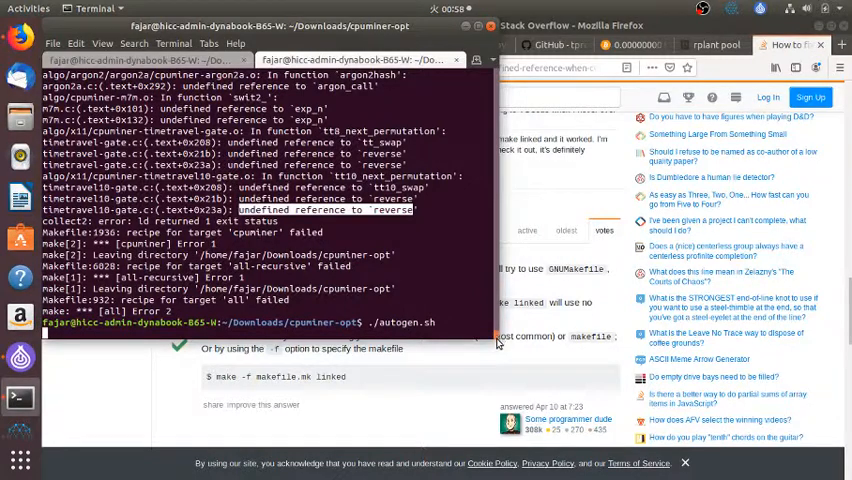
key(Return)
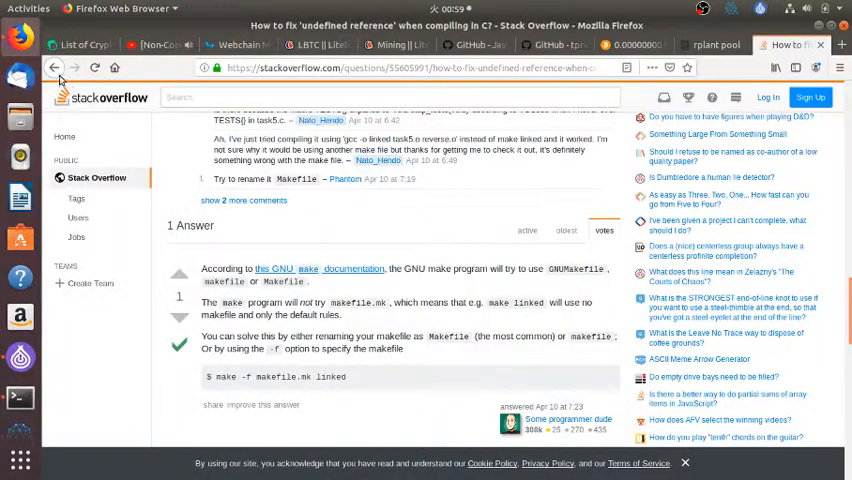
- Google 'undefined reference to set_incl' and open the pooler/cpuminer issue #72
click(54, 68)
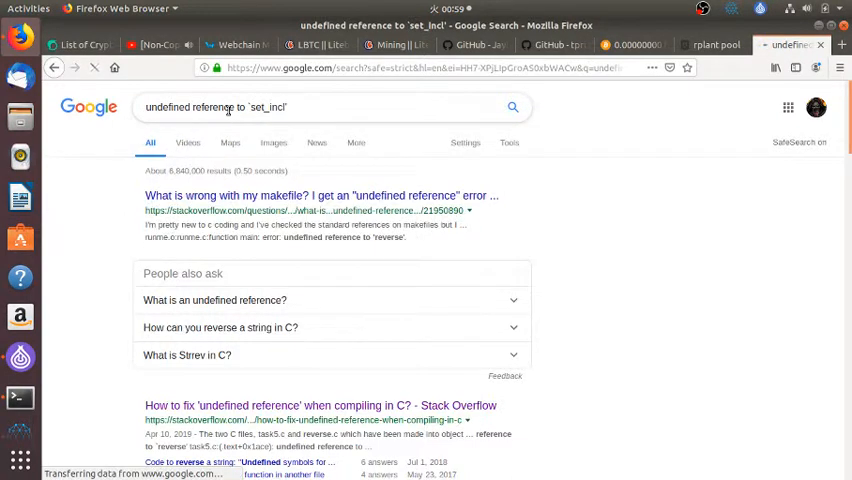
key(Return)
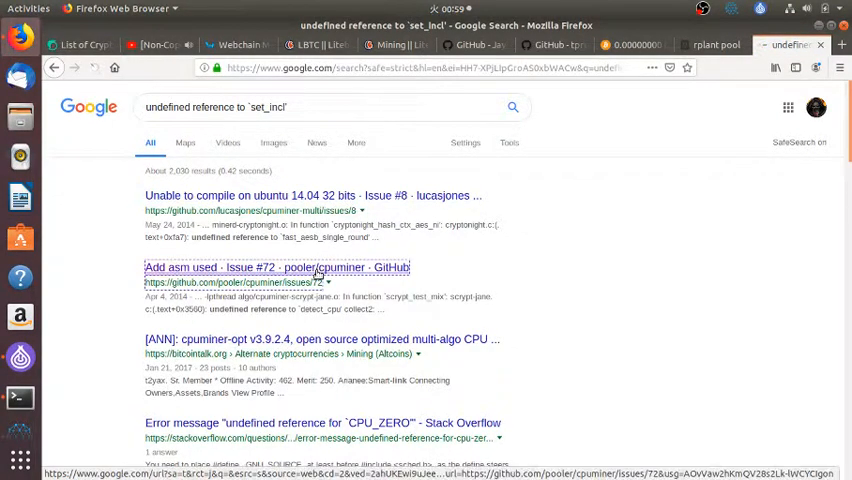
click(276, 268)
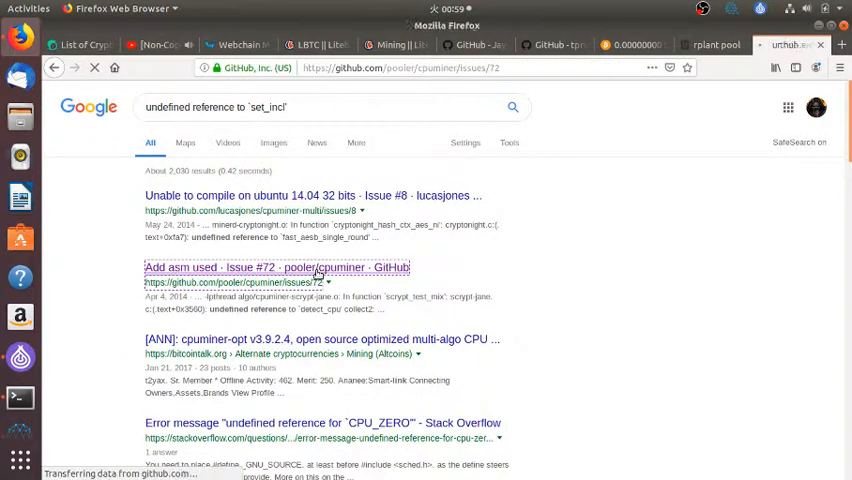
click(276, 268)
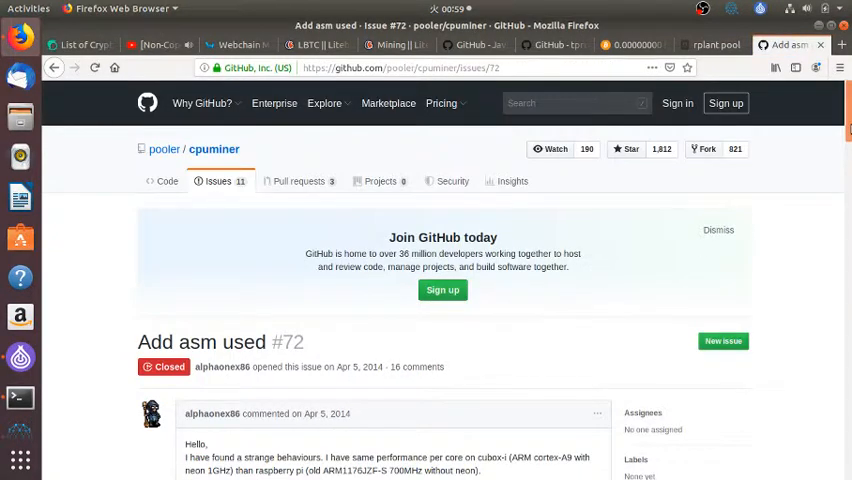
- Read down through the GitHub issue about the asm-related build error
scroll(down, 3)
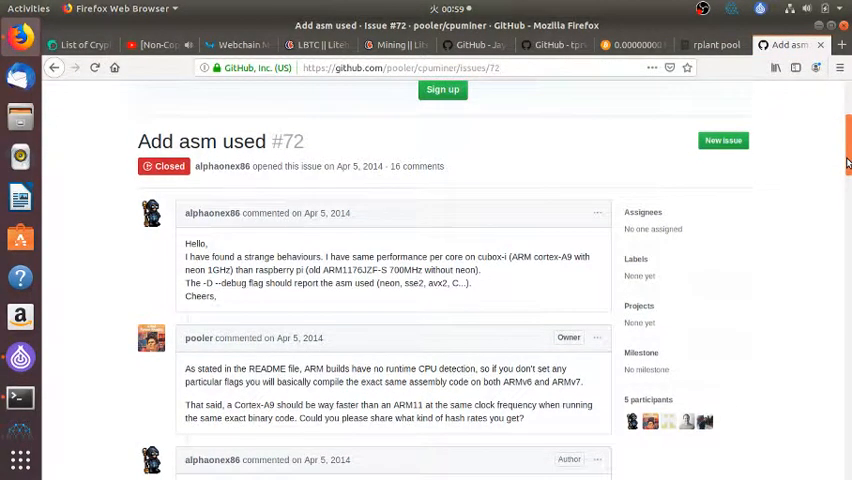
scroll(down, 3)
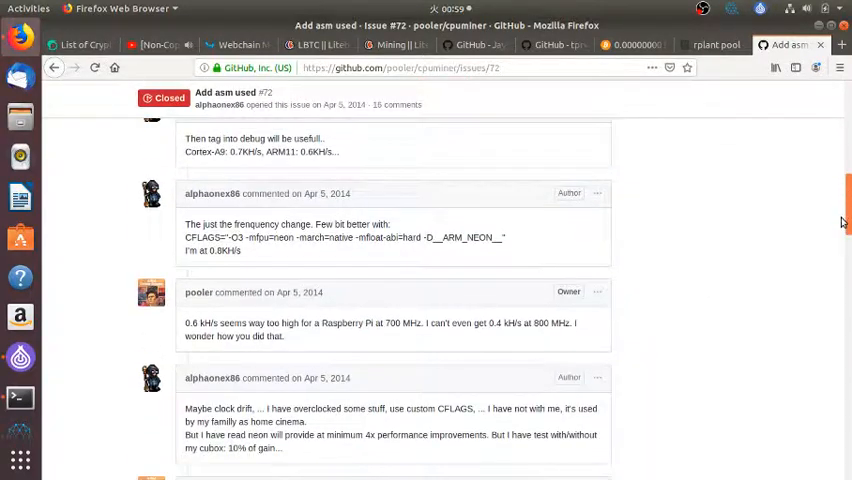
scroll(down, 3)
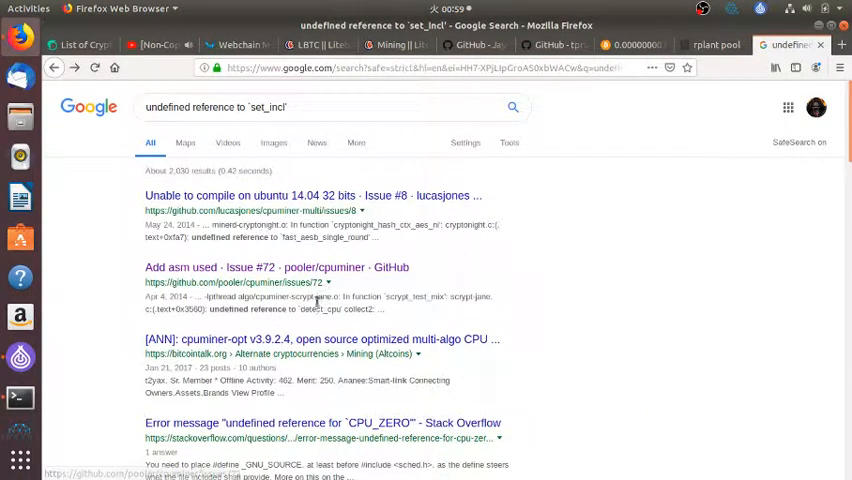
mouse_move(364, 196)
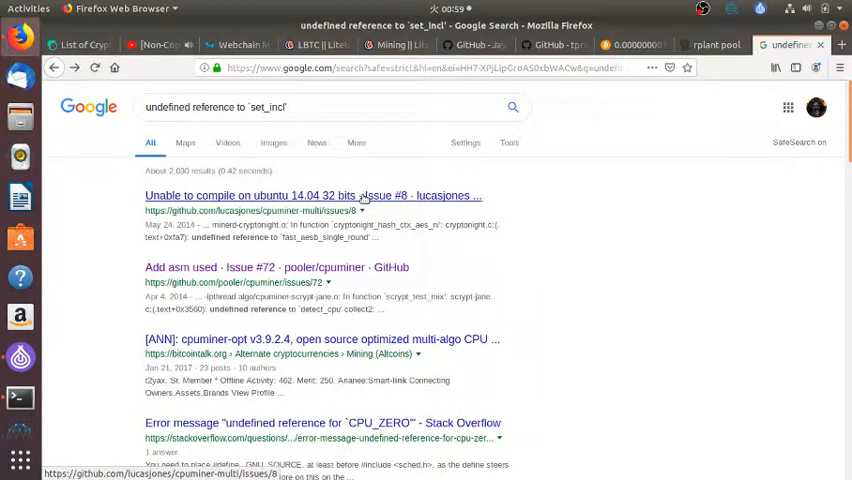
click(312, 196)
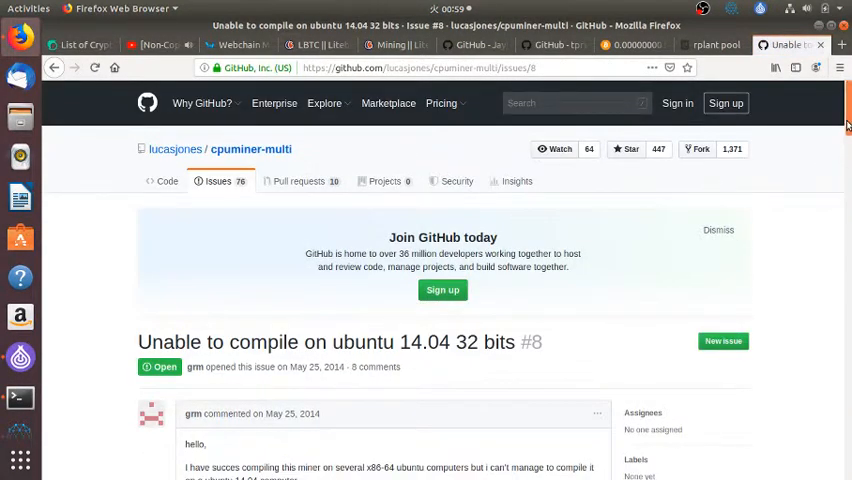
scroll(down, 3)
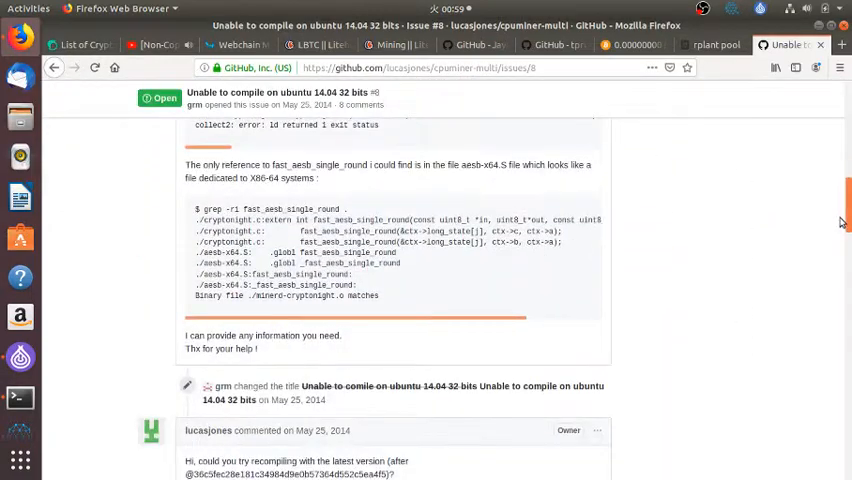
scroll(down, 3)
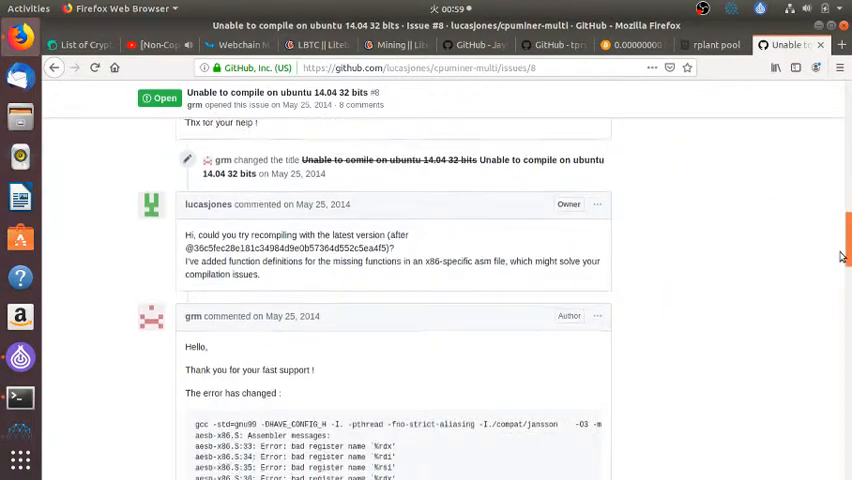
scroll(down, 3)
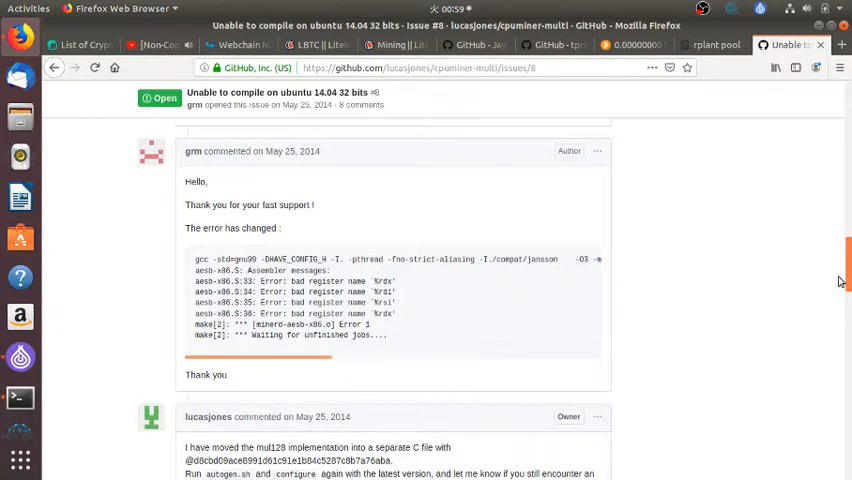
scroll(down, 3)
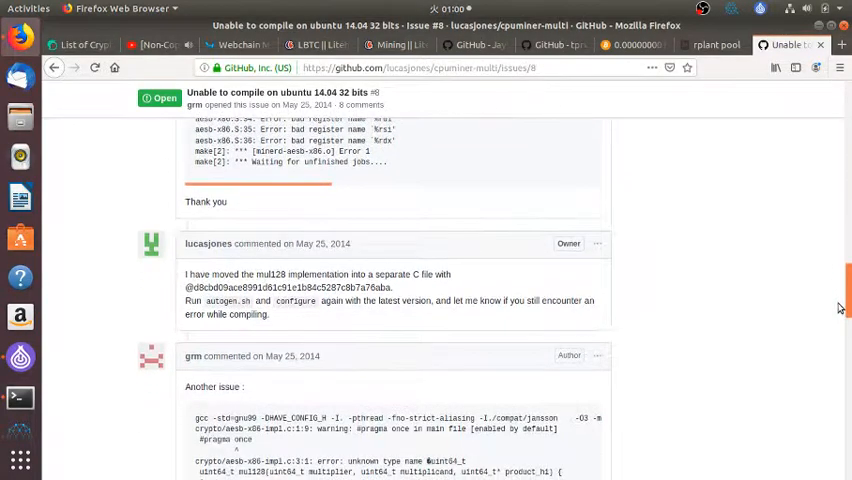
scroll(down, 3)
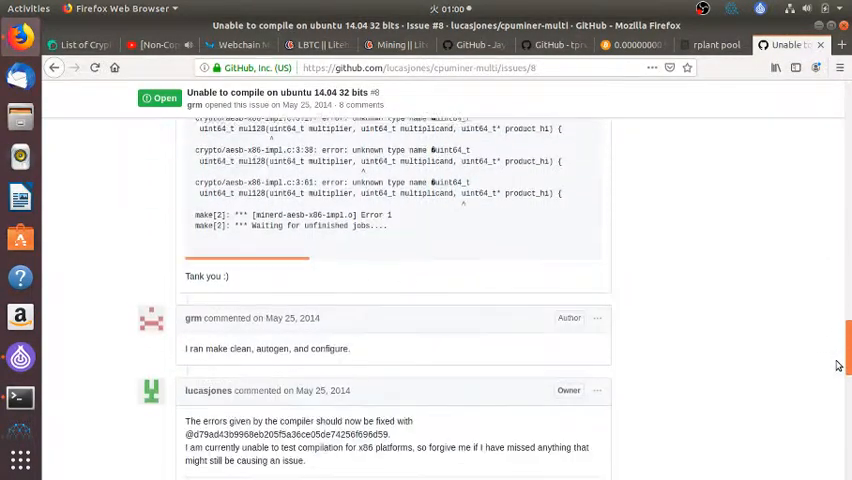
scroll(down, 3)
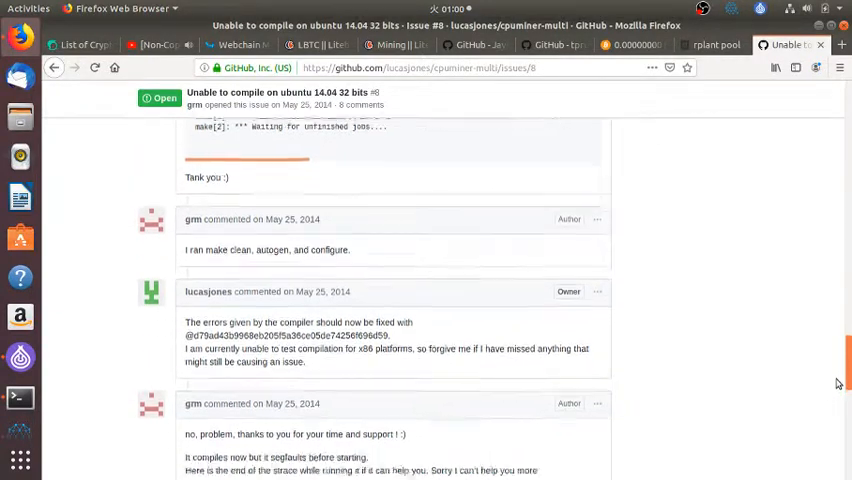
scroll(down, 3)
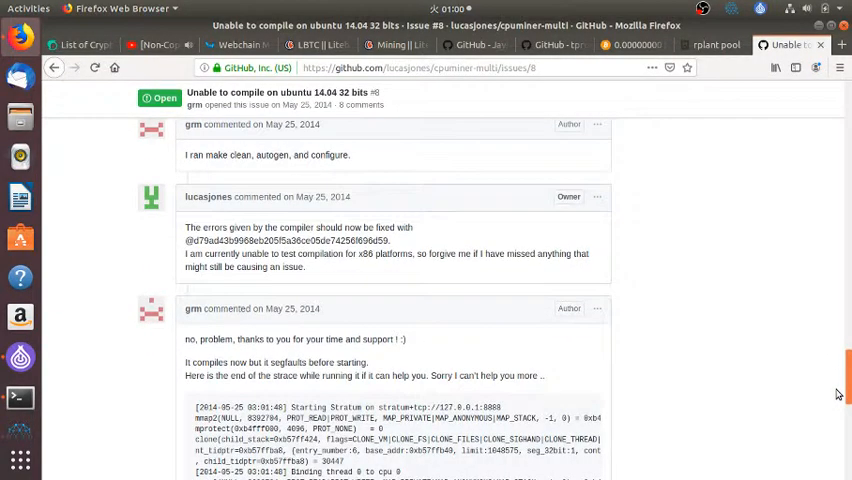
scroll(down, 3)
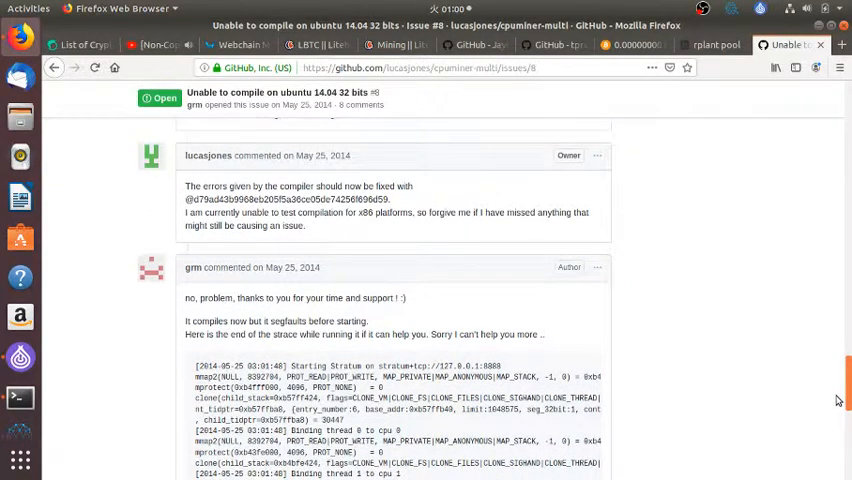
scroll(up, 3)
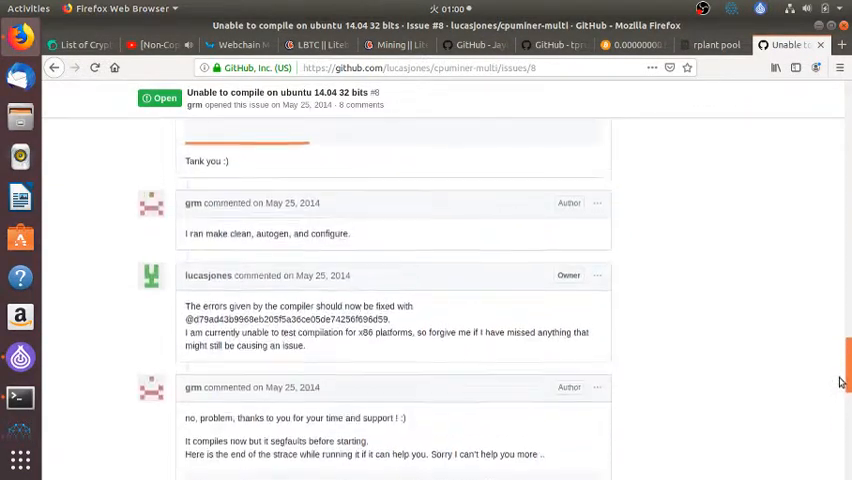
scroll(up, 3)
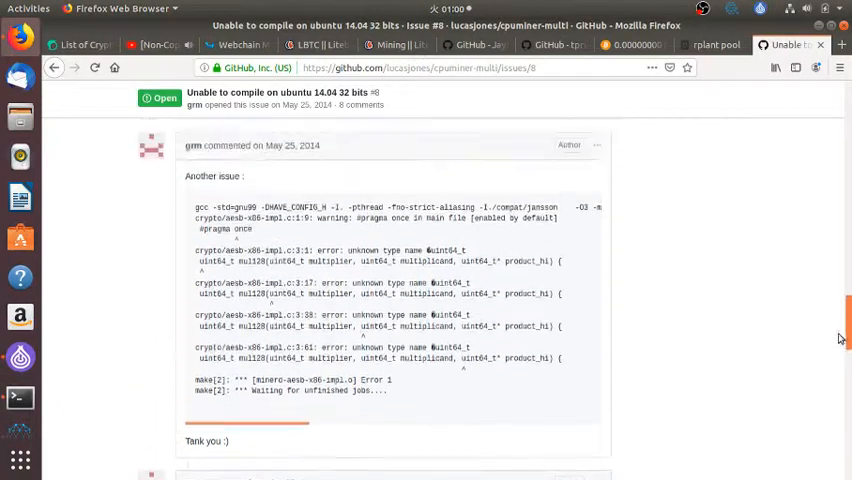
scroll(up, 3)
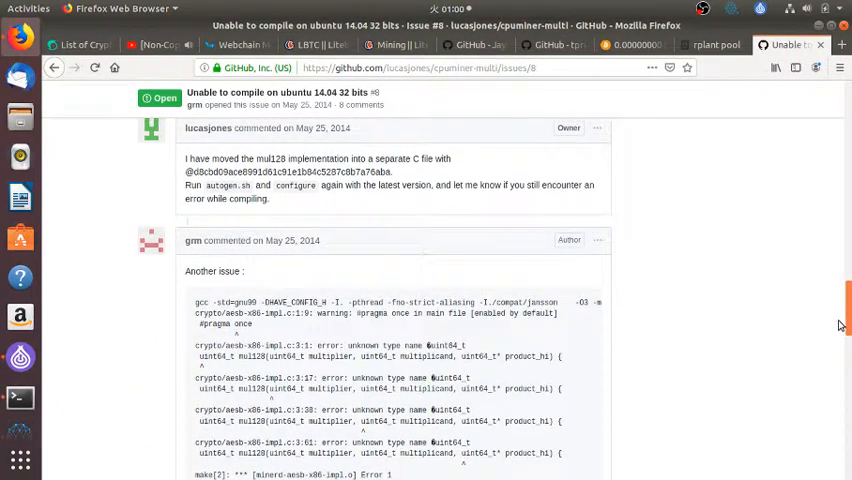
scroll(down, 3)
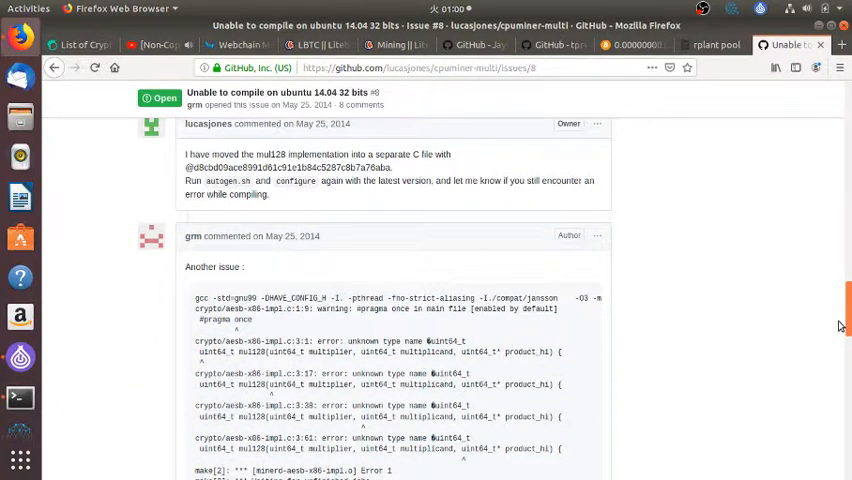
scroll(down, 3)
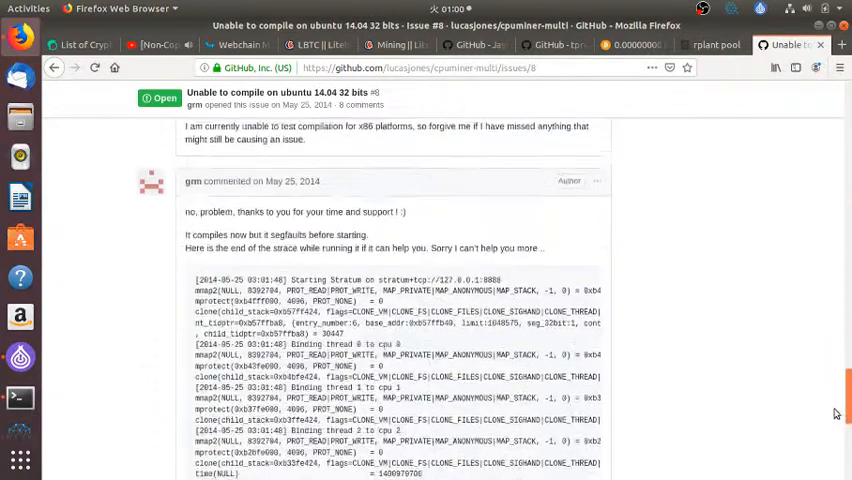
scroll(down, 3)
text(make cl)
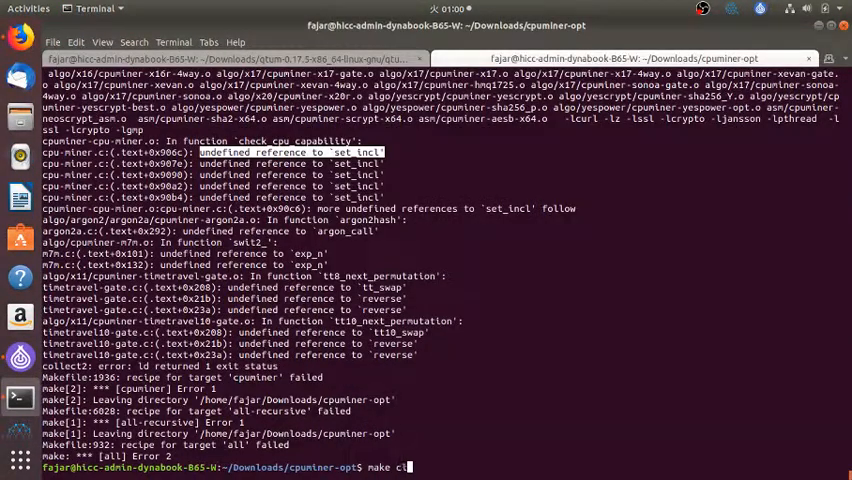
- Run make clean, then start ./autogen.sh to regenerate the build setup
key(Return)
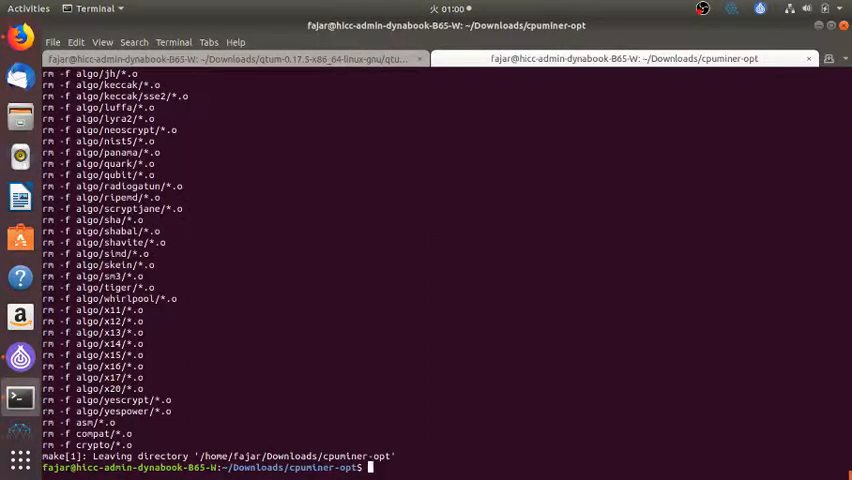
text(./autogen.sh)
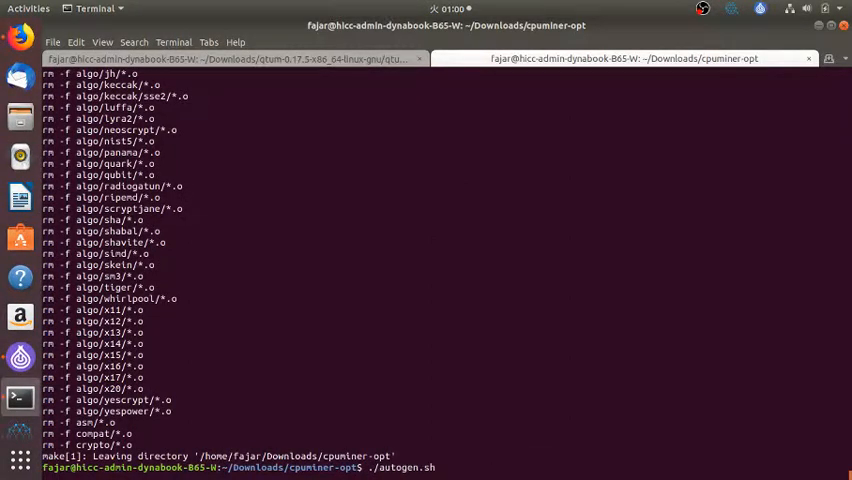
- Follow the configure and make output as cpuminer-opt rebuilds
scroll(down, 3)
text(make)
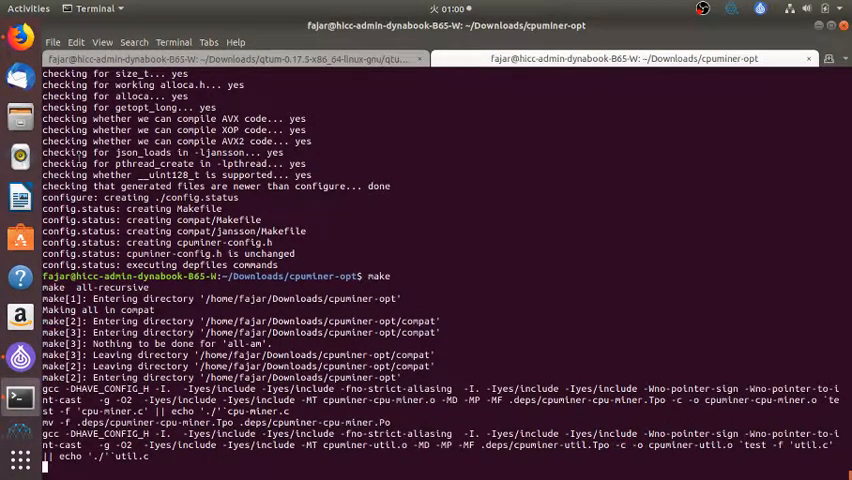
scroll(down, 3)
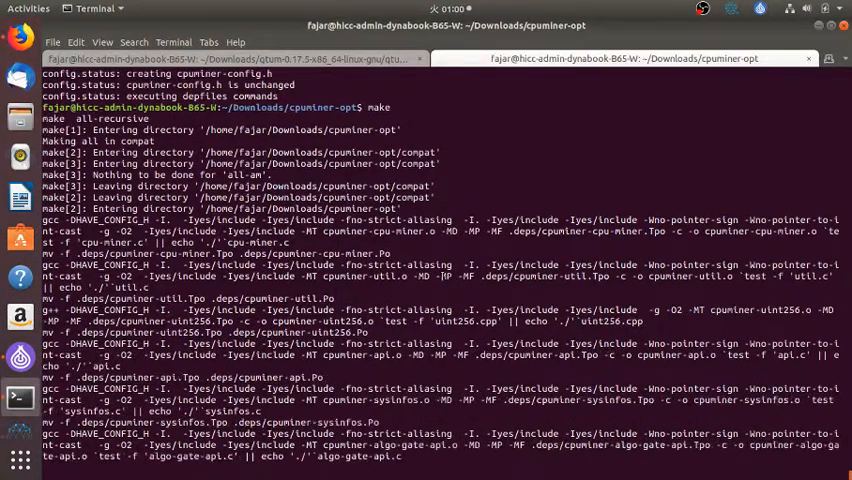
scroll(down, 3)
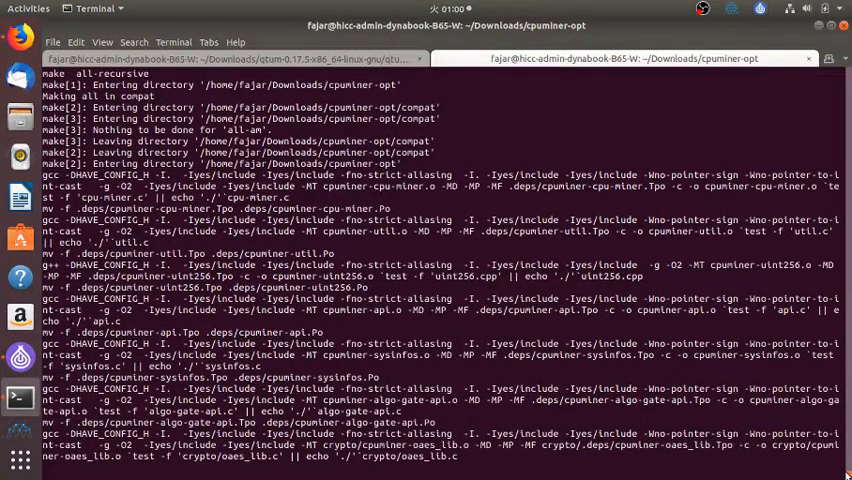
scroll(down, 3)
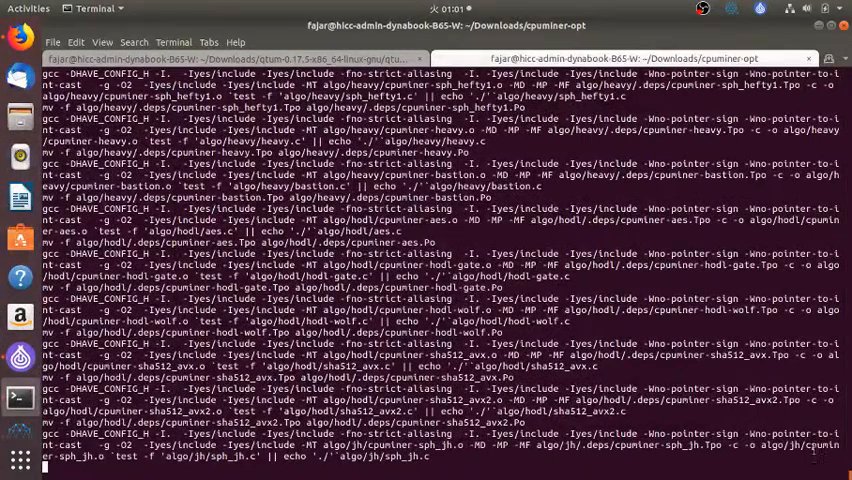
scroll(down, 3)
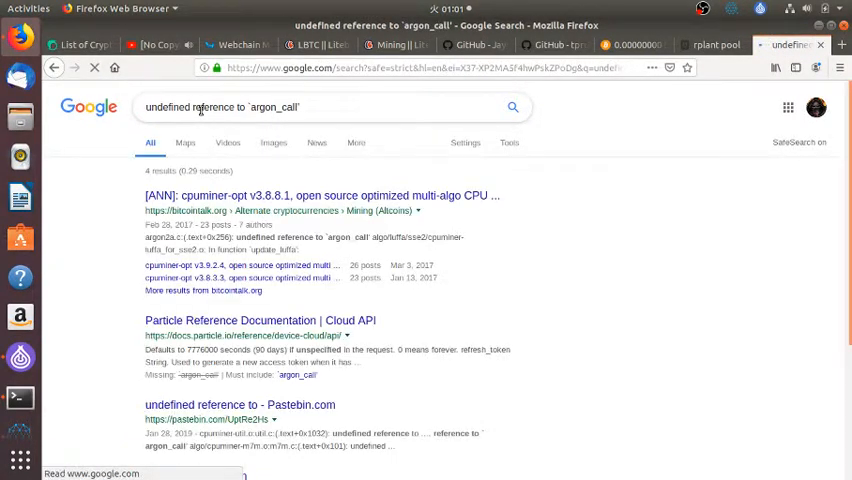
mouse_move(296, 196)
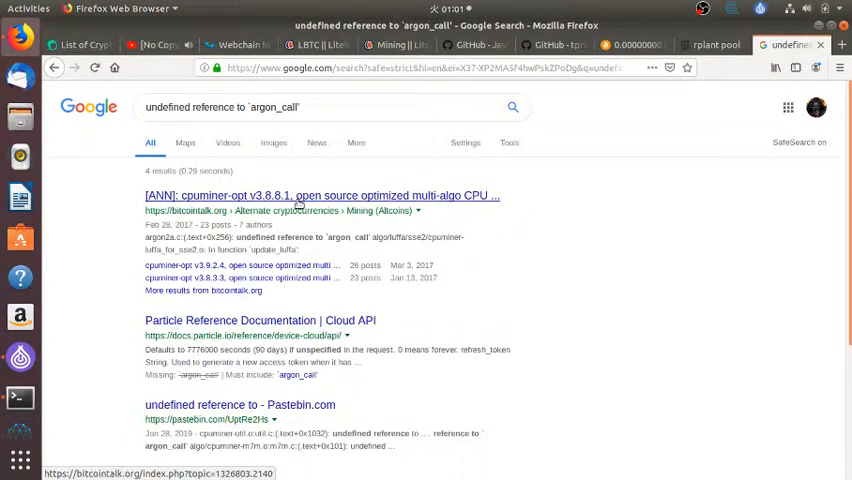
- Open the Bitcointalk cpuminer-opt [ANN] thread from the results and read the first replies
click(320, 196)
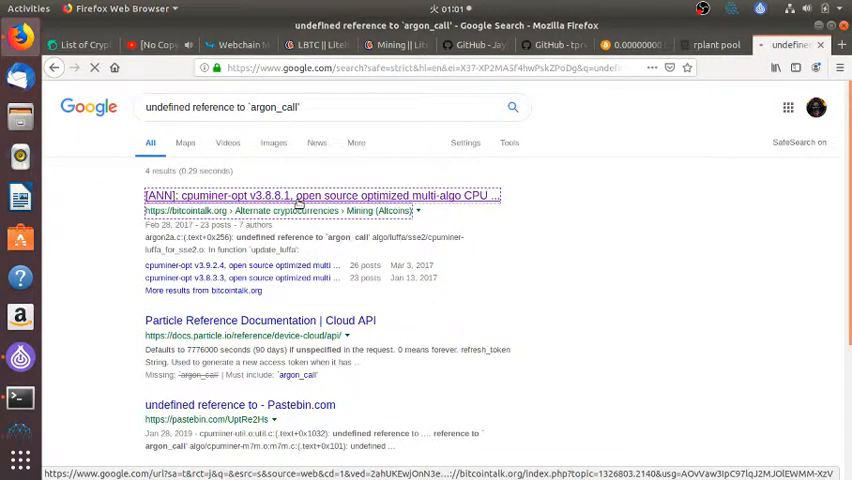
click(322, 196)
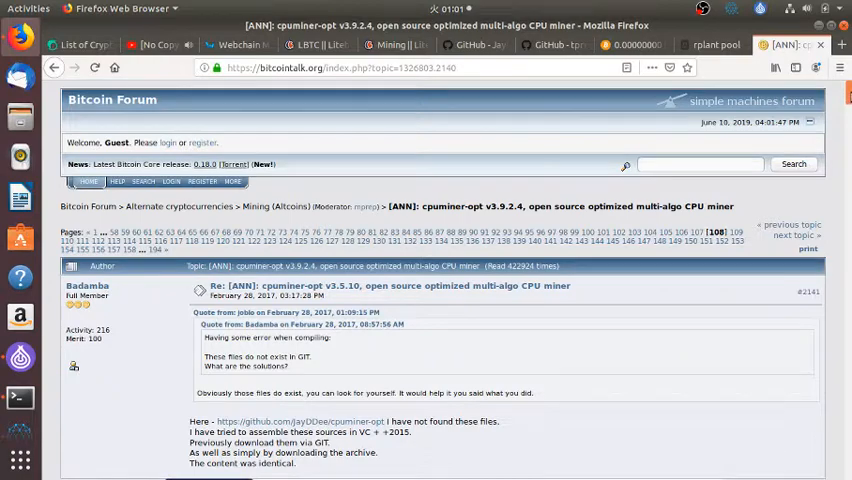
scroll(down, 3)
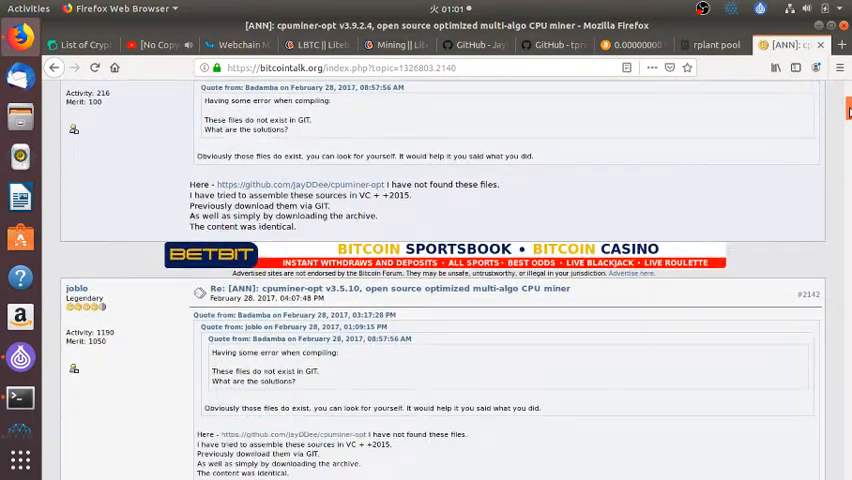
scroll(down, 3)
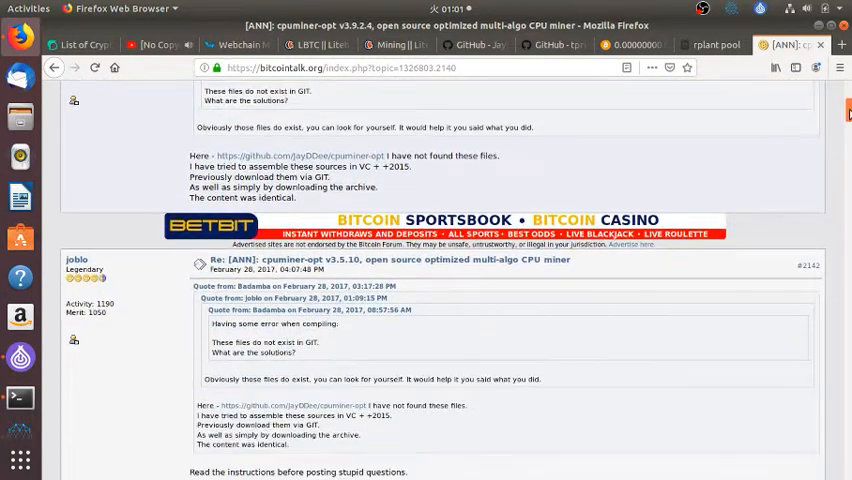
scroll(down, 3)
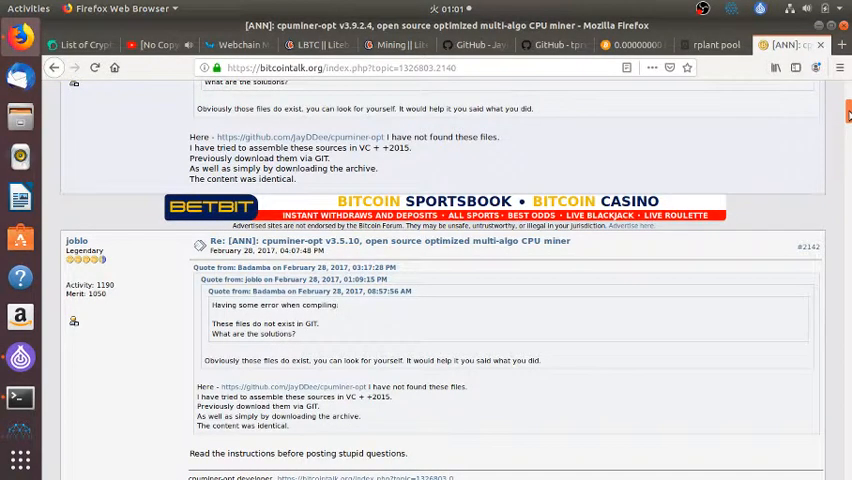
scroll(down, 3)
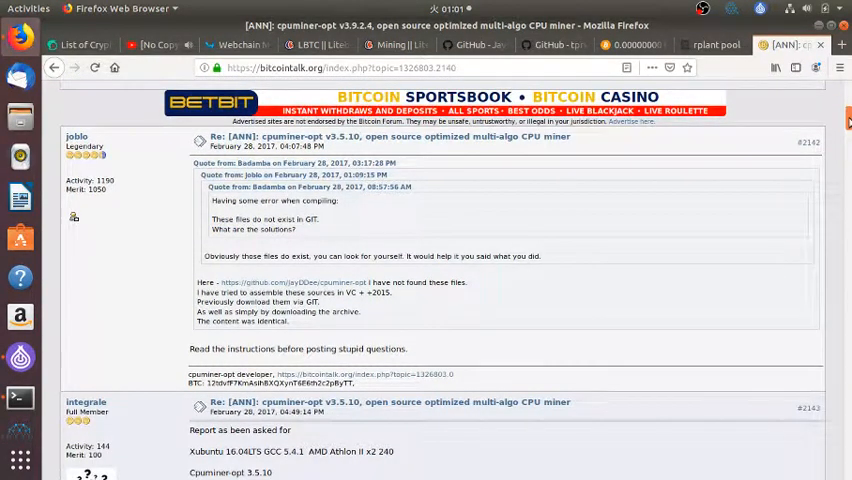
scroll(down, 3)
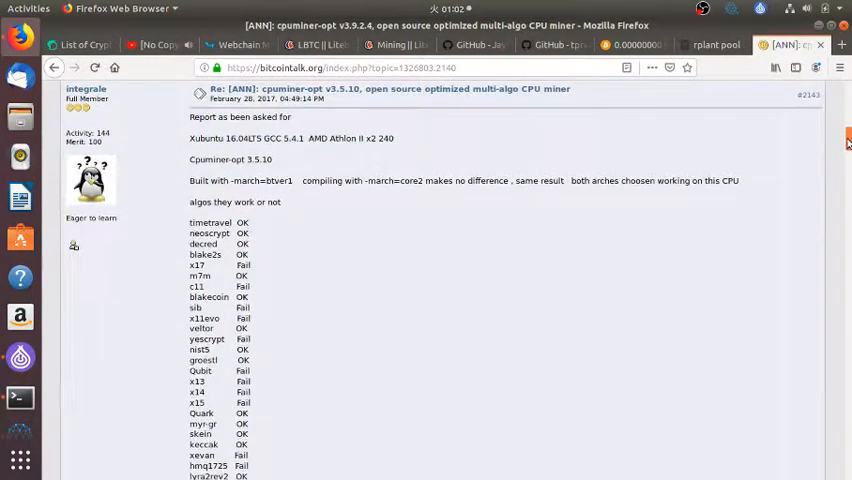
scroll(down, 3)
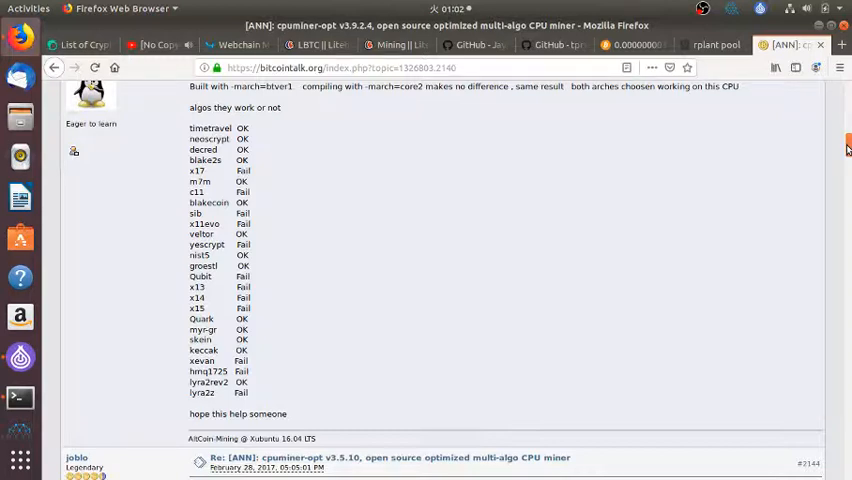
- Read further to the replies about compiling the miner with the -O3 flag
scroll(down, 3)
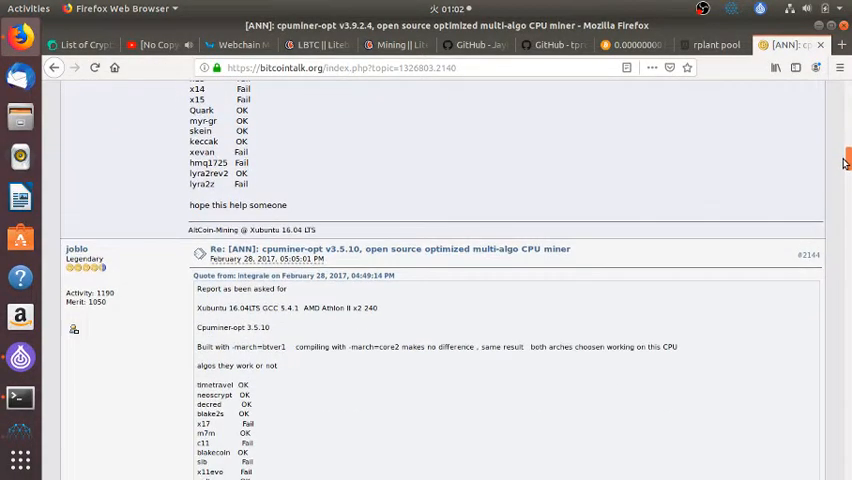
scroll(down, 3)
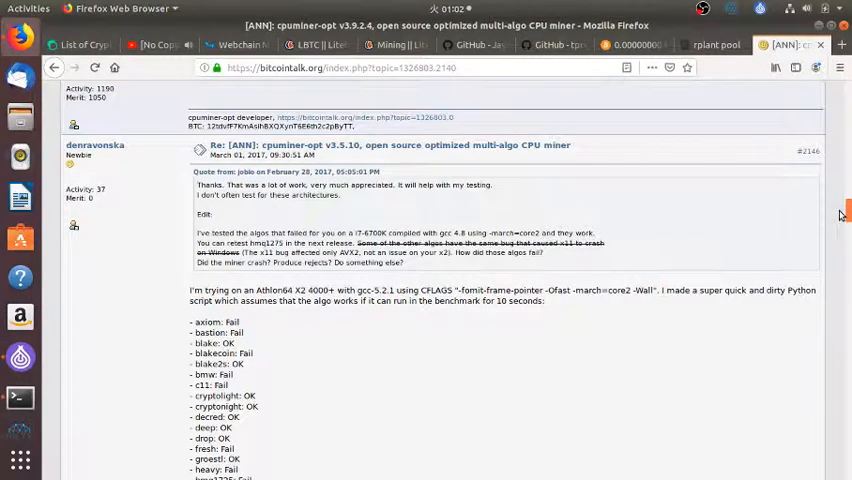
scroll(down, 3)
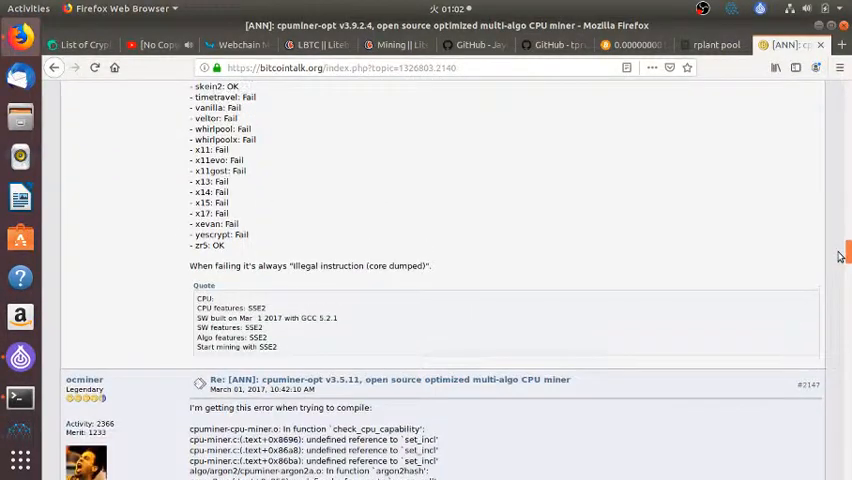
scroll(down, 3)
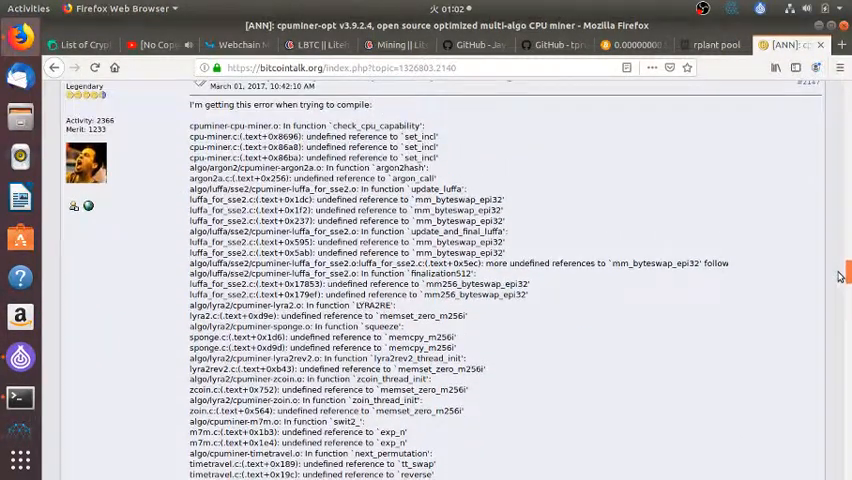
scroll(down, 3)
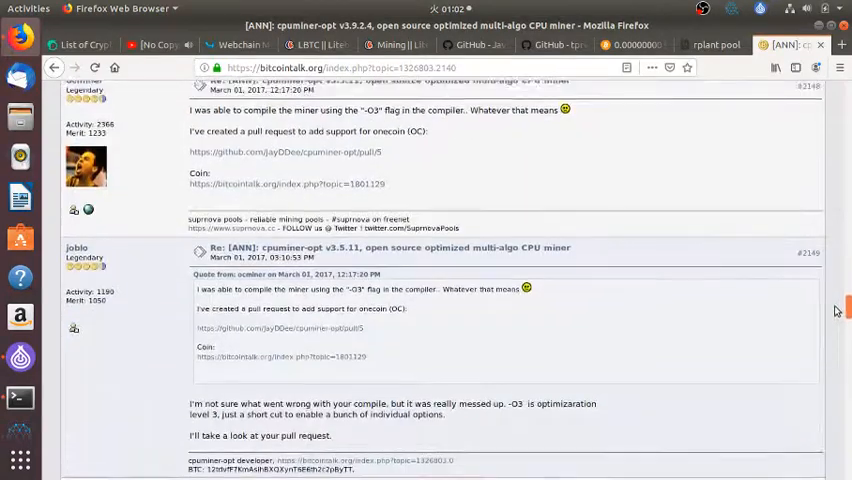
scroll(up, 3)
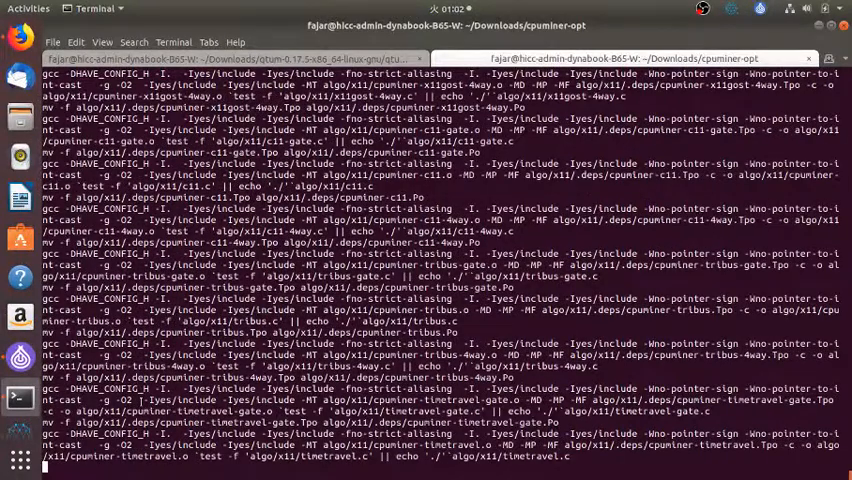
- Watch the make output compiling the x11-family algorithm sources
scroll(down, 3)
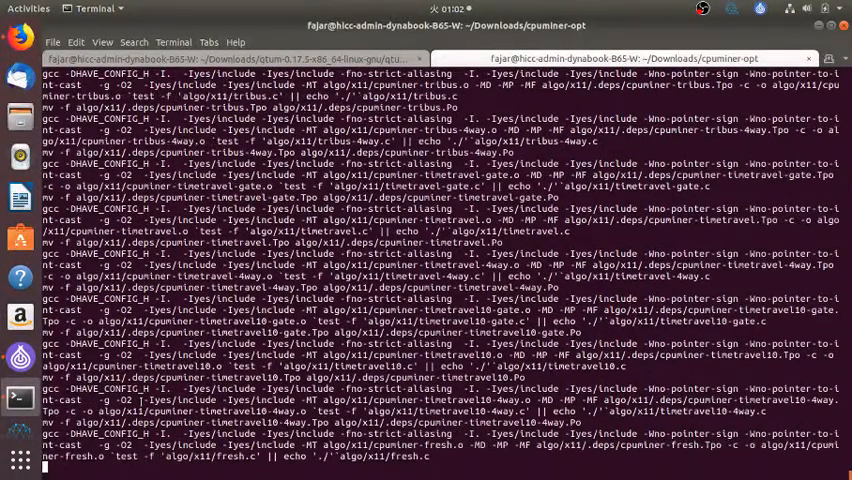
scroll(down, 3)
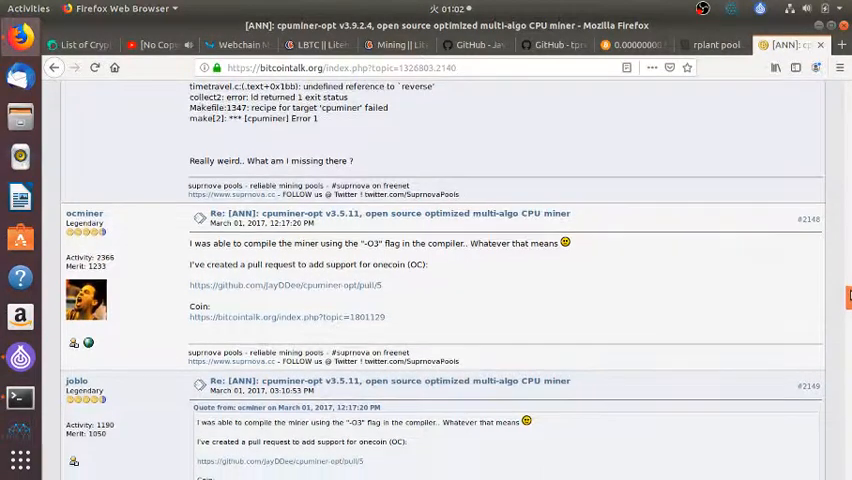
- Read the later Bitcointalk replies about illegal-instruction crashes on older AMD CPUs lacking AES
scroll(down, 3)
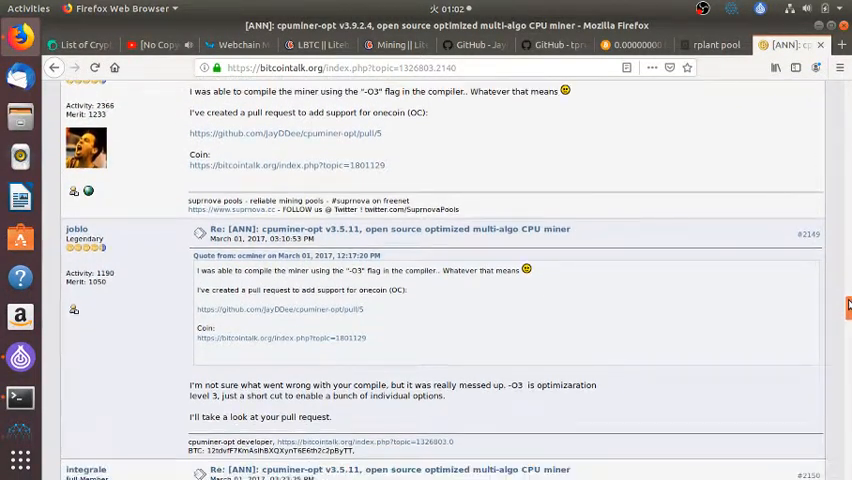
scroll(down, 3)
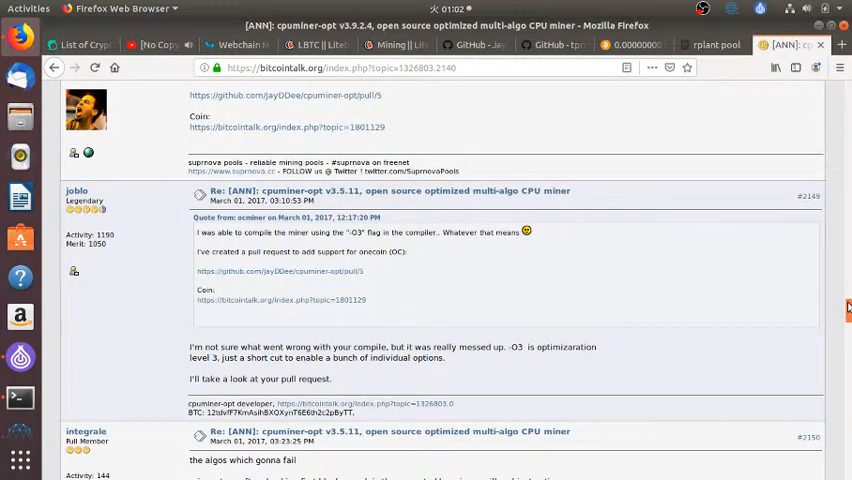
scroll(down, 3)
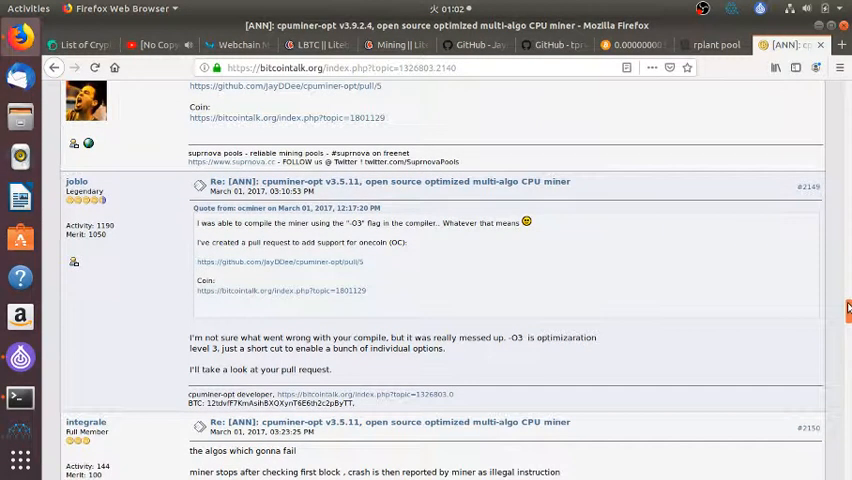
scroll(down, 3)
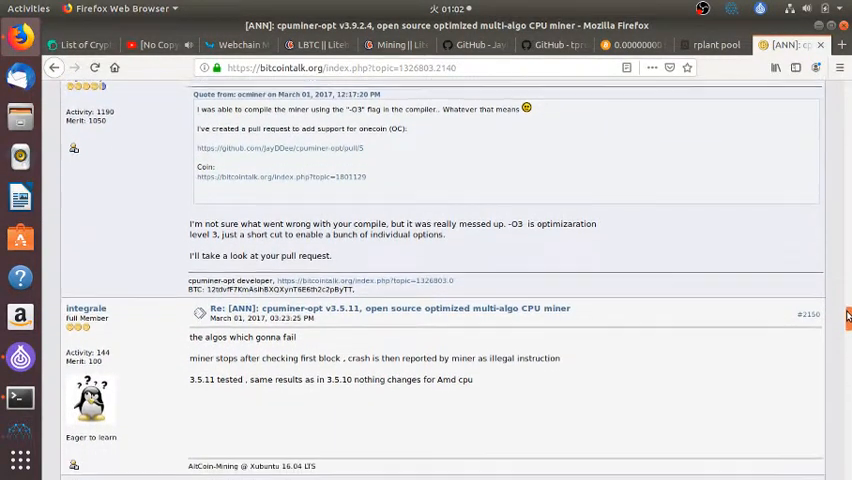
scroll(down, 3)
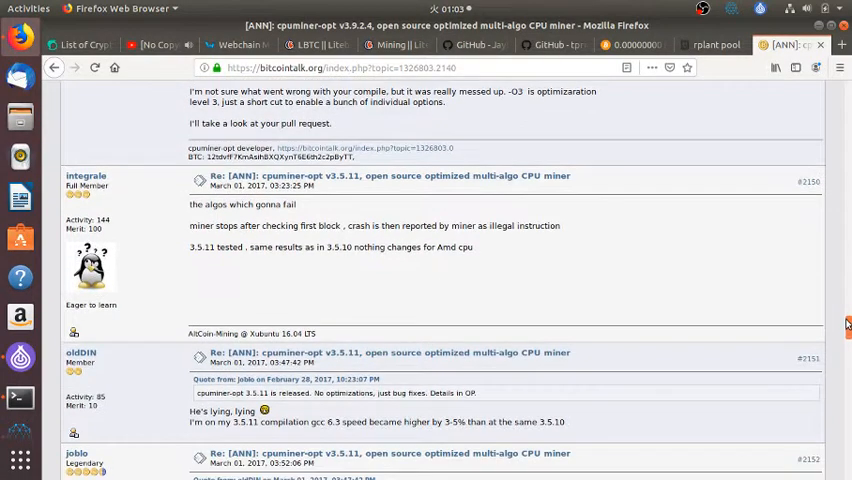
scroll(down, 3)
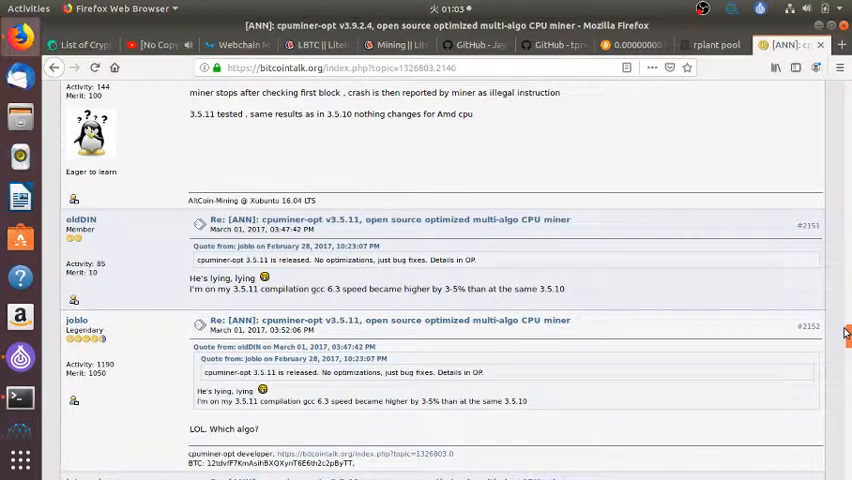
scroll(down, 3)
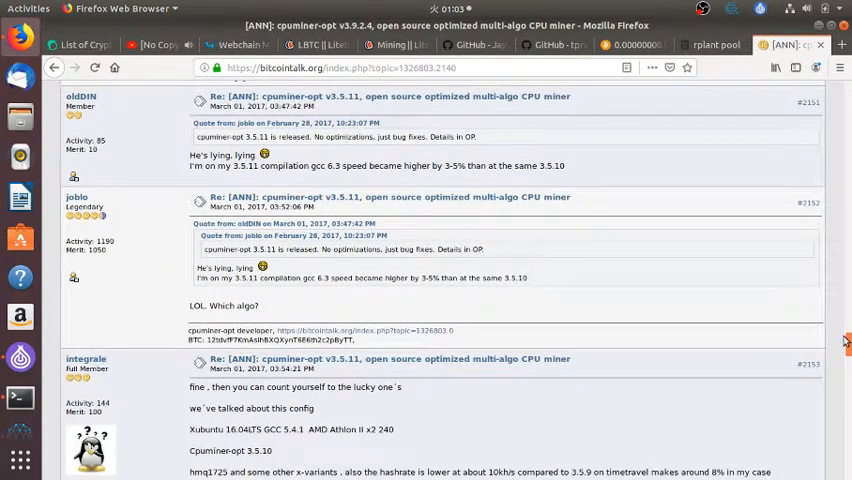
scroll(down, 3)
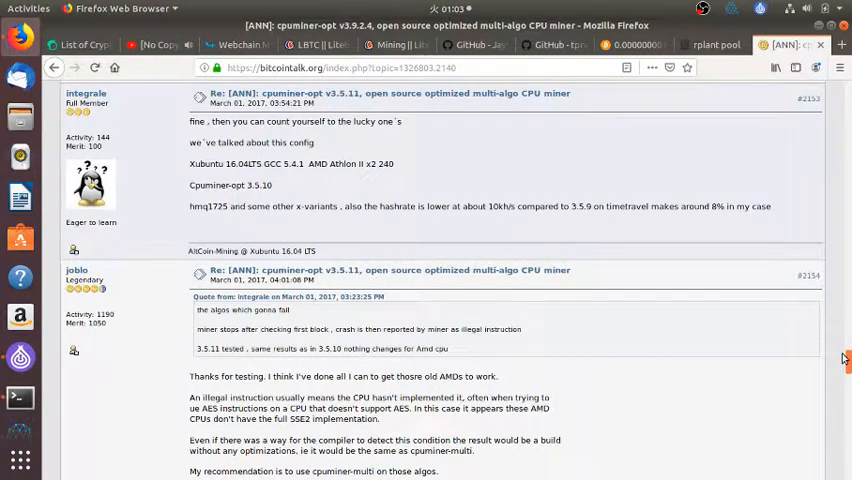
scroll(down, 3)
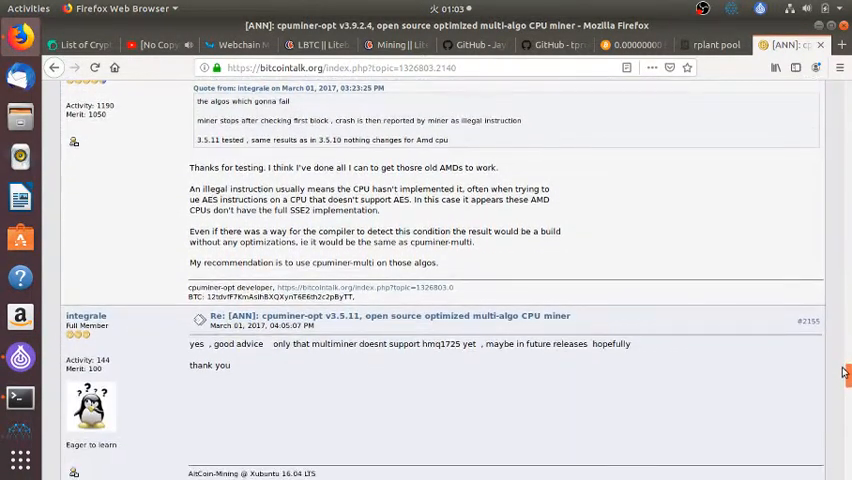
scroll(down, 3)
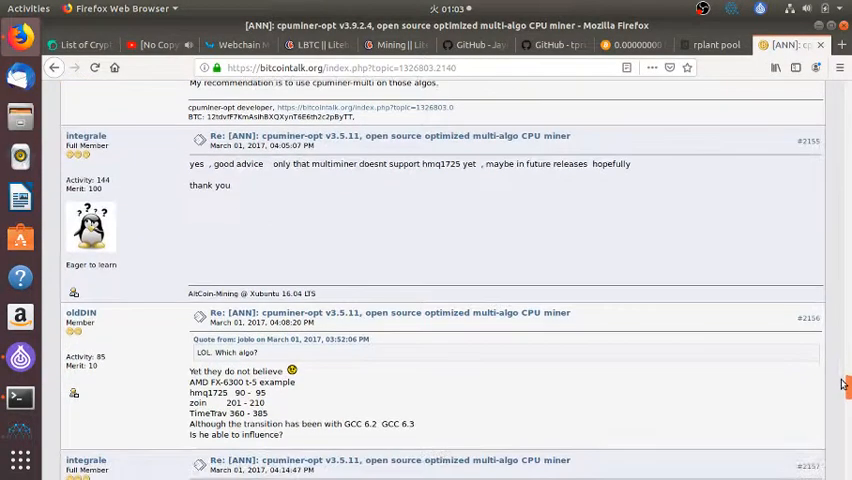
scroll(down, 3)
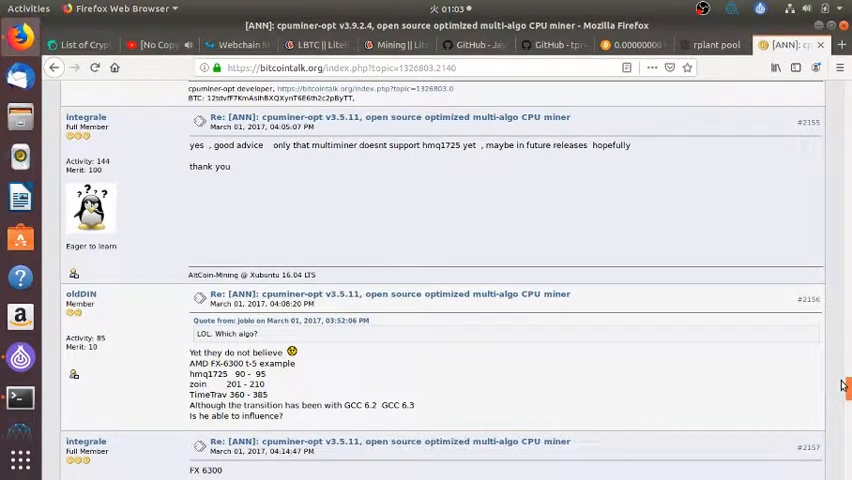
scroll(down, 3)
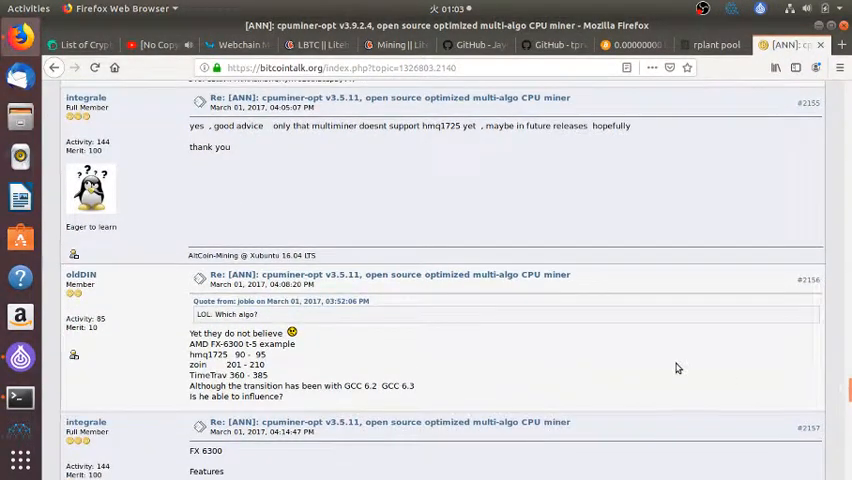
mouse_move(48, 332)
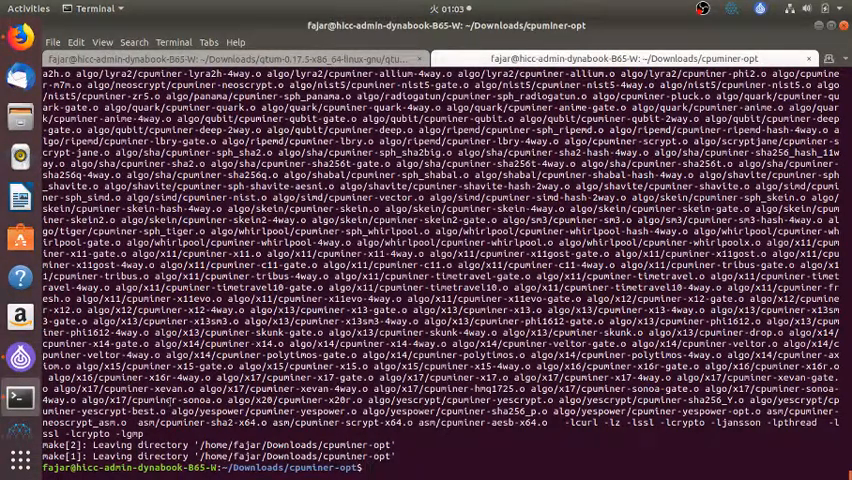
- Finish the build and run ./cpuminer to list its usage help and supported algorithms
text(./autogen.sh)
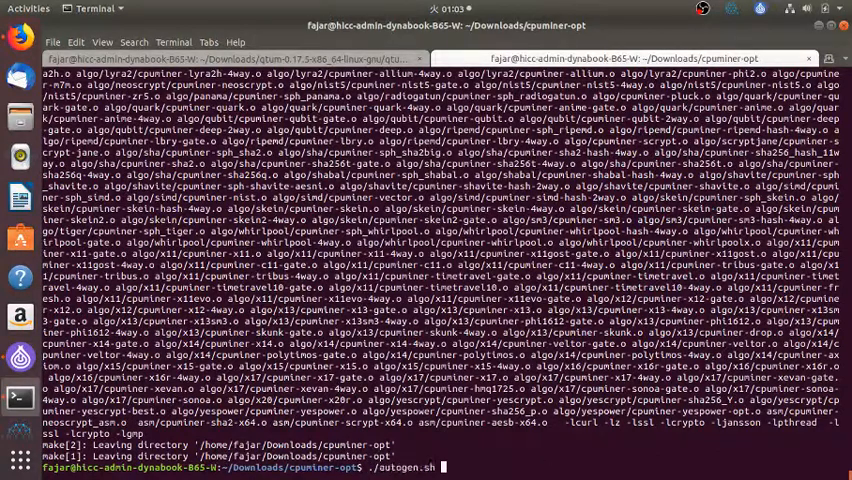
text(make)
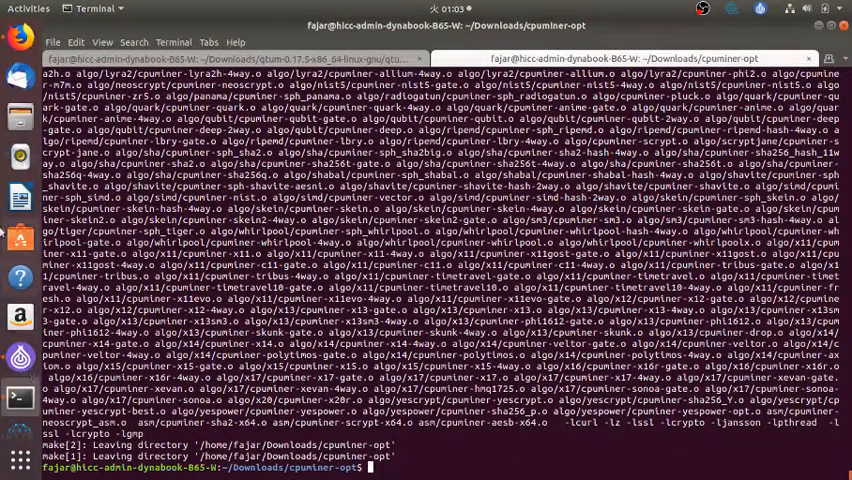
mouse_move(18, 36)
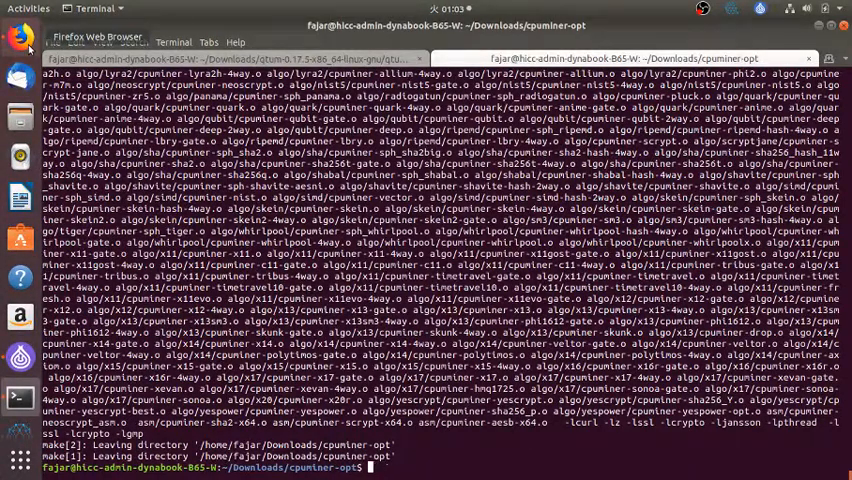
text(./cpuminer)
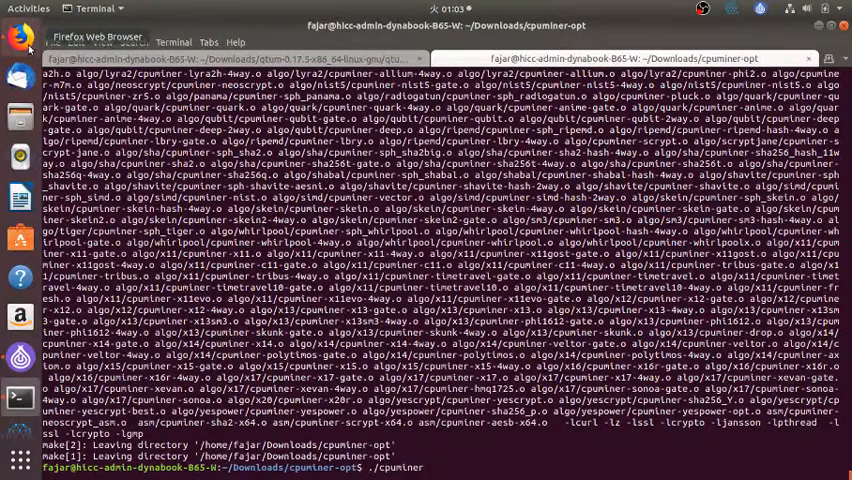
key(Return)
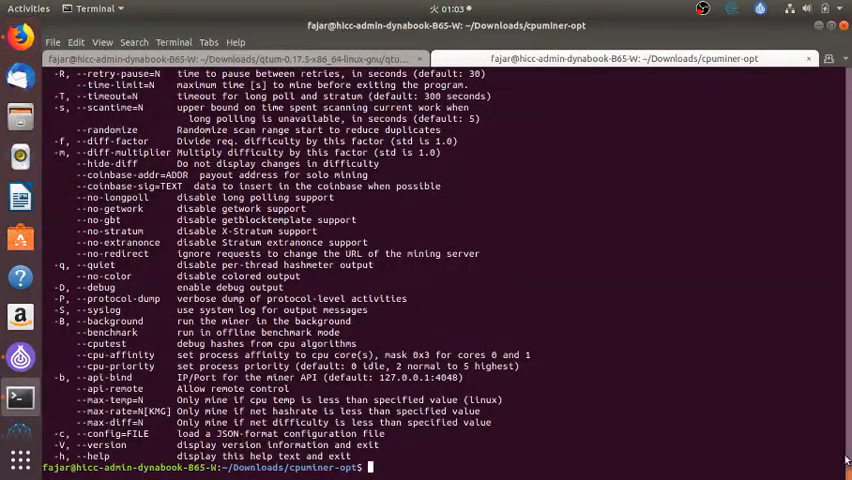
key(Return)
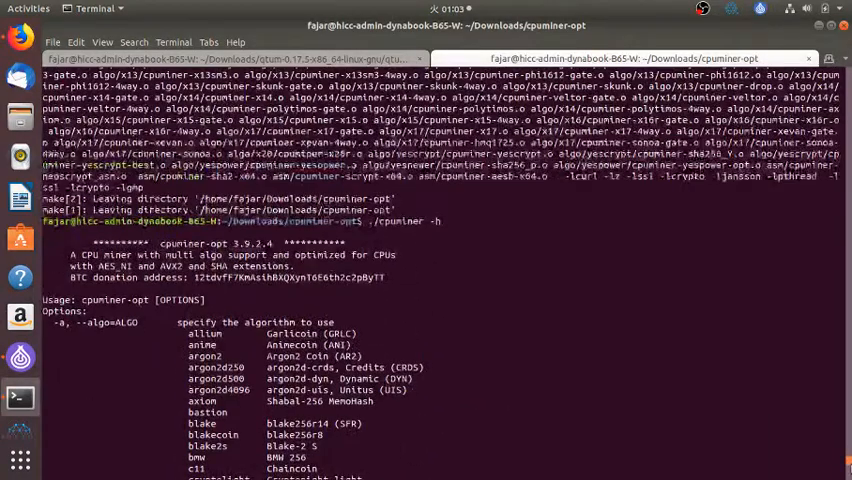
scroll(down, 3)
text(torsocks ./cpuminer -h)
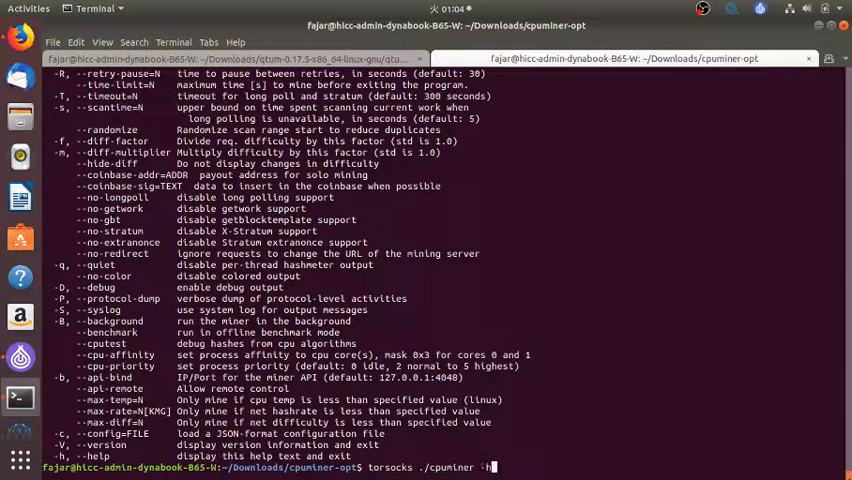
- Begin the mining command with the -a algorithm option for yescrypt
text(-a)
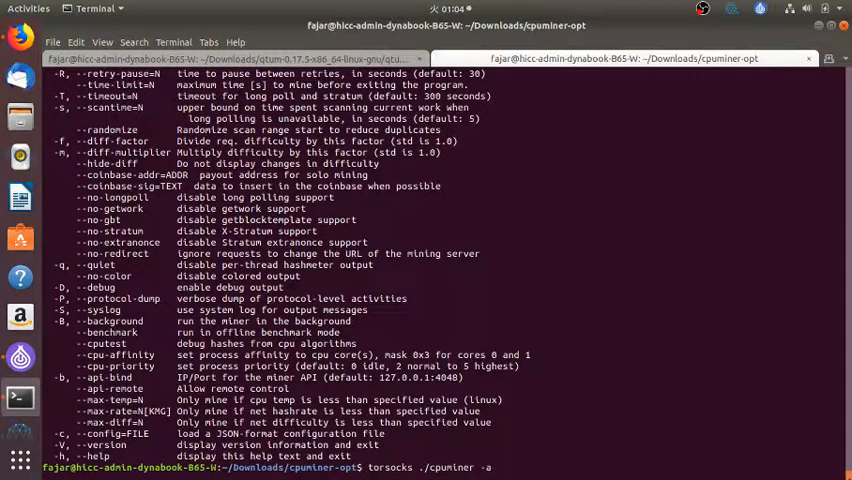
text(ye)
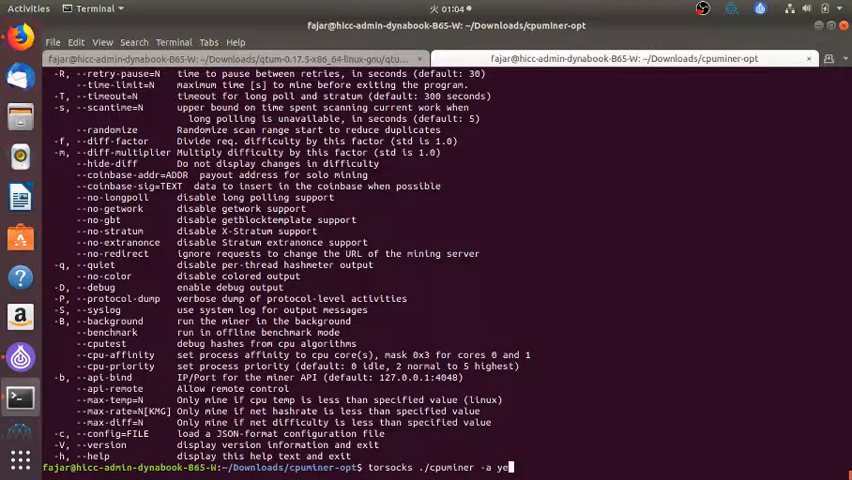
key(BackSpace)
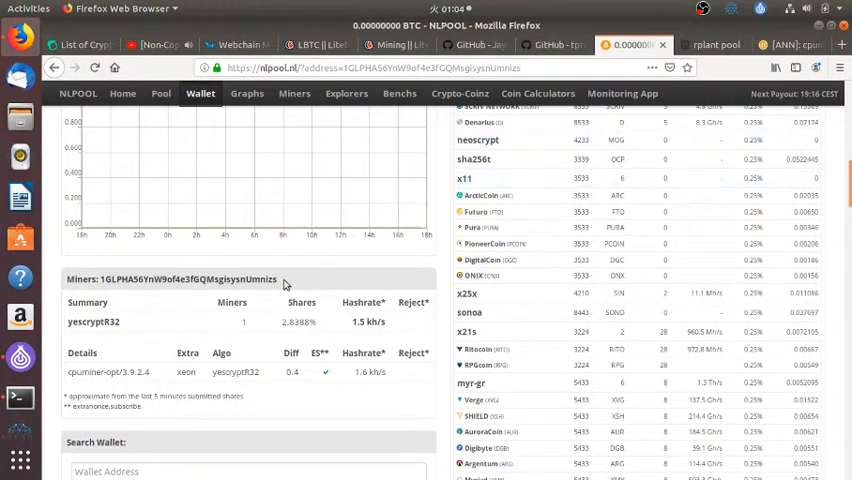
- Select the yescryptR32 algorithm name on the NLPool wallet page
double_click(100, 320)
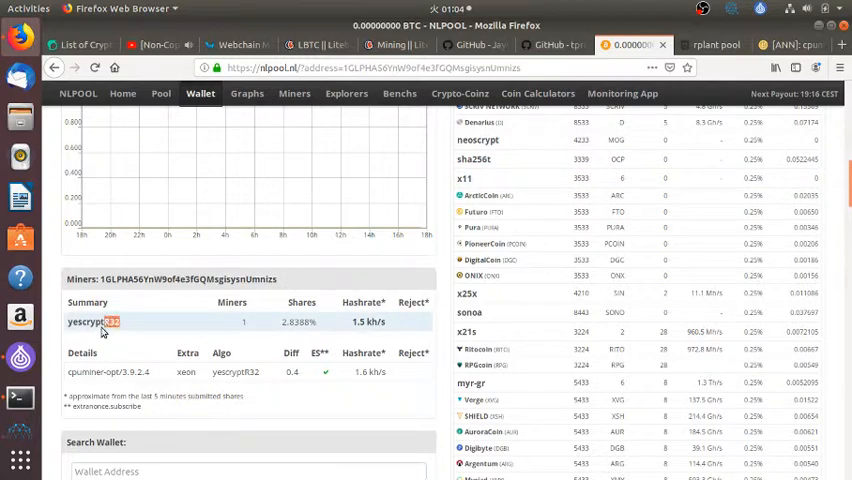
double_click(92, 320)
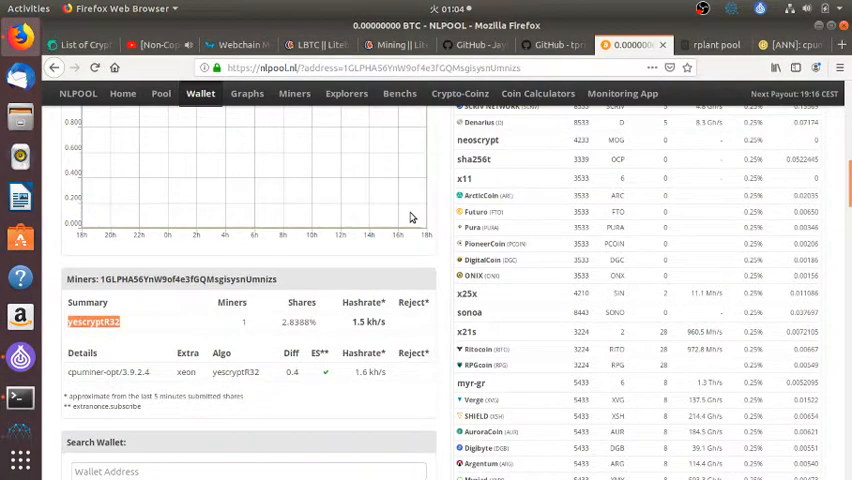
scroll(up, 3)
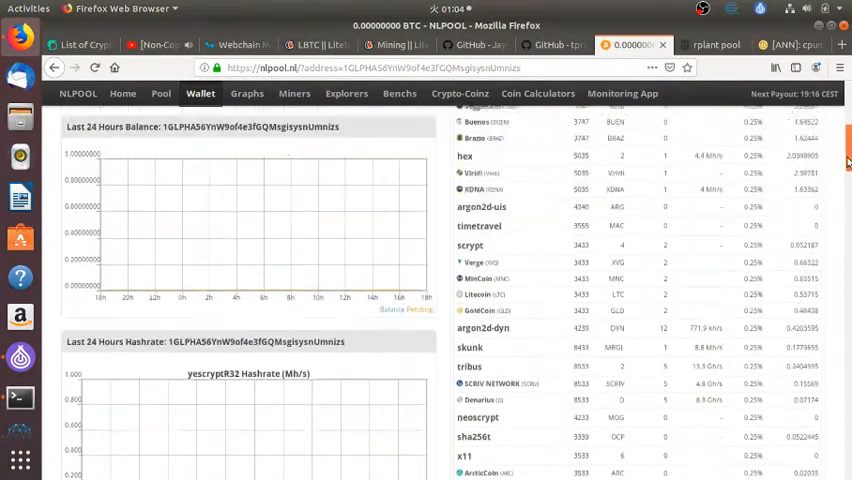
scroll(up, 3)
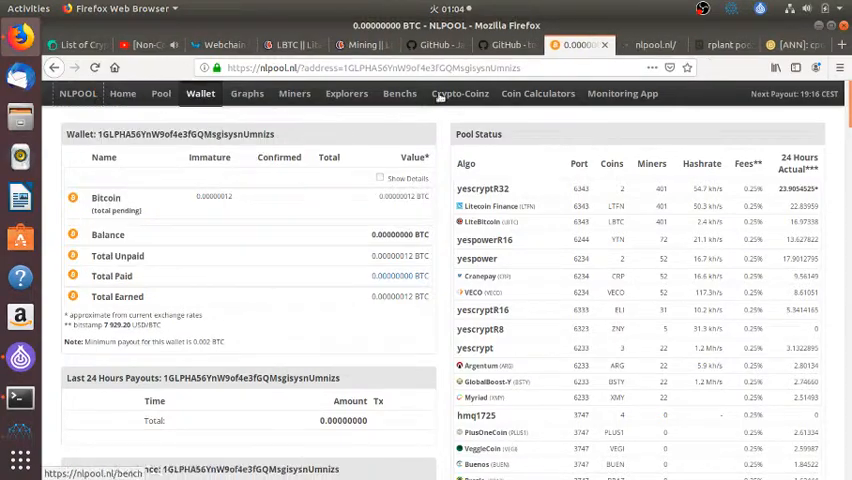
- On the NLPool home page, select the stratum address in the 'Connect your miners' example
click(124, 92)
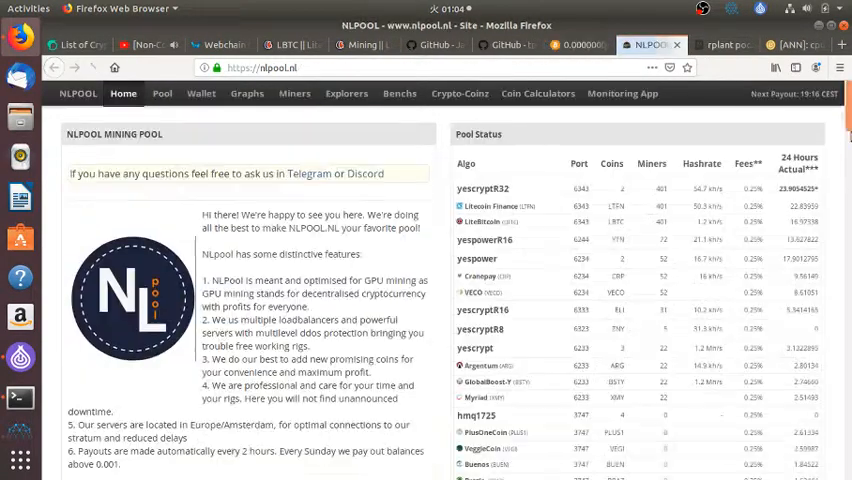
scroll(down, 3)
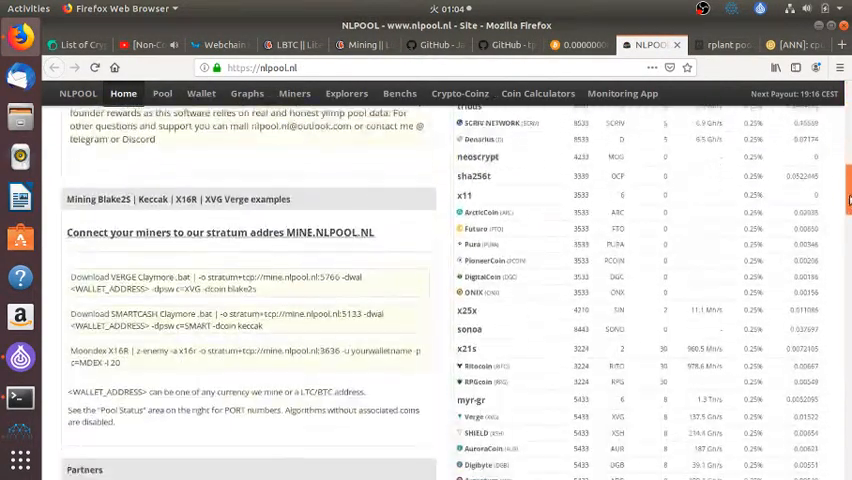
scroll(down, 3)
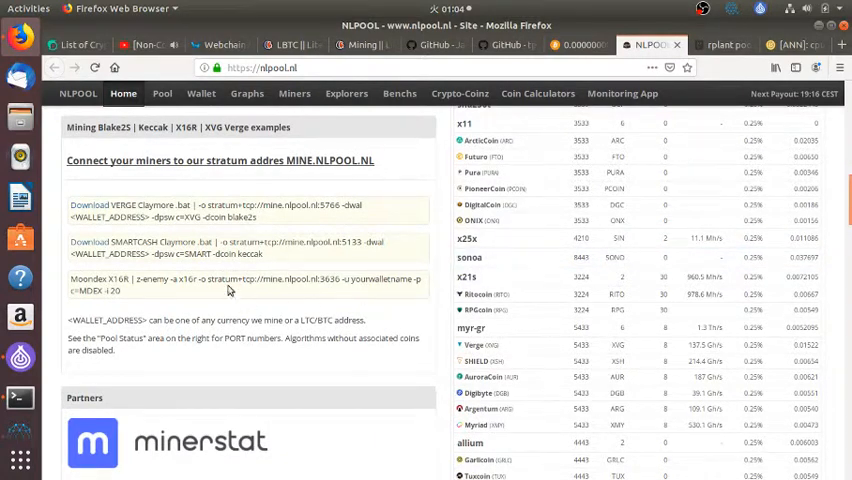
double_click(218, 280)
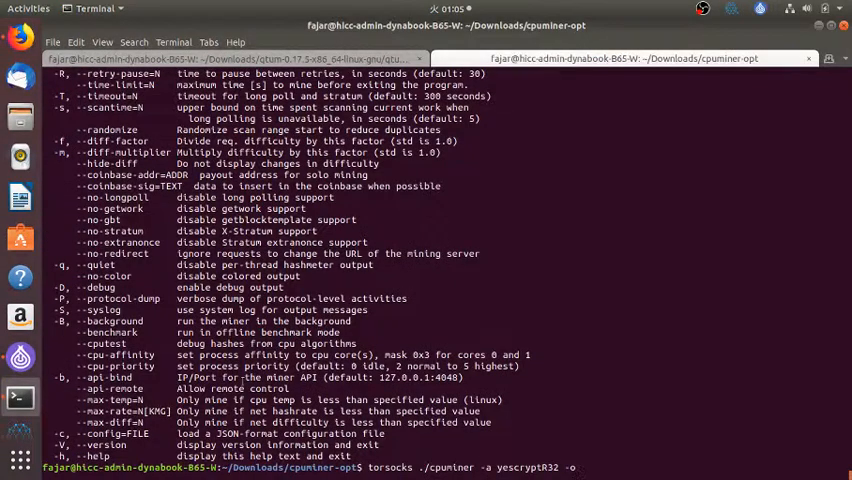
- Add the pool URL stratum+tcp://mine.nlpool.nl to the torsocks cpuminer command
text(stratum+tcp://mine.nlpool.nl:3636)
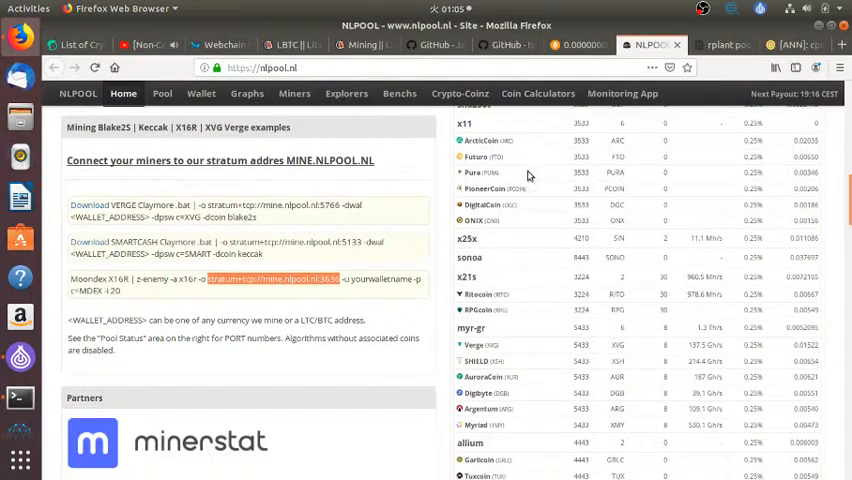
scroll(up, 3)
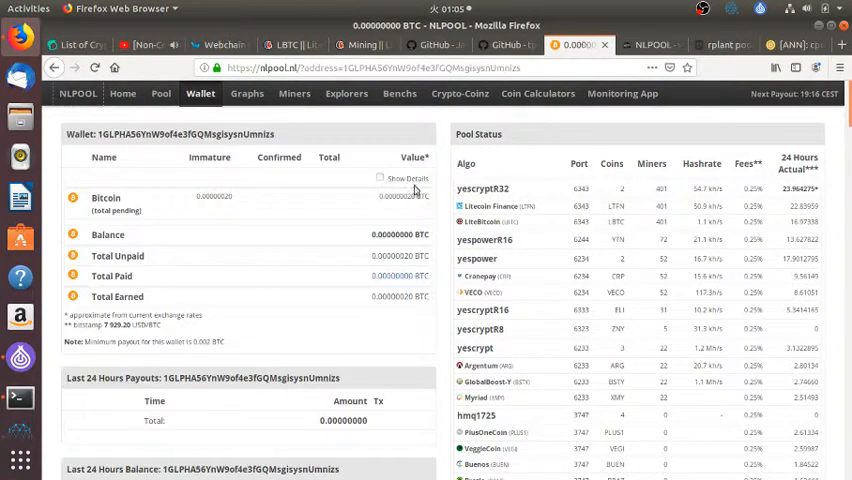
mouse_move(252, 392)
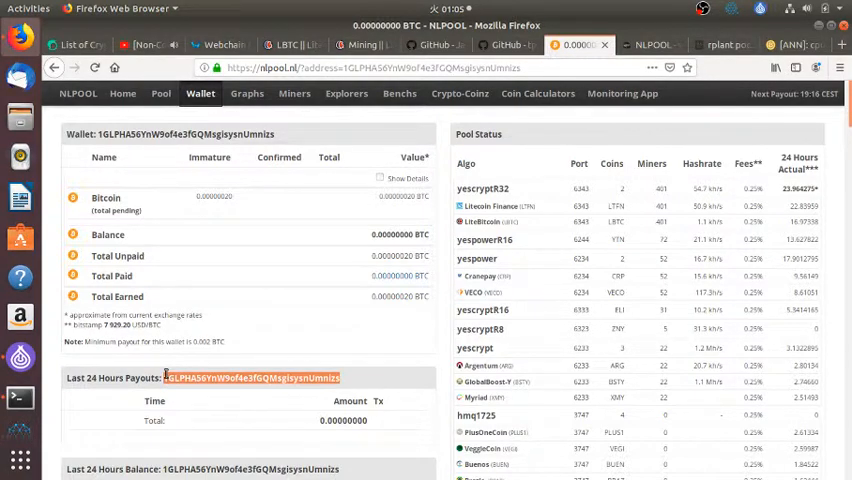
click(20, 398)
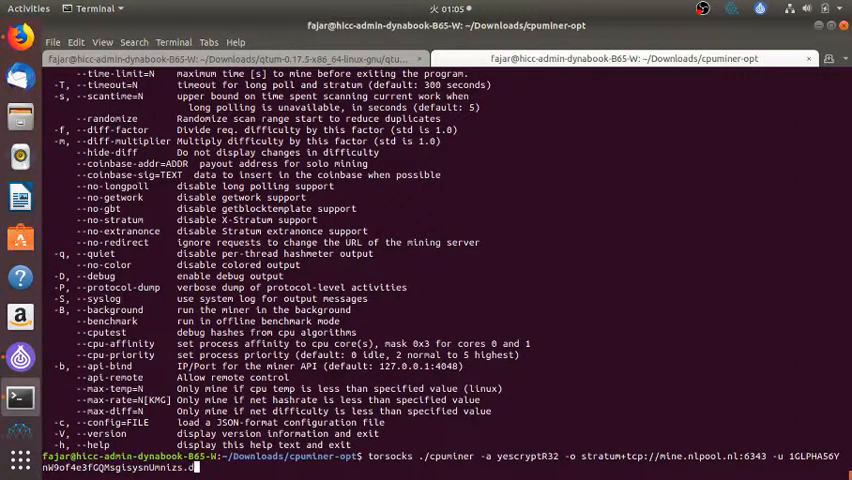
- Append the wallet address with worker dynabook and the --cpu-priority option
text(ynabook)
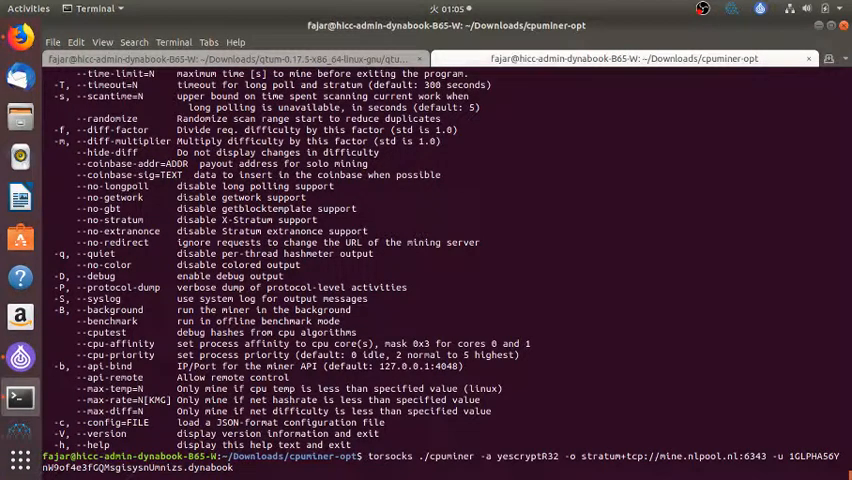
text(--cpu-prio)
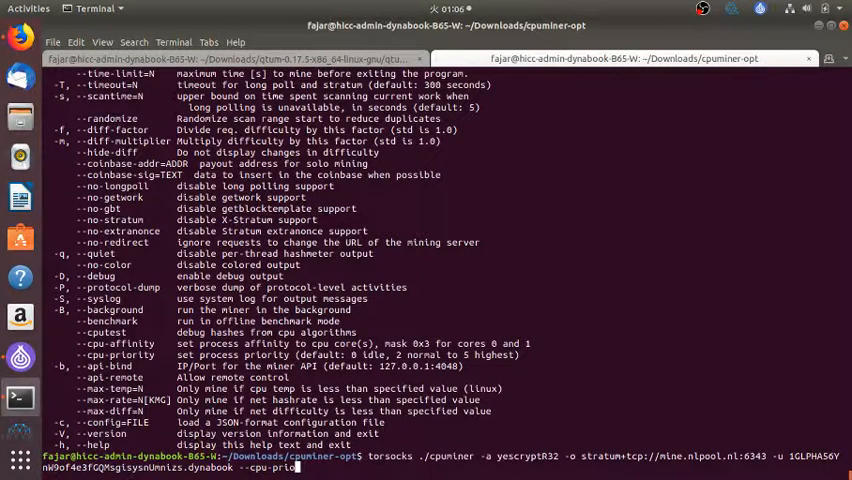
text(rity)
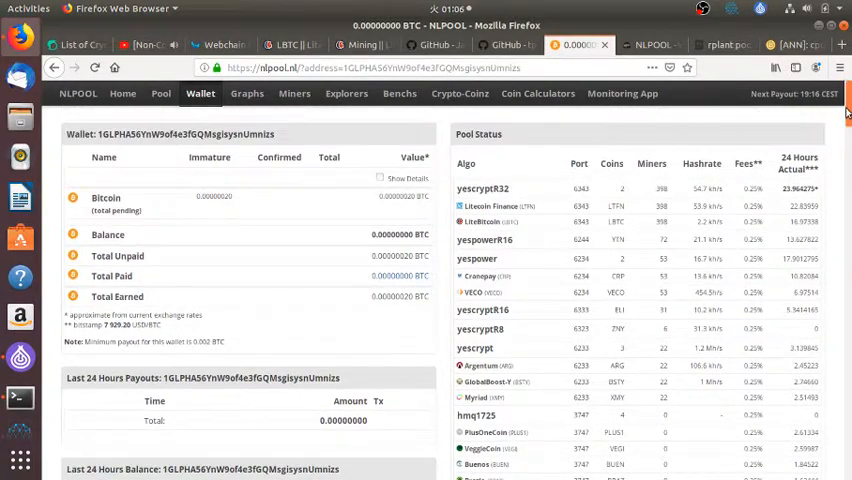
- Review the Miners table on the NLPool wallet page, then return to the running miner in Terminal
scroll(down, 3)
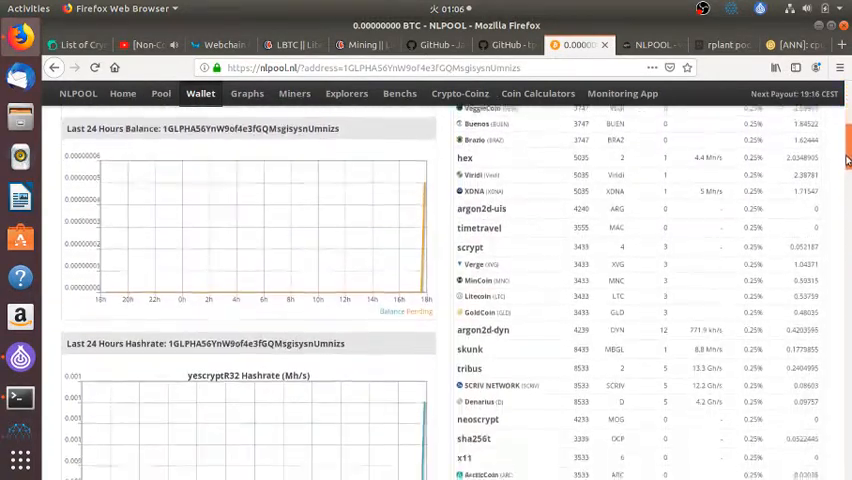
scroll(down, 3)
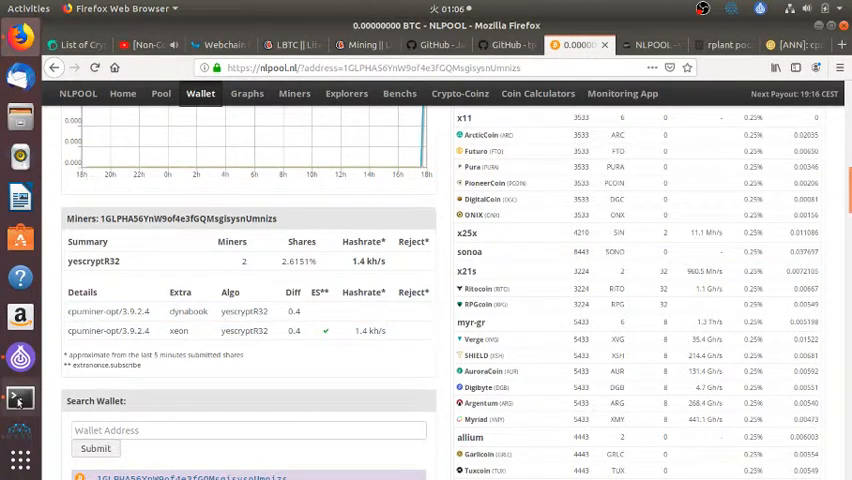
click(18, 396)
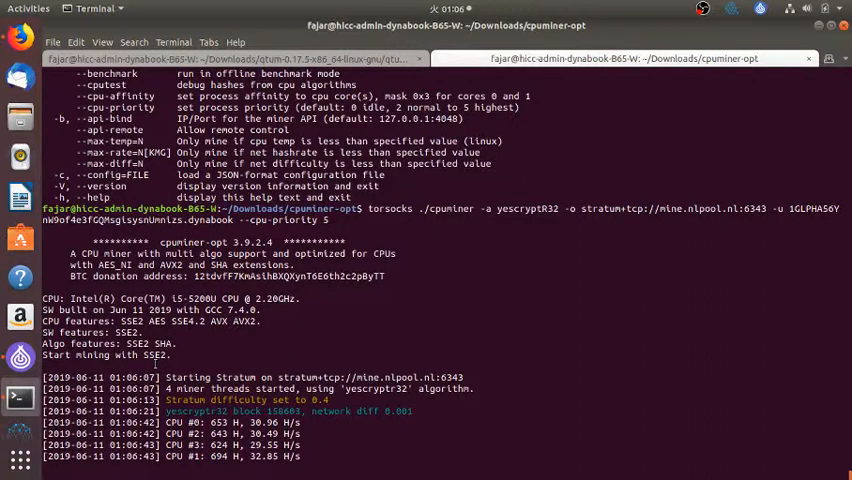
- Follow cpuminer's yescryptR32 output on mine.nlpool.nl:6343 with per-CPU hashrates
scroll(down, 3)
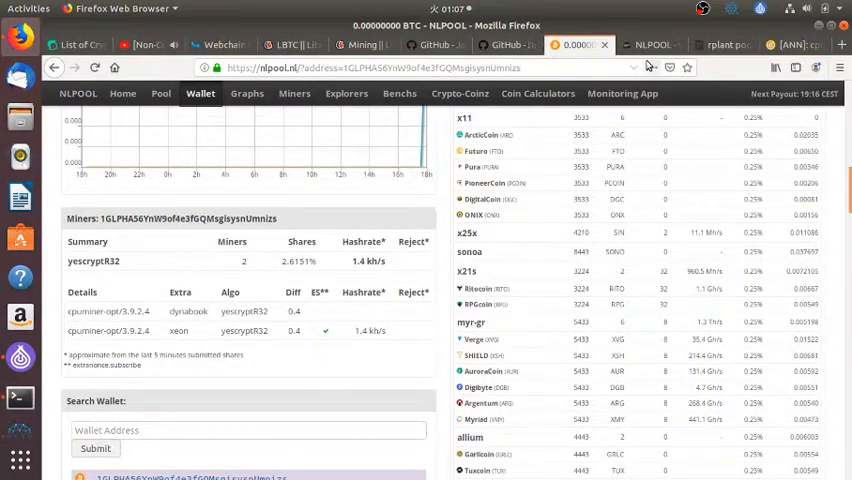
- Show the rplant pool configuration and select its first stratum URL
click(722, 44)
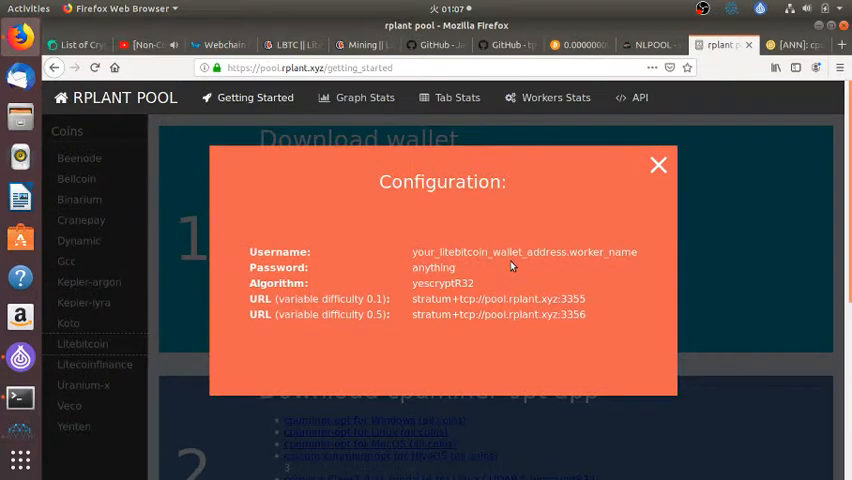
mouse_move(590, 304)
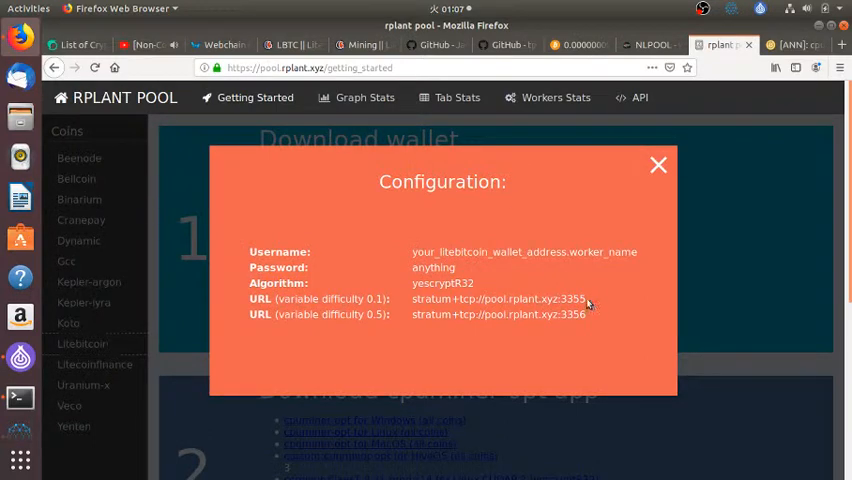
mouse_move(422, 312)
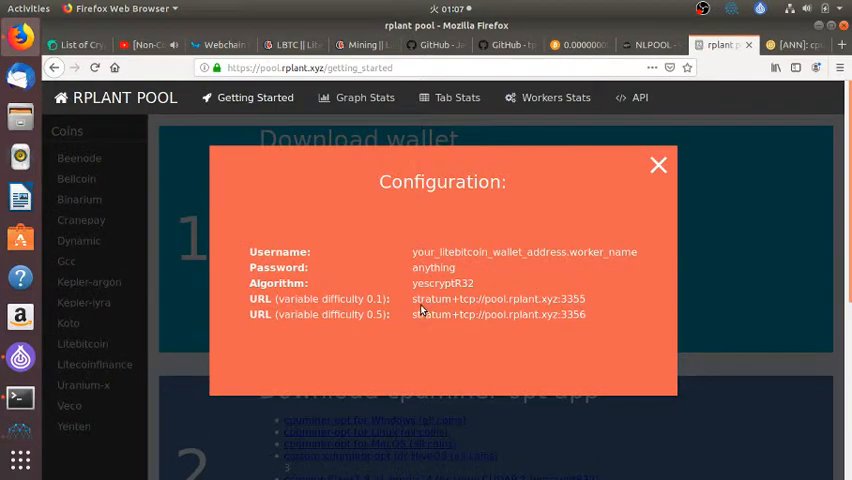
double_click(498, 298)
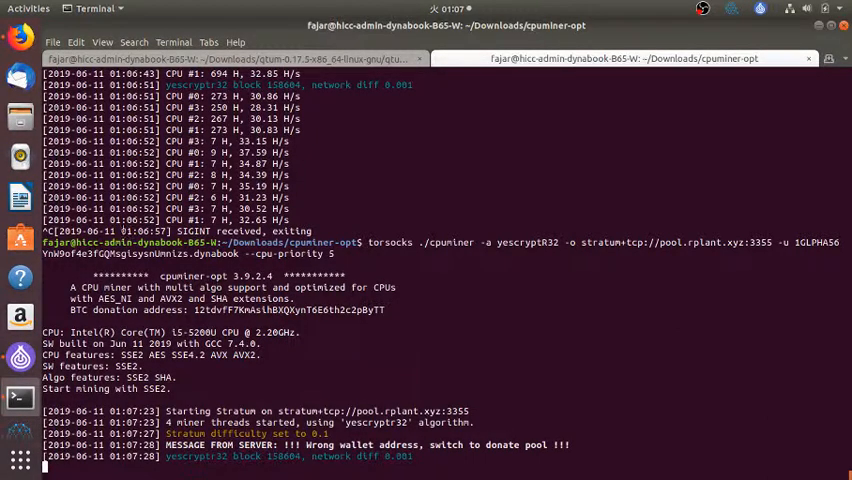
mouse_move(20, 36)
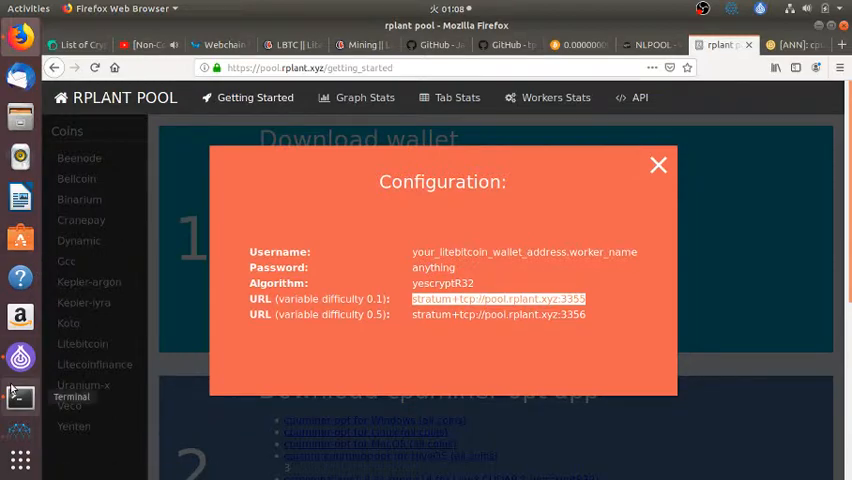
- Retry the rplant miner in Terminal, see the wrong-wallet rejection, and re-enter the mine.nlpool.nl:6343 command
click(20, 396)
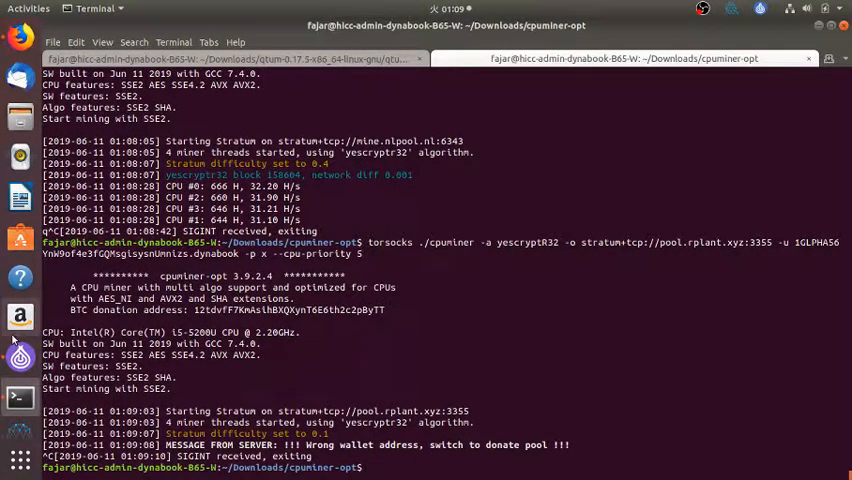
mouse_move(18, 396)
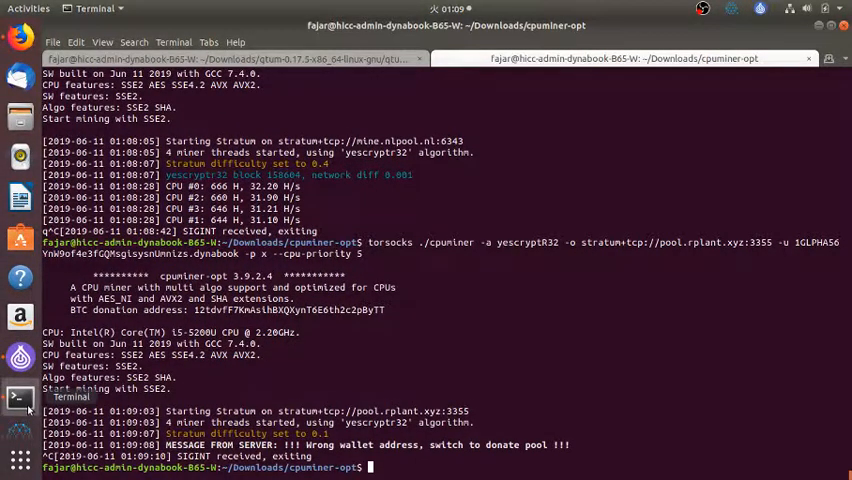
mouse_move(20, 76)
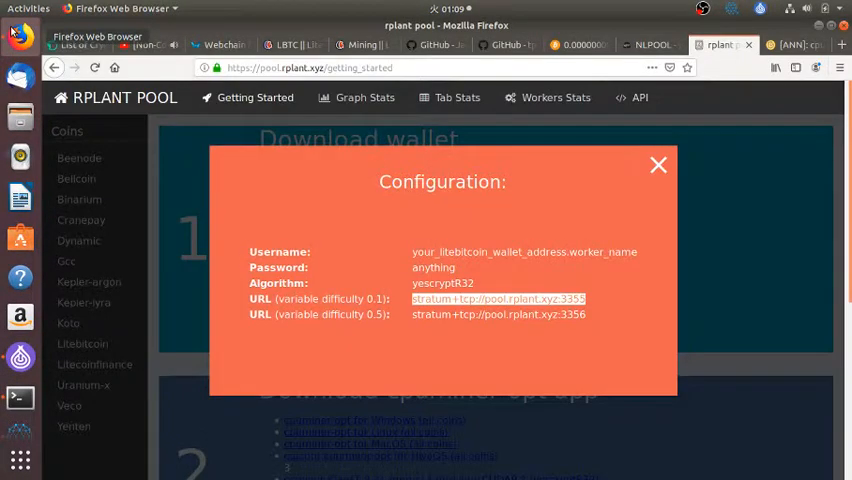
mouse_move(68, 324)
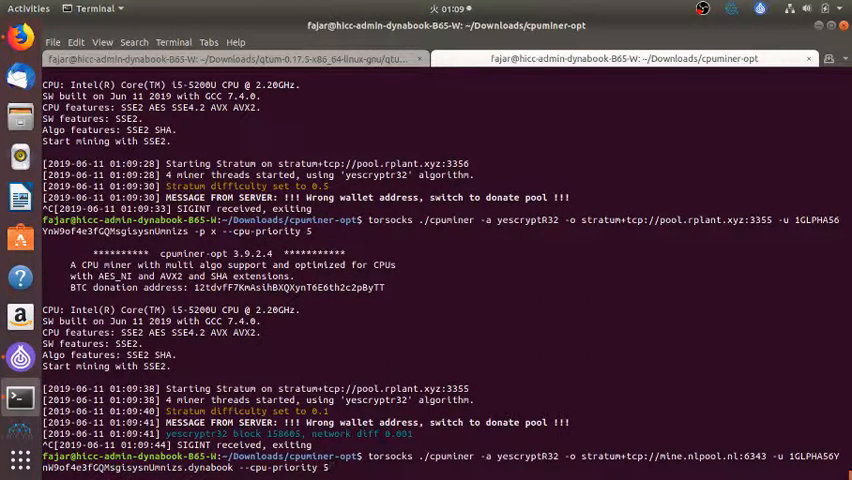
scroll(down, 3)
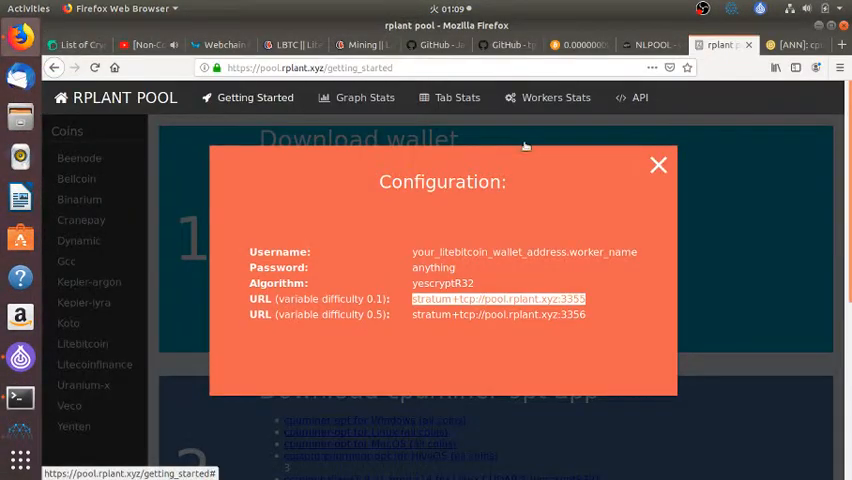
- Dismiss the rplant configuration and check the NLPool Miners table showing dynabook and xeon near 703.7 h/s
click(658, 164)
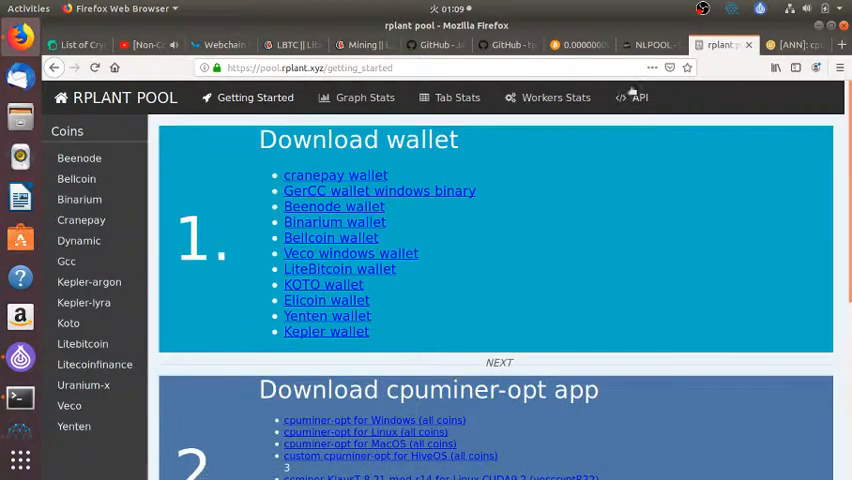
click(580, 44)
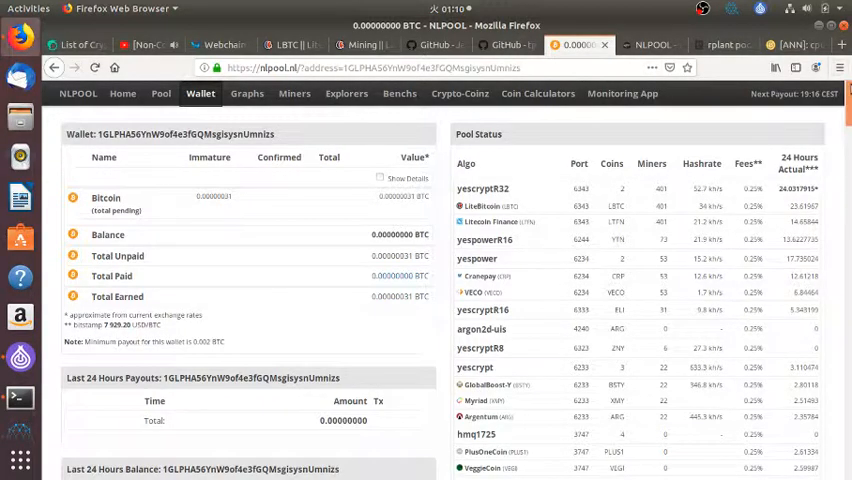
scroll(down, 3)
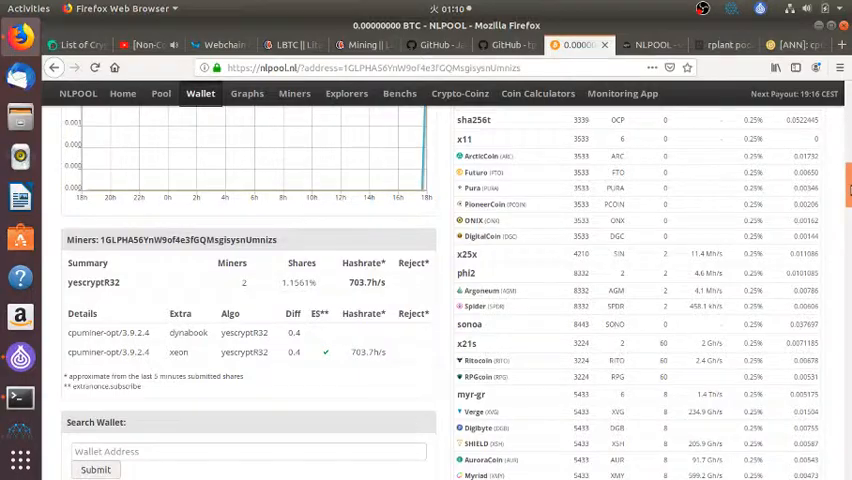
scroll(down, 3)
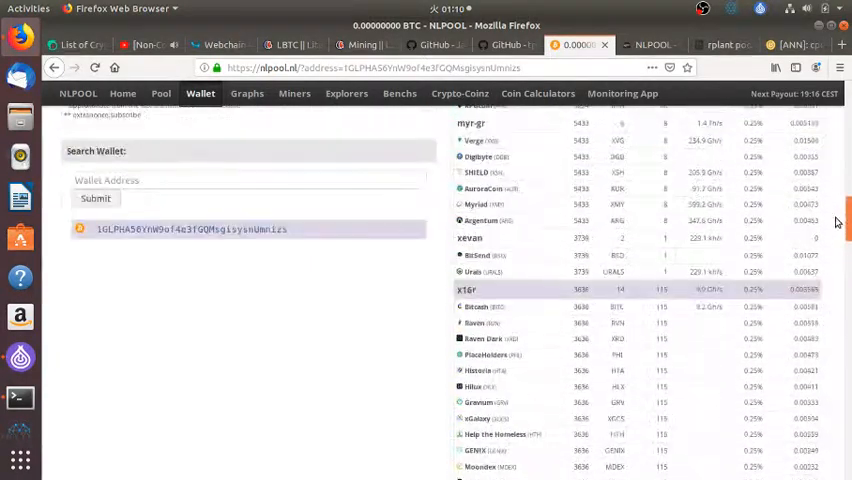
scroll(up, 3)
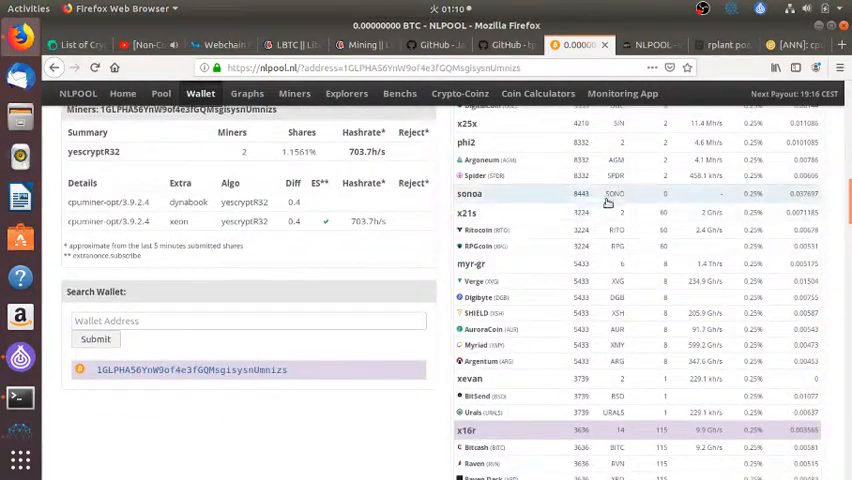
mouse_move(84, 272)
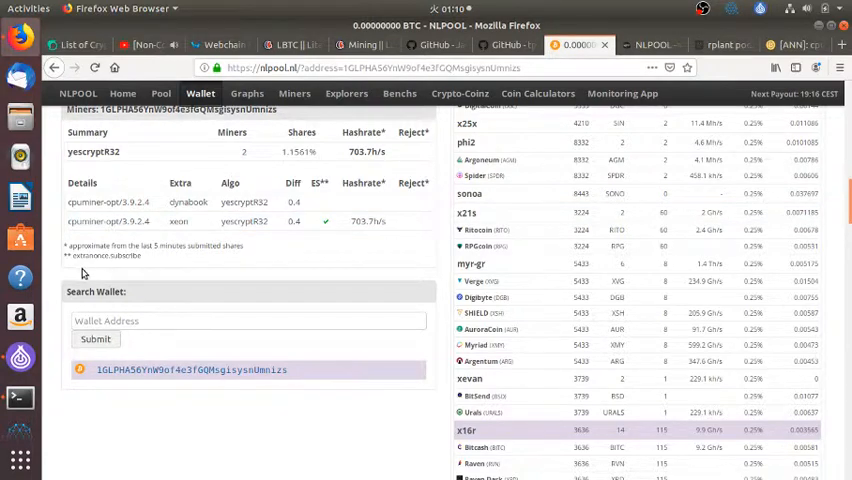